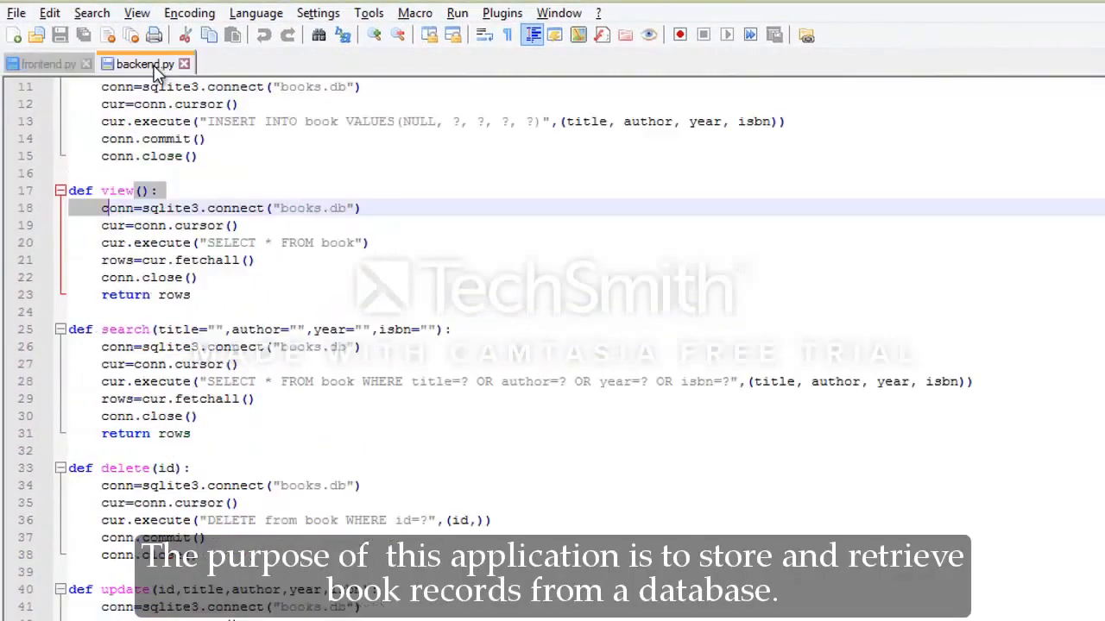
- Flip between the backend and frontend.py tabs in Notepad++, ending on the Tkinter frontend script
scroll("down", 3)
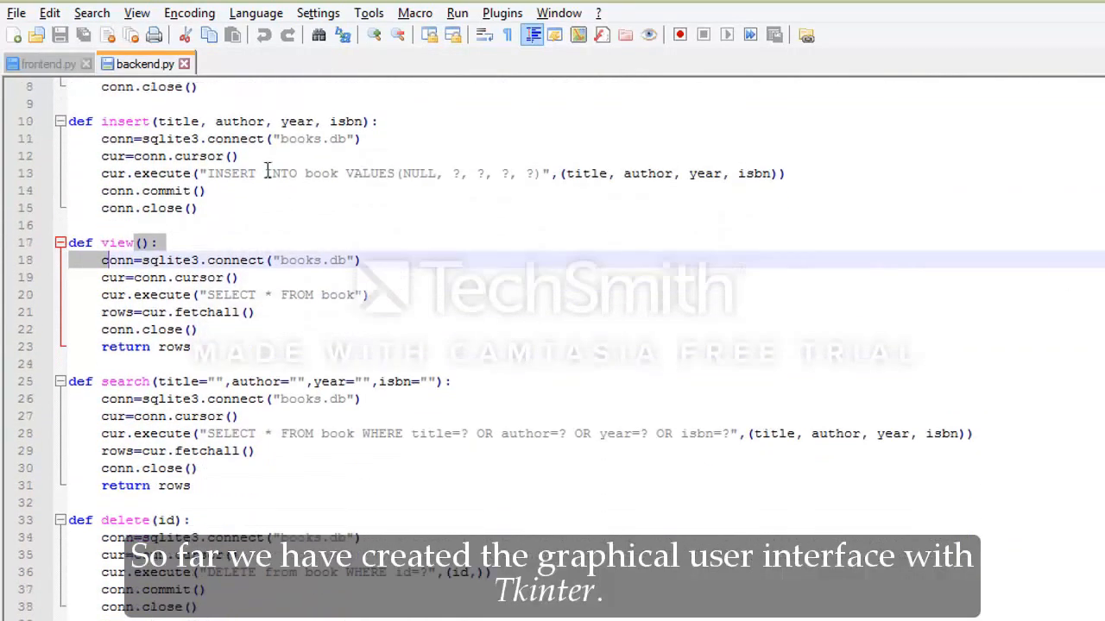
left_click(41, 62)
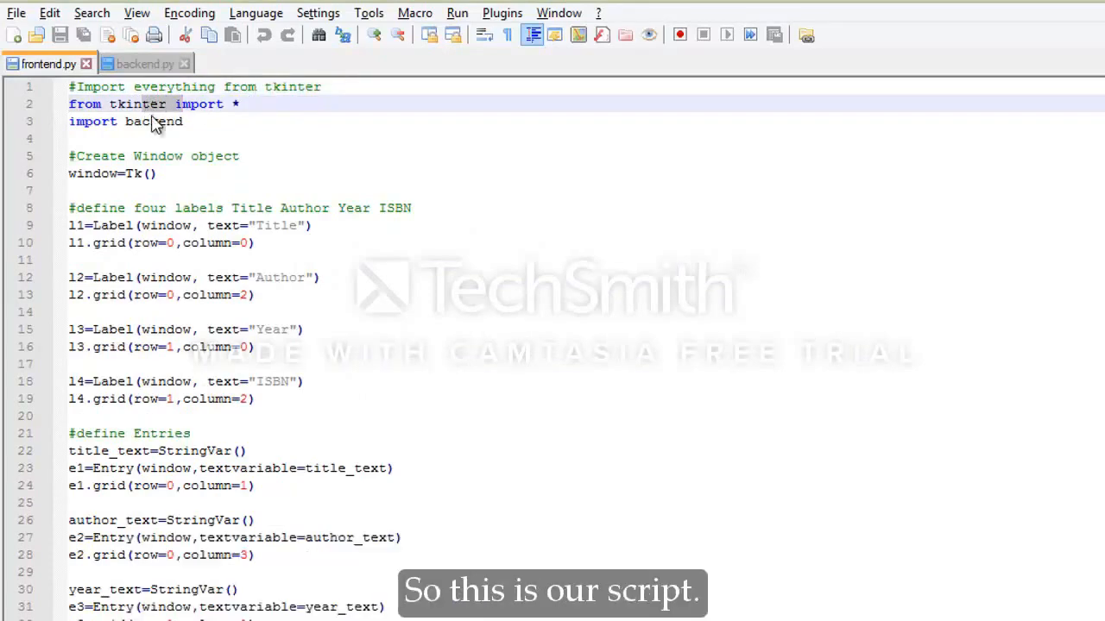
scroll("down", 3)
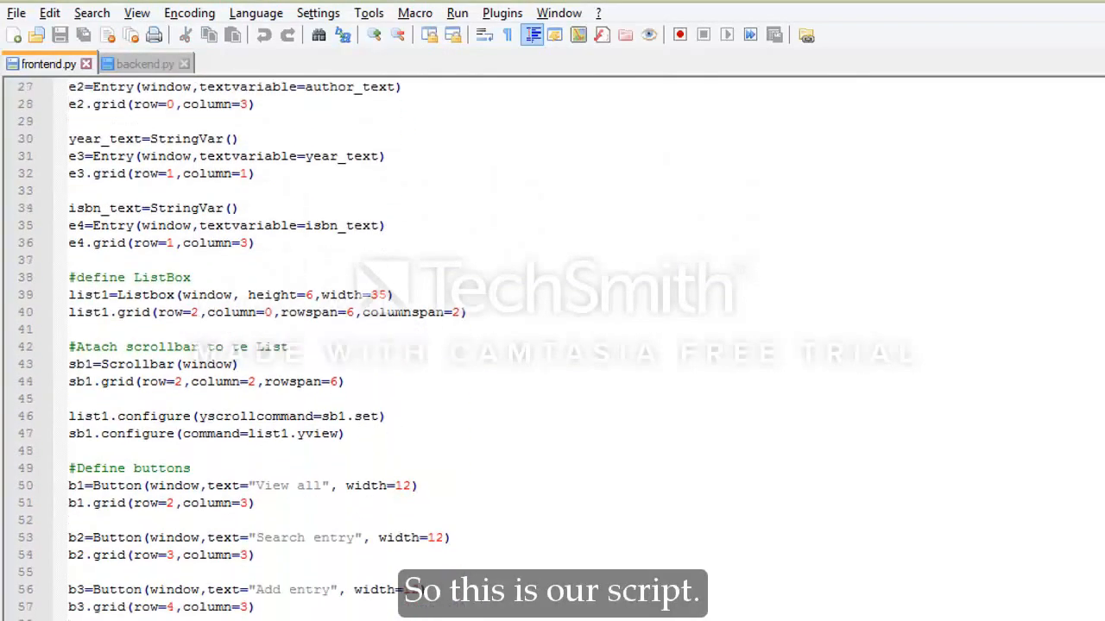
scroll("up", 3)
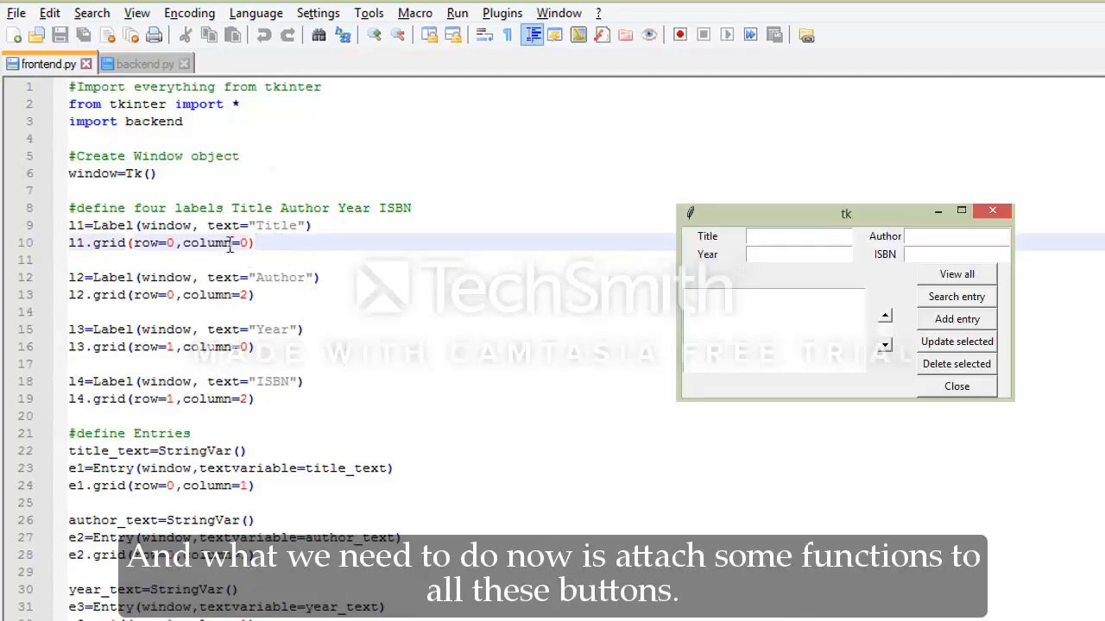
left_click(145, 62)
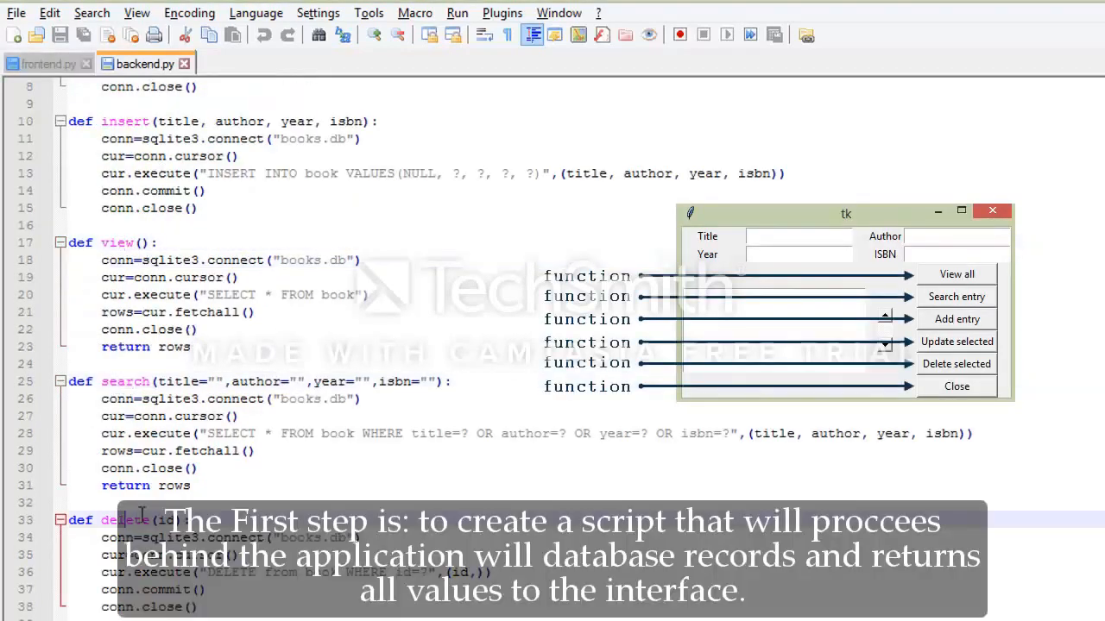
left_click(42, 62)
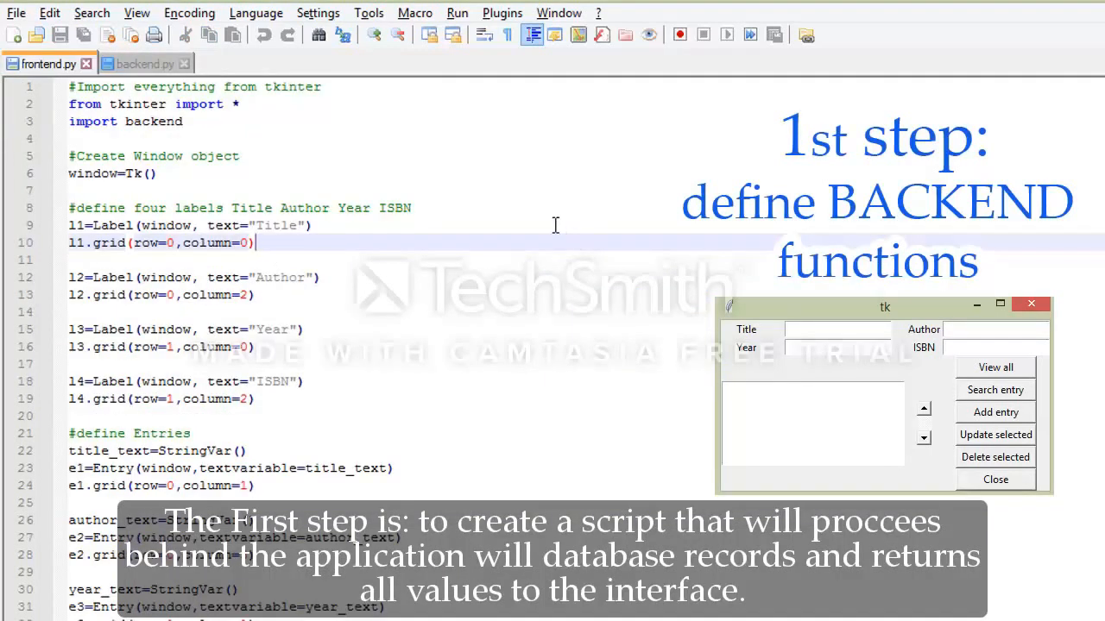
mouse_move(549, 227)
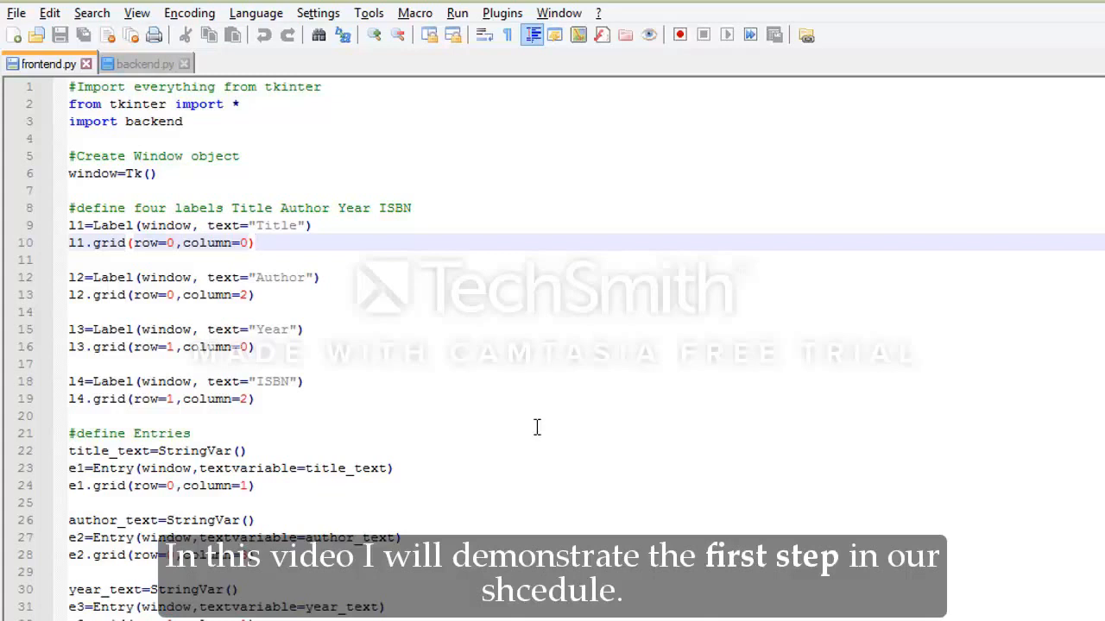
mouse_move(532, 432)
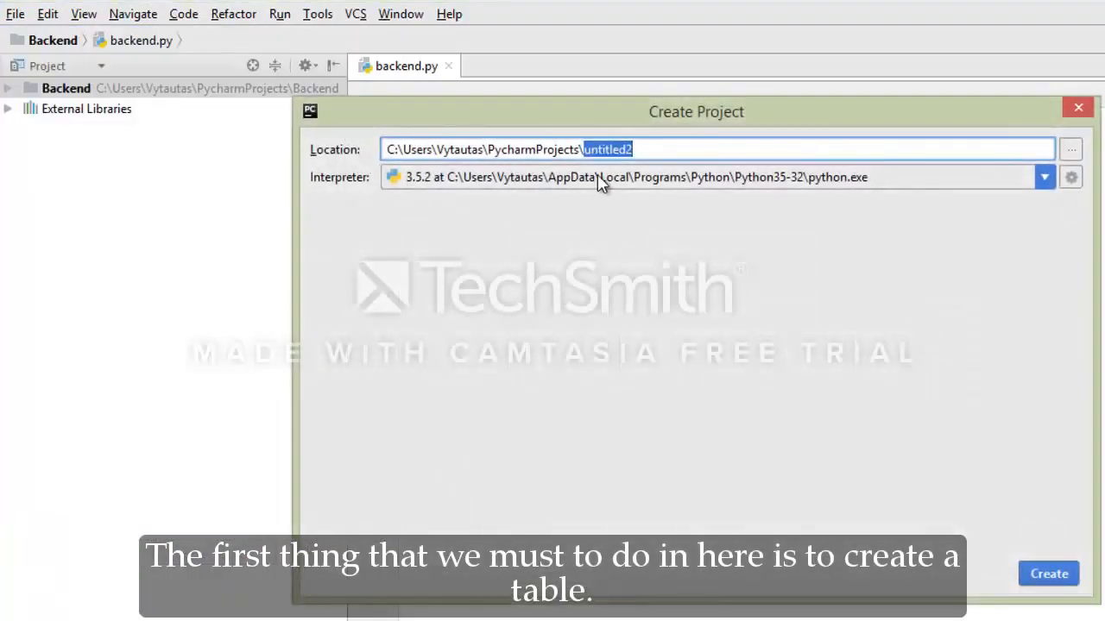
- Name the project location backendpython, create it, and dismiss the extra Create Project dialog
type("backend")
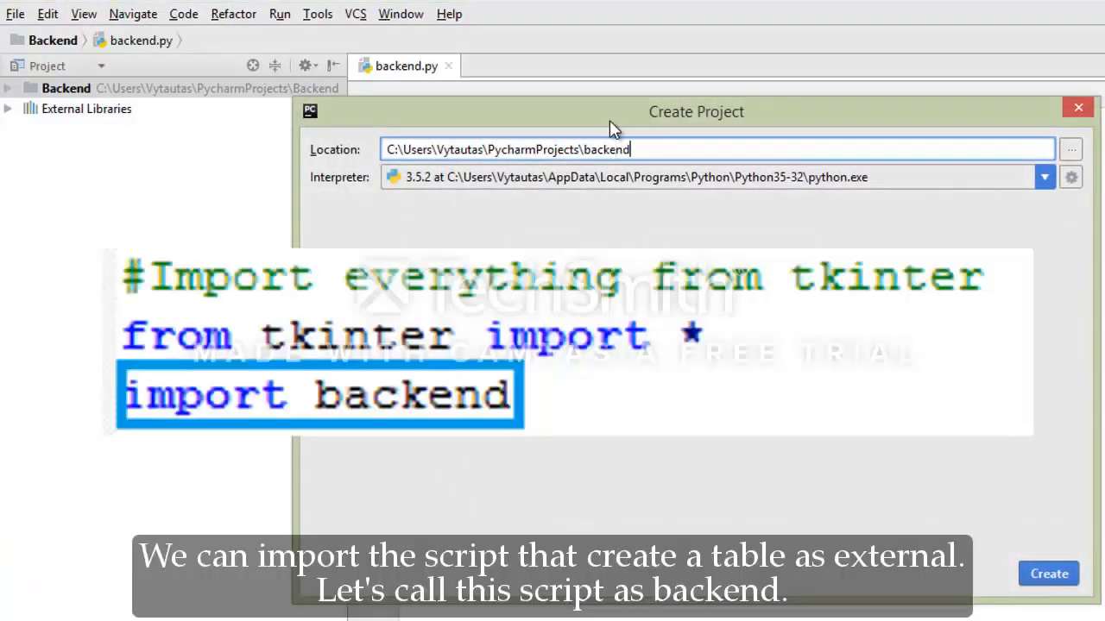
type("python")
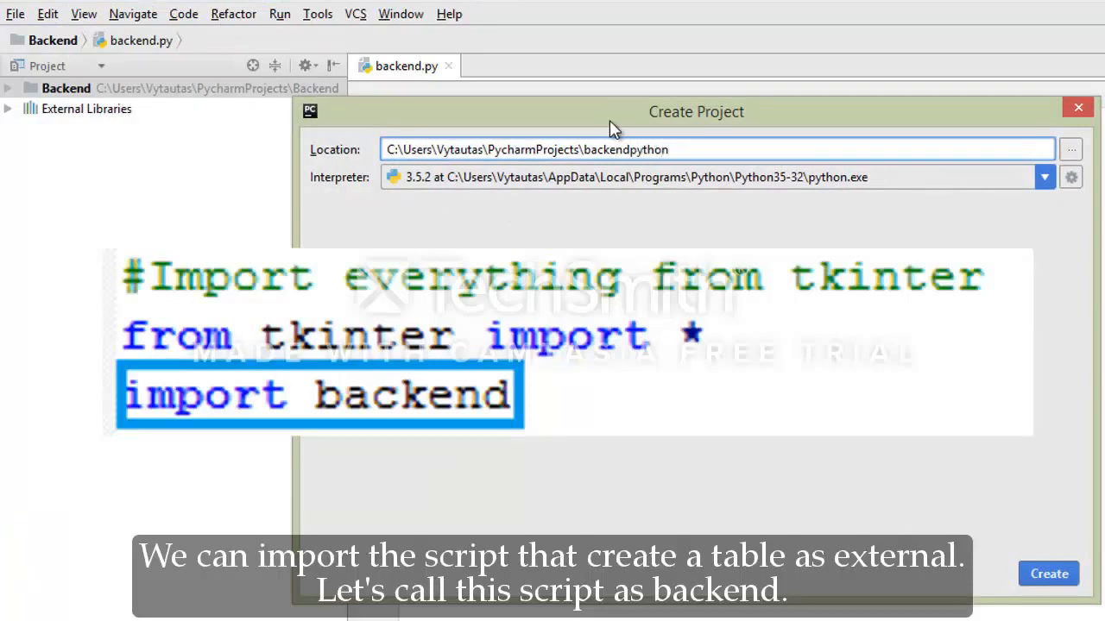
left_click(1048, 573)
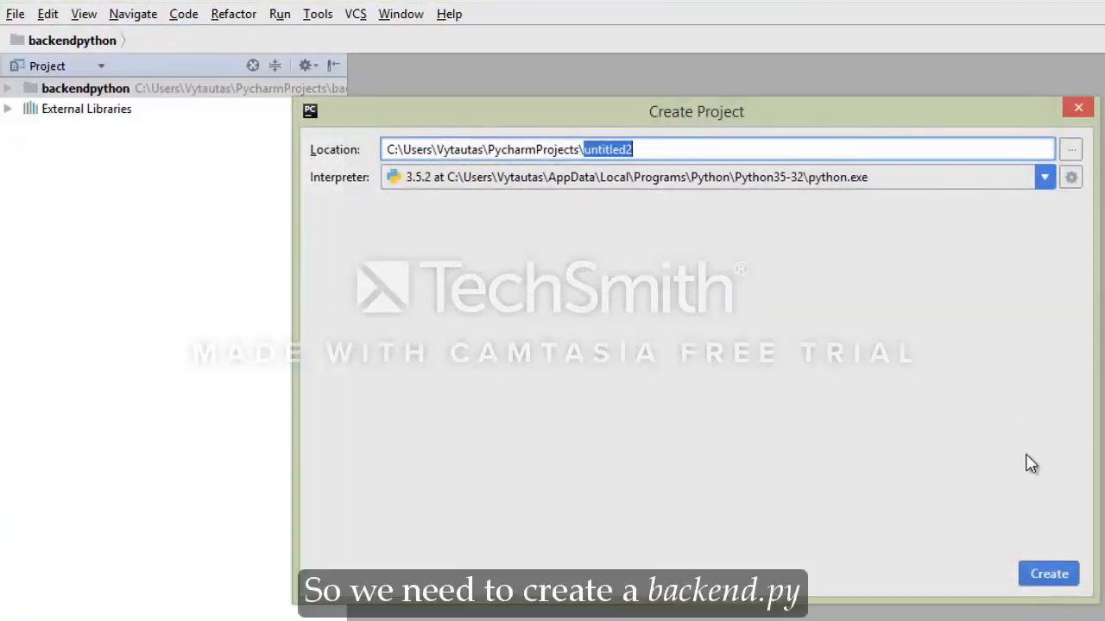
left_click(13, 13)
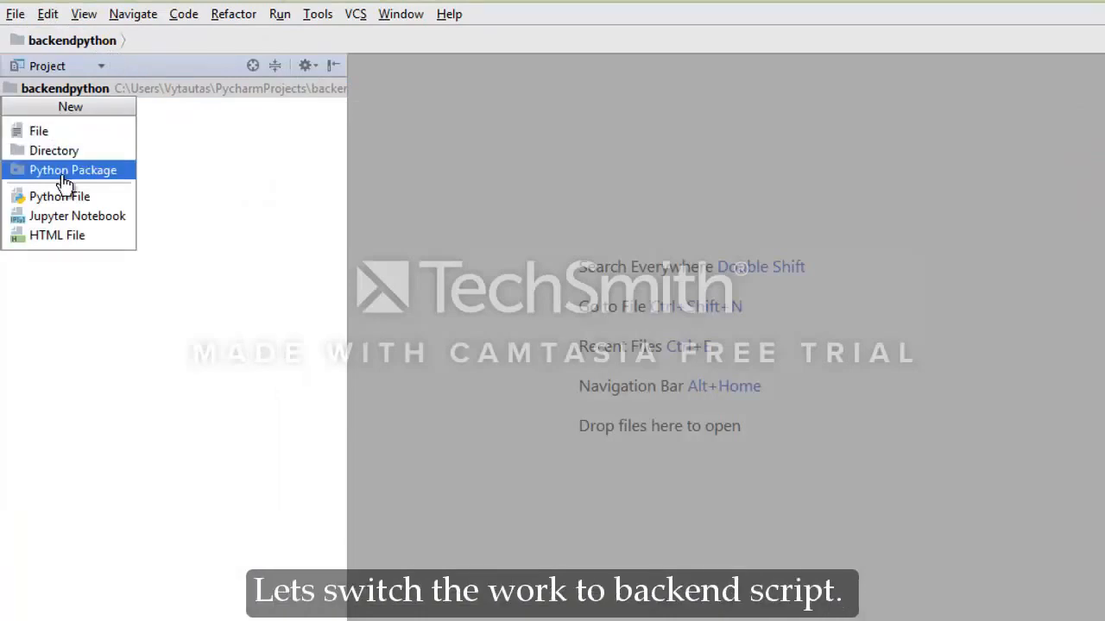
- Create a new Python file named backend in the backendpython project
left_click(59, 197)
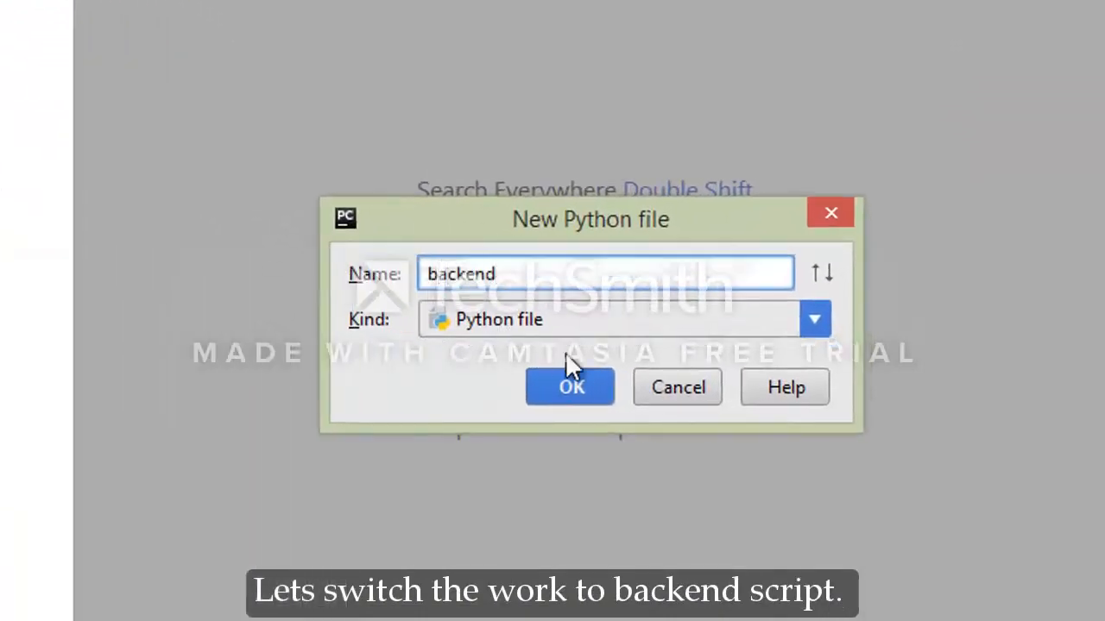
left_click(569, 387)
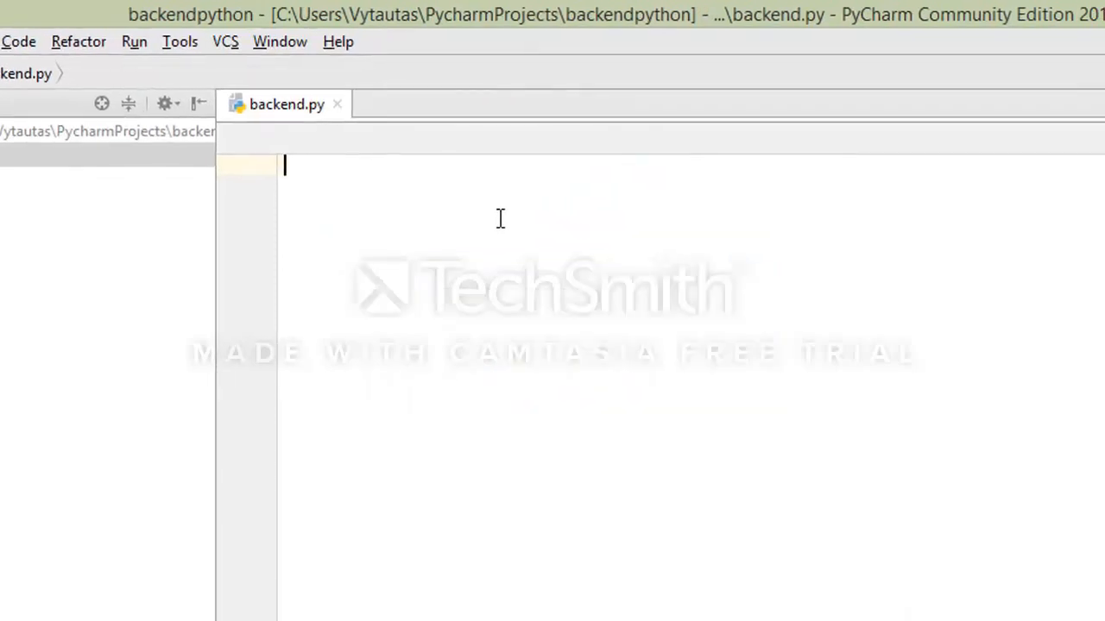
- Import sqlite3 and start def conncet() with conn=sqlite3.connect("books.db")
type("import")
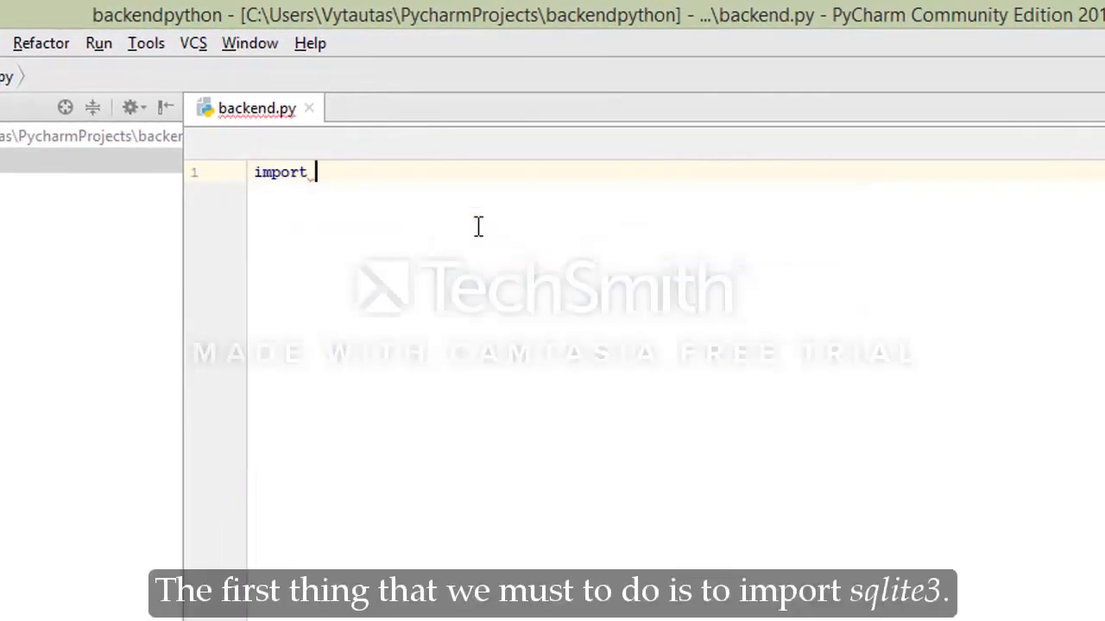
type("sqlite3")
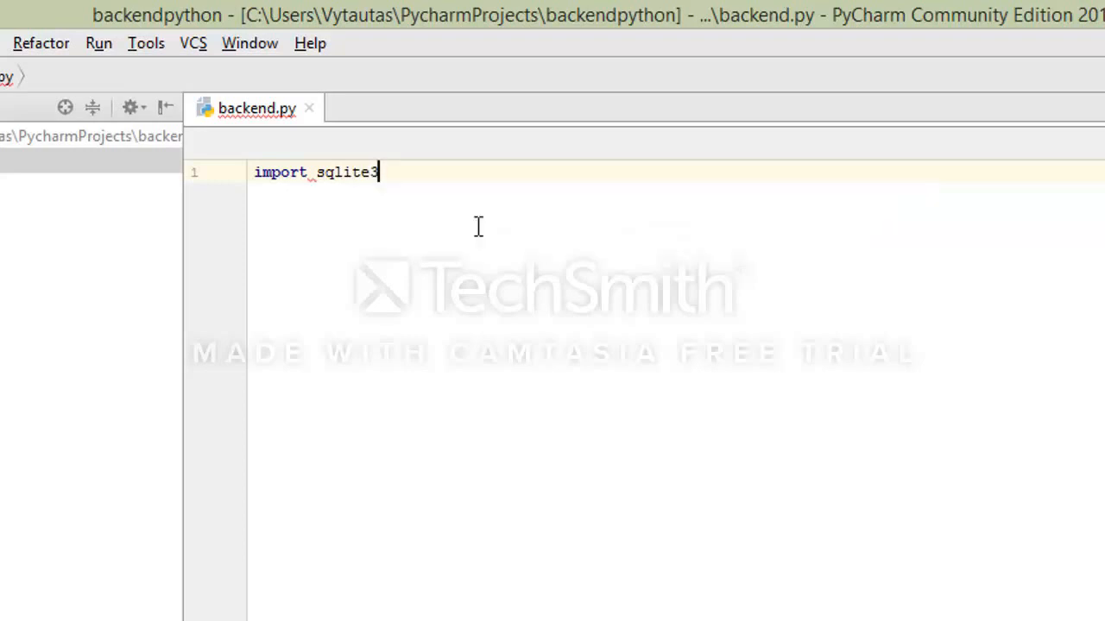
type("def conncet():")
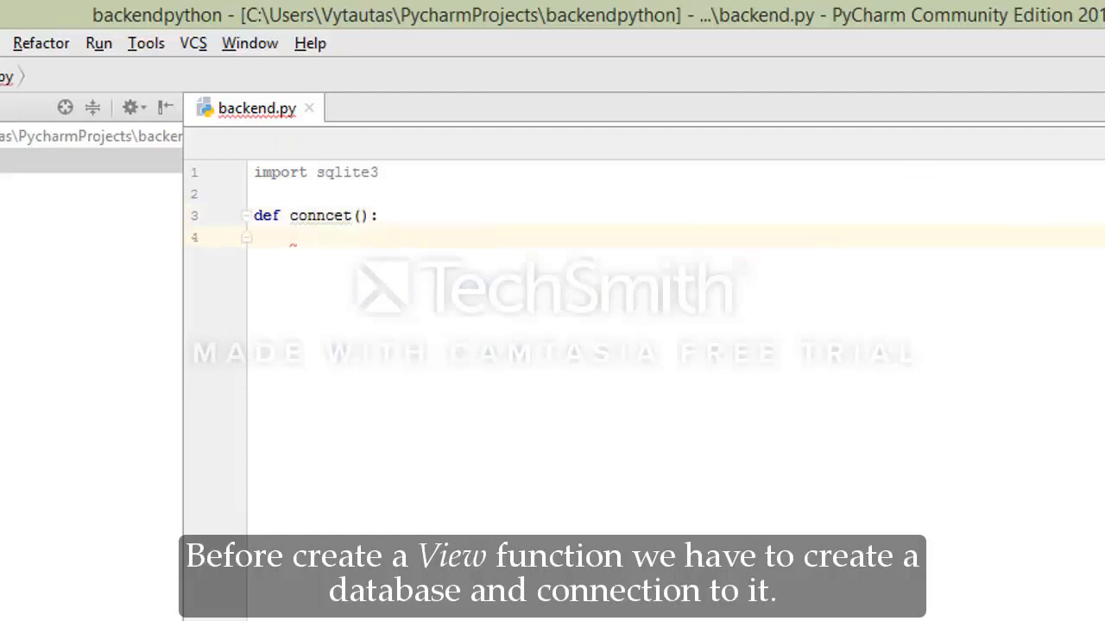
type("conn=")
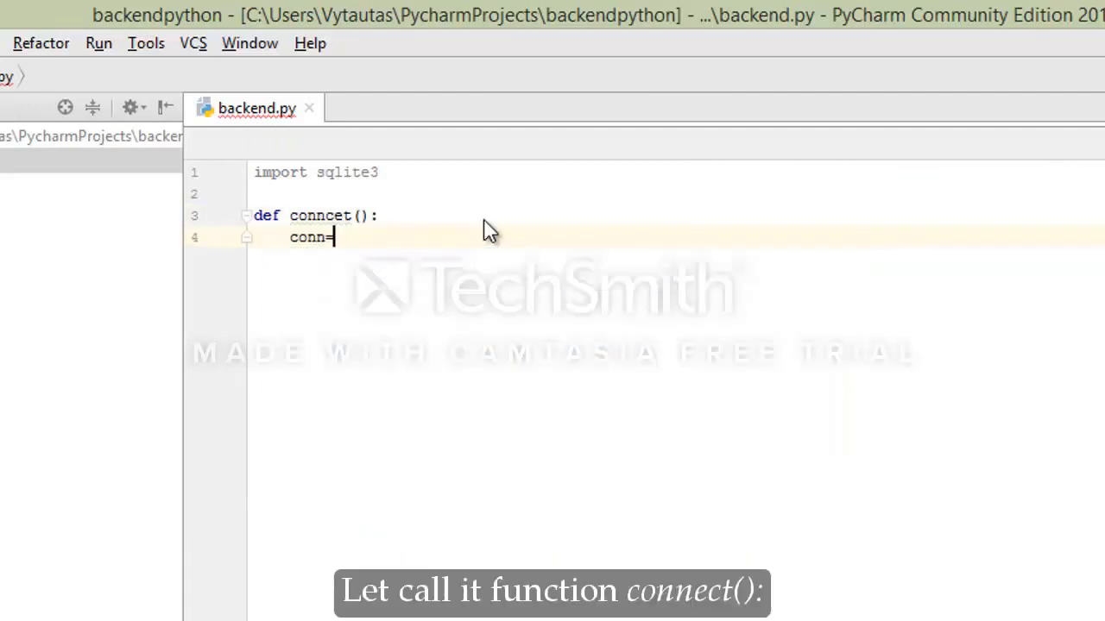
type("=sqlite")
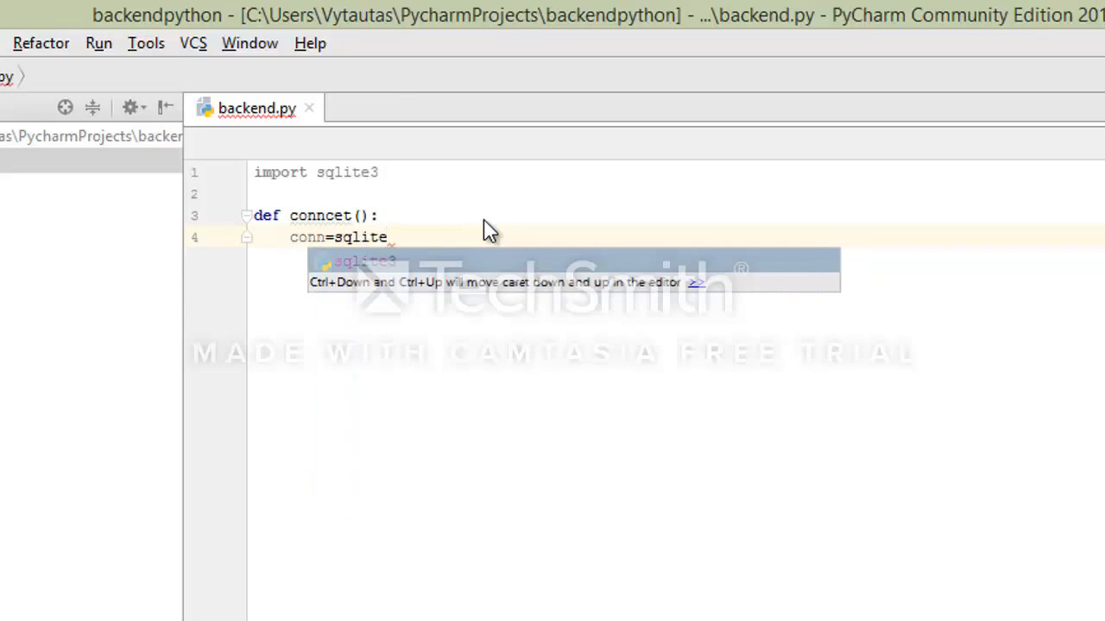
type("3.c")
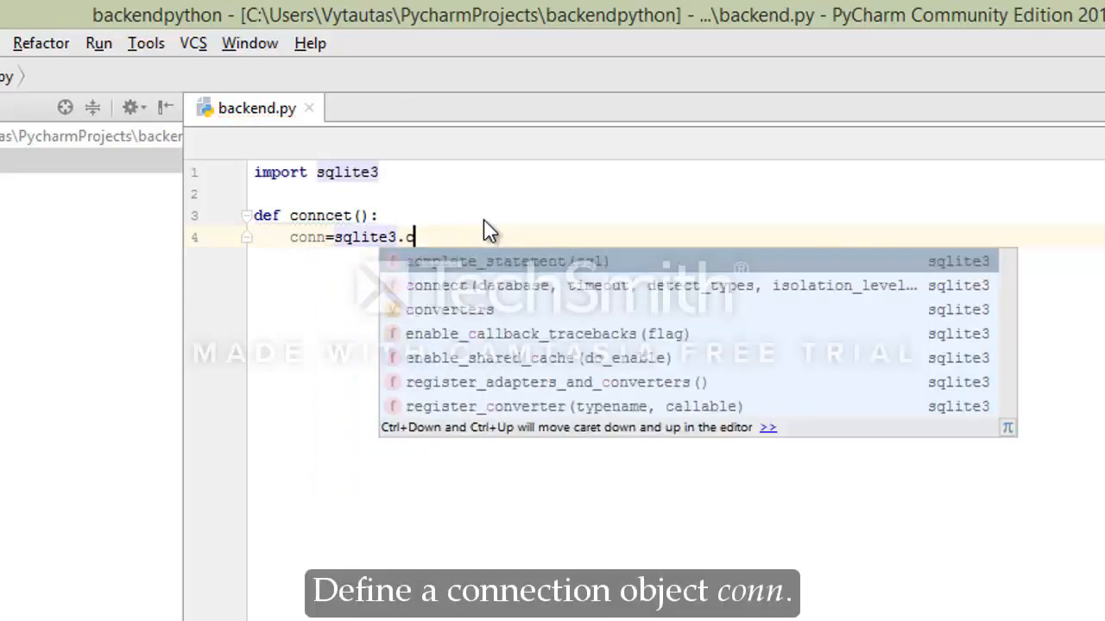
type("onnect('")
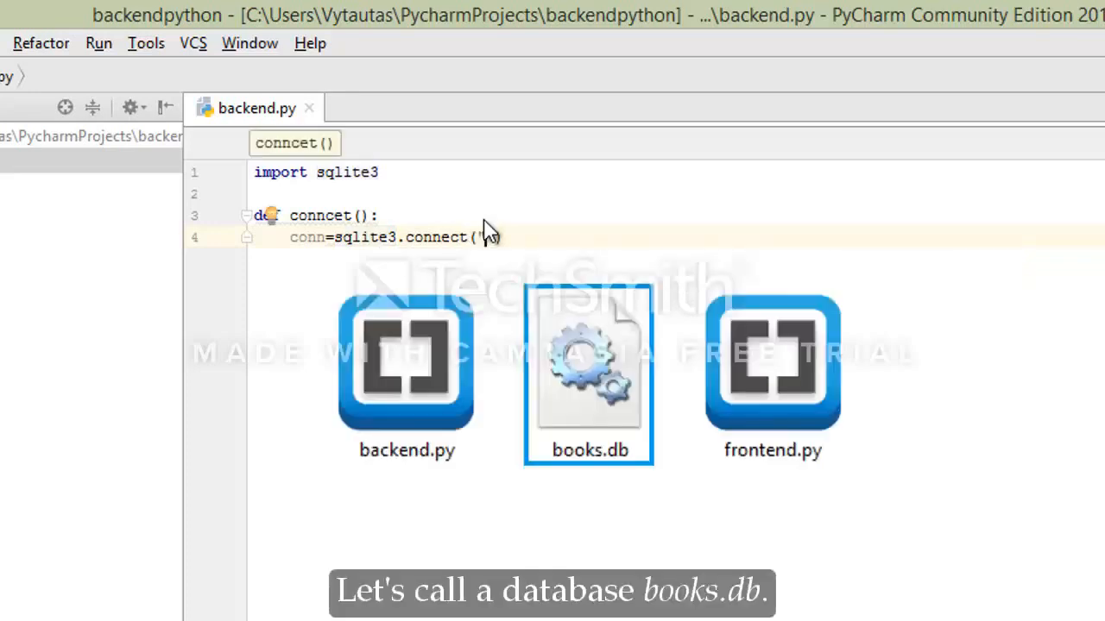
type("books.db")
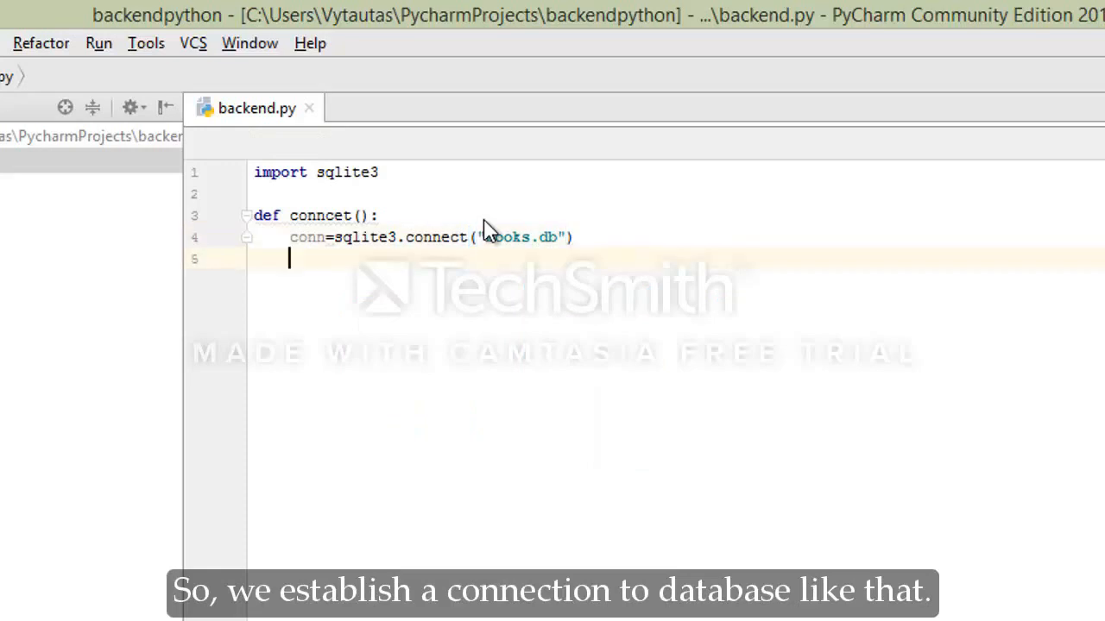
- Add cur=conn.cursor() inside the connect function
type("cur")
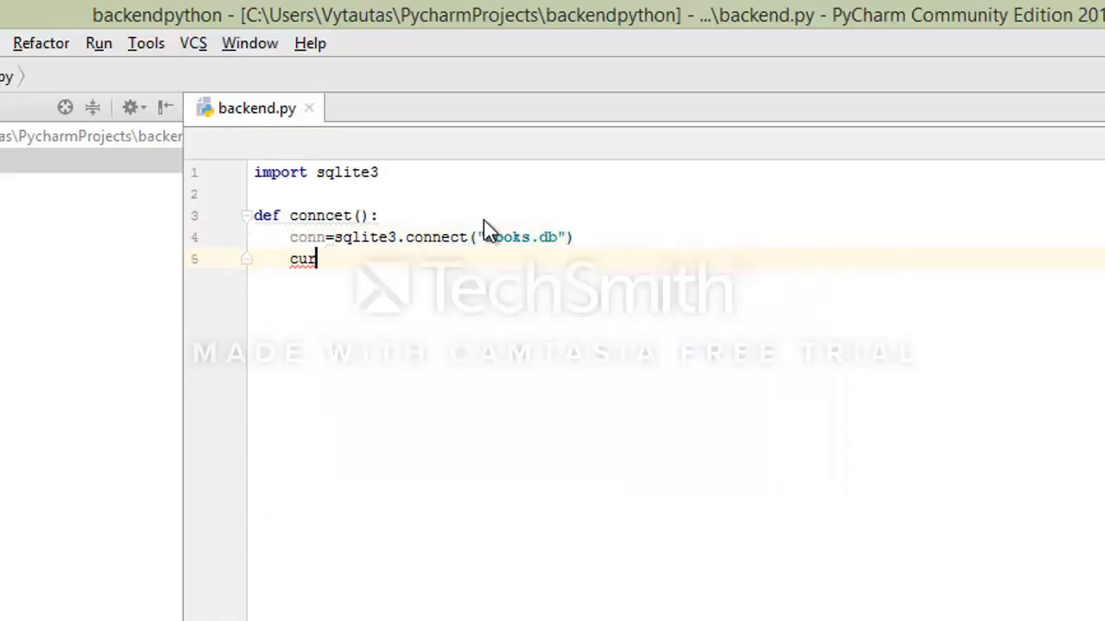
type("=con")
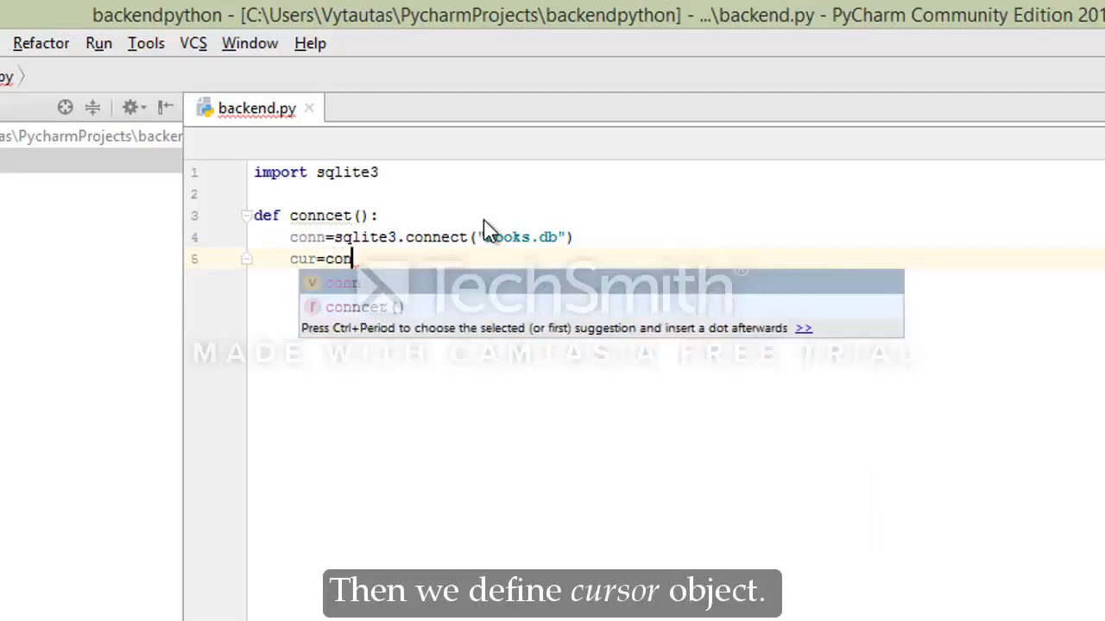
type("n.cursor")
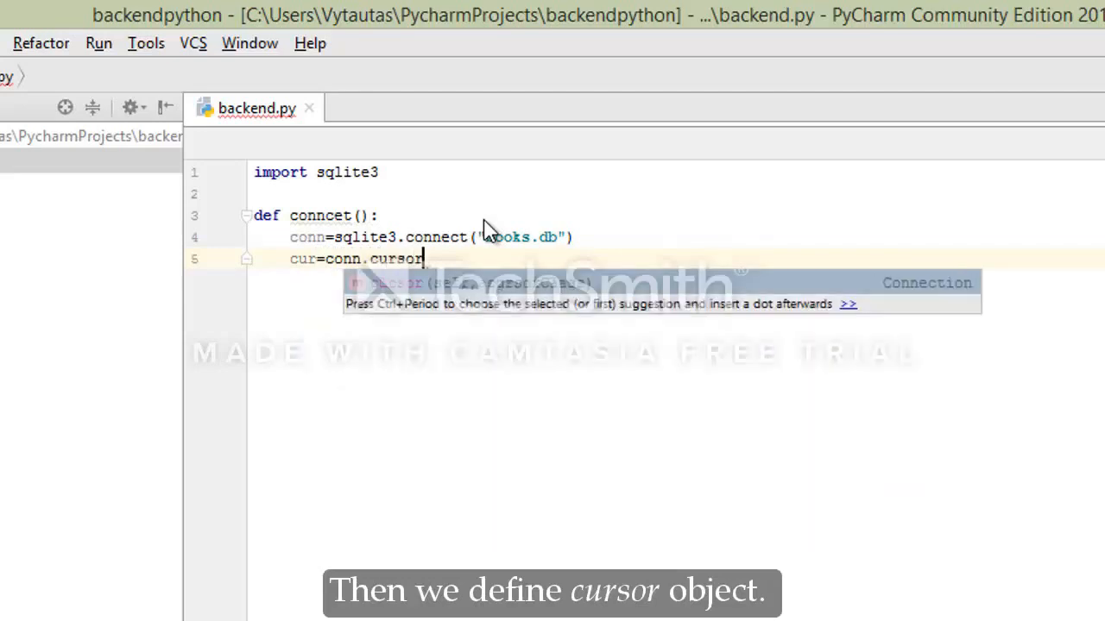
type("()")
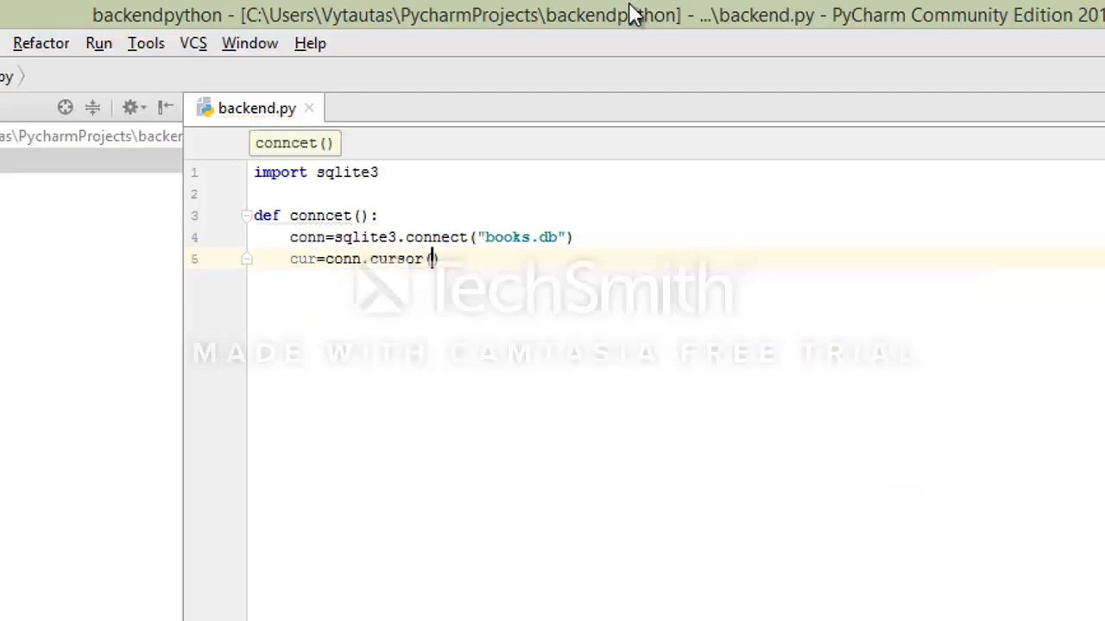
key("enter")
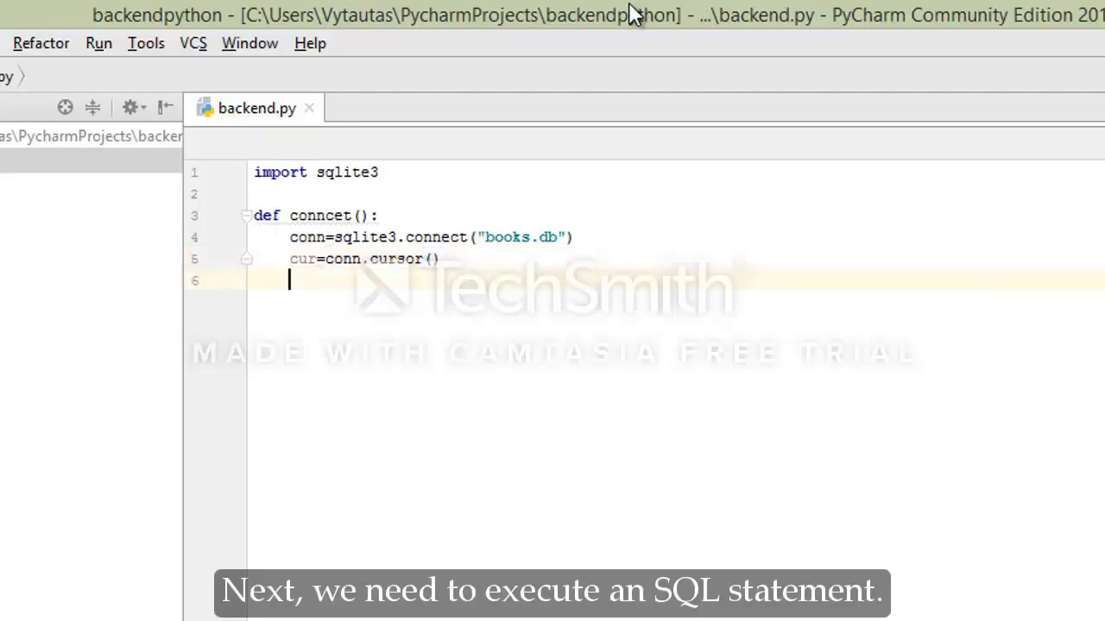
- Write cur.execute with CREATE TABLE IF NOT EXIST book (id INTEGER PRIMARY KEY
type("cur")
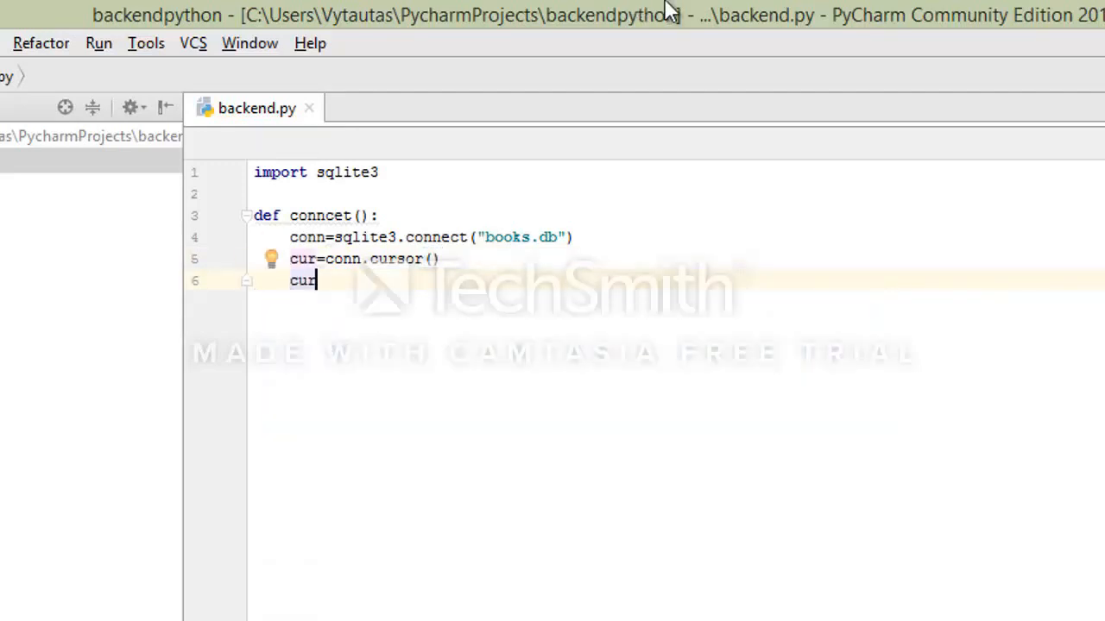
type(".execute(")
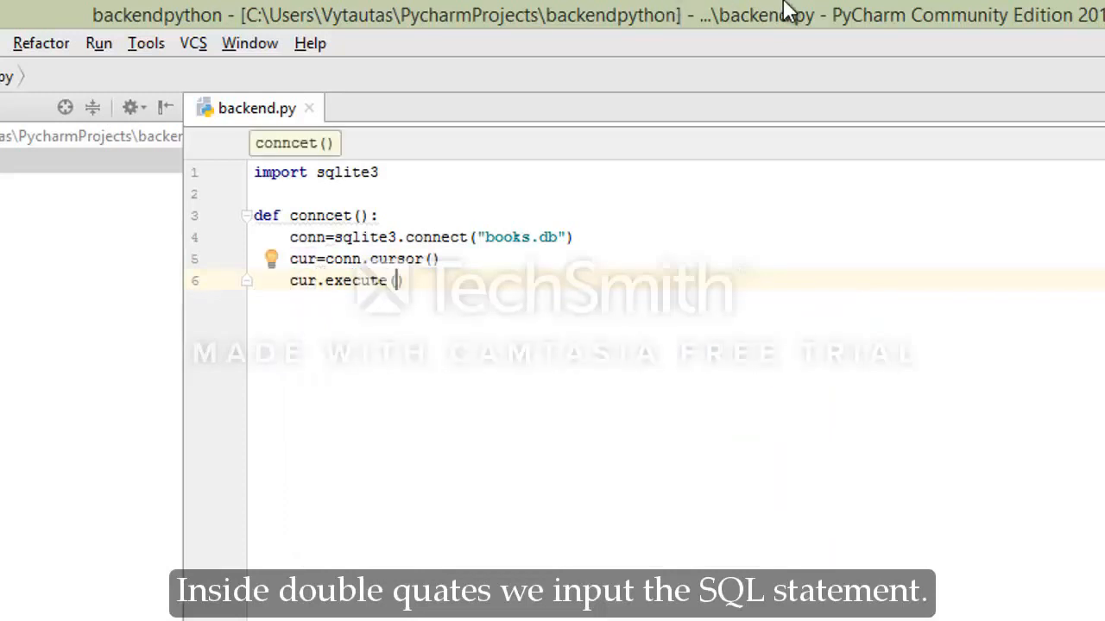
type("(\"")
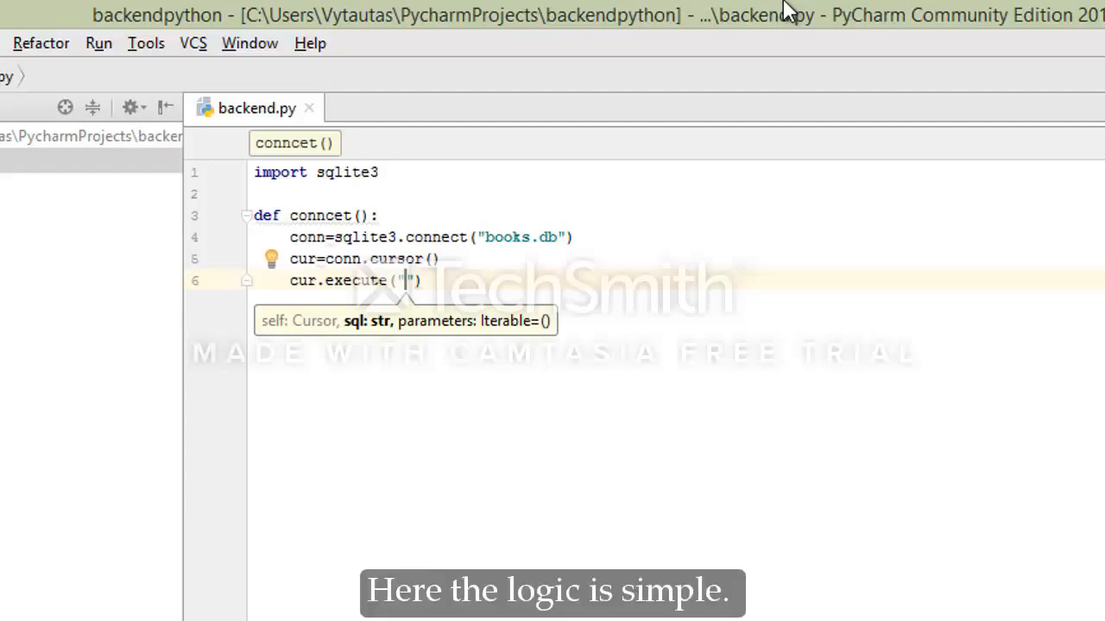
type("CREATE TABLE IF NOT EXIST")
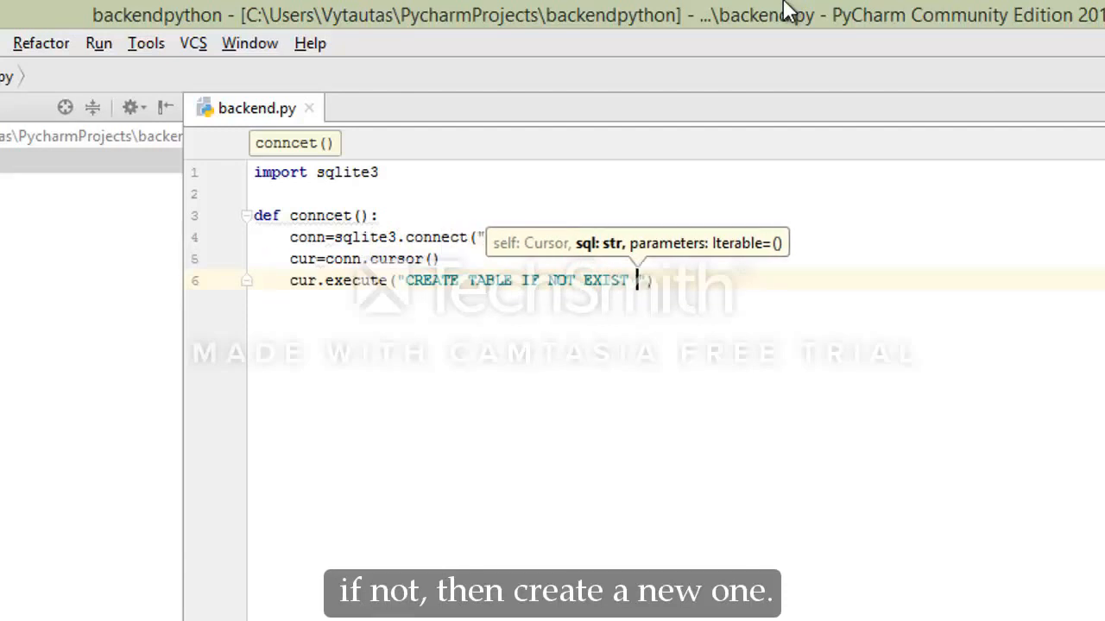
type("book (id INTEGER")
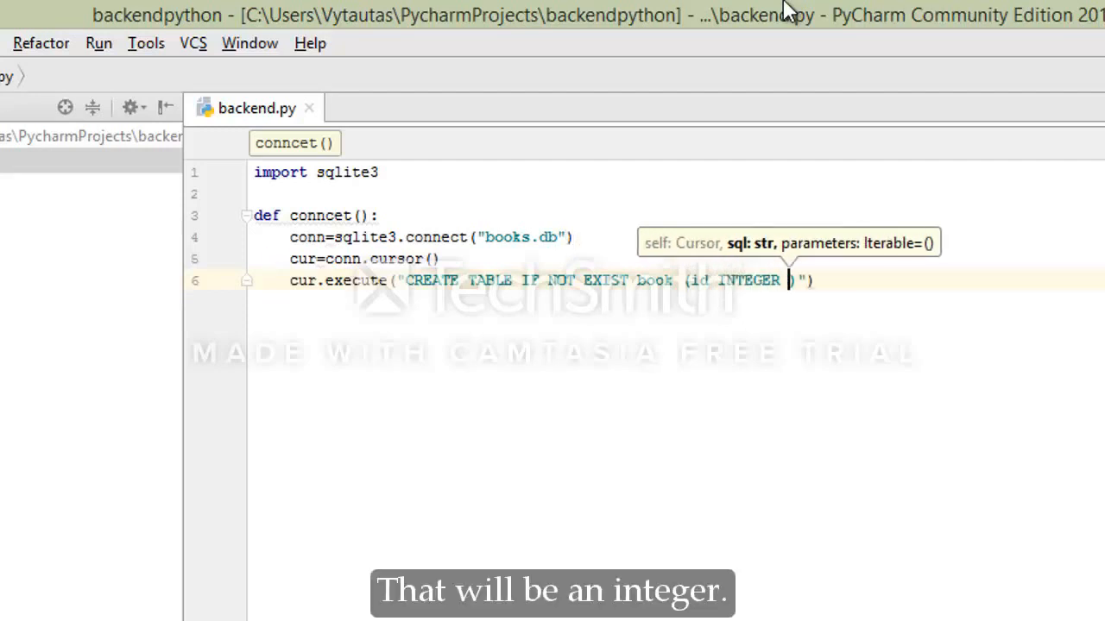
type("PRIMARY")
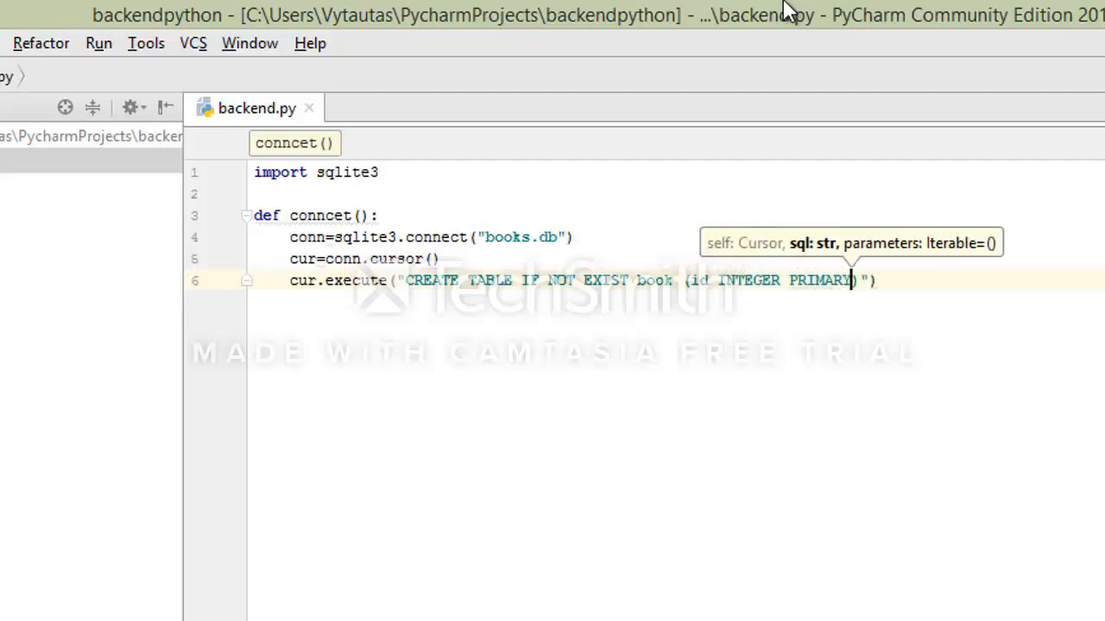
type("KEY")
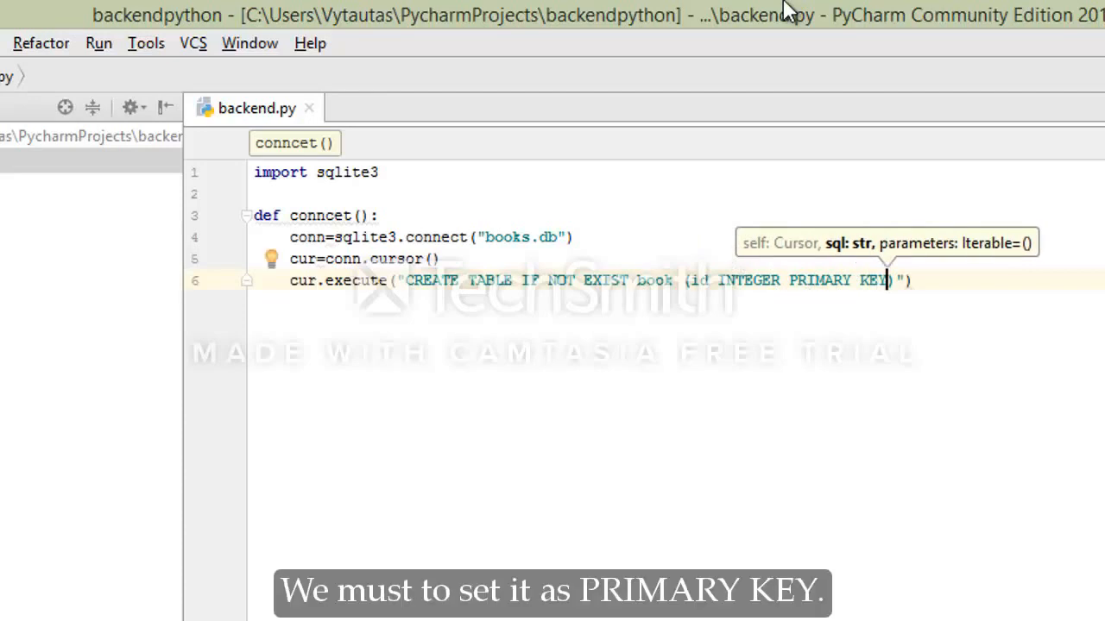
- List the remaining columns: title text, author text, year integer, isbn integer
type(", title")
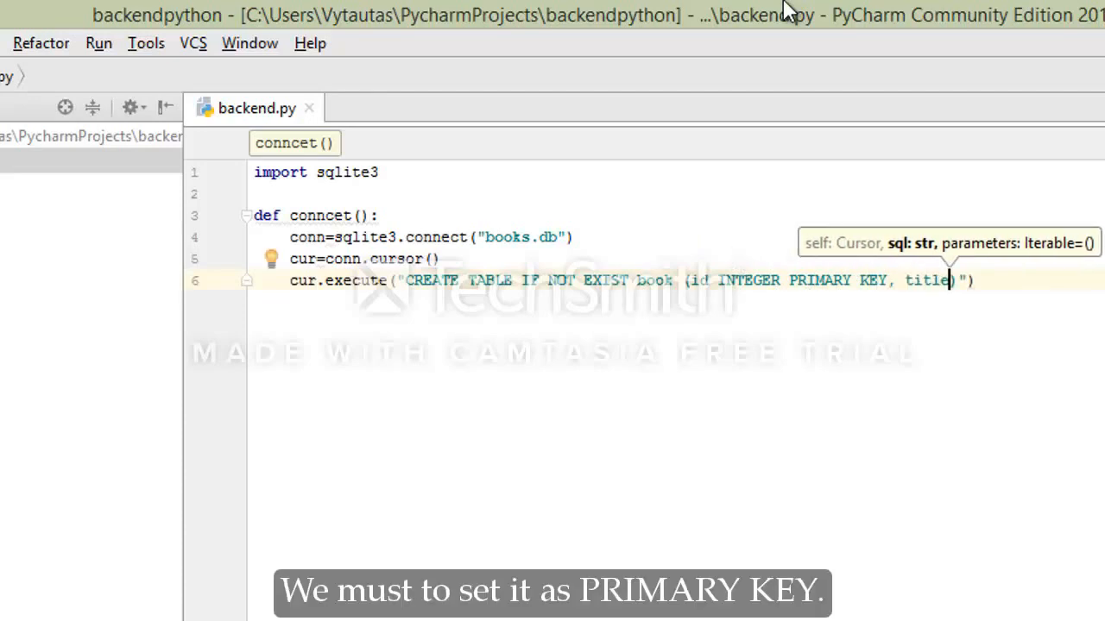
type("text")
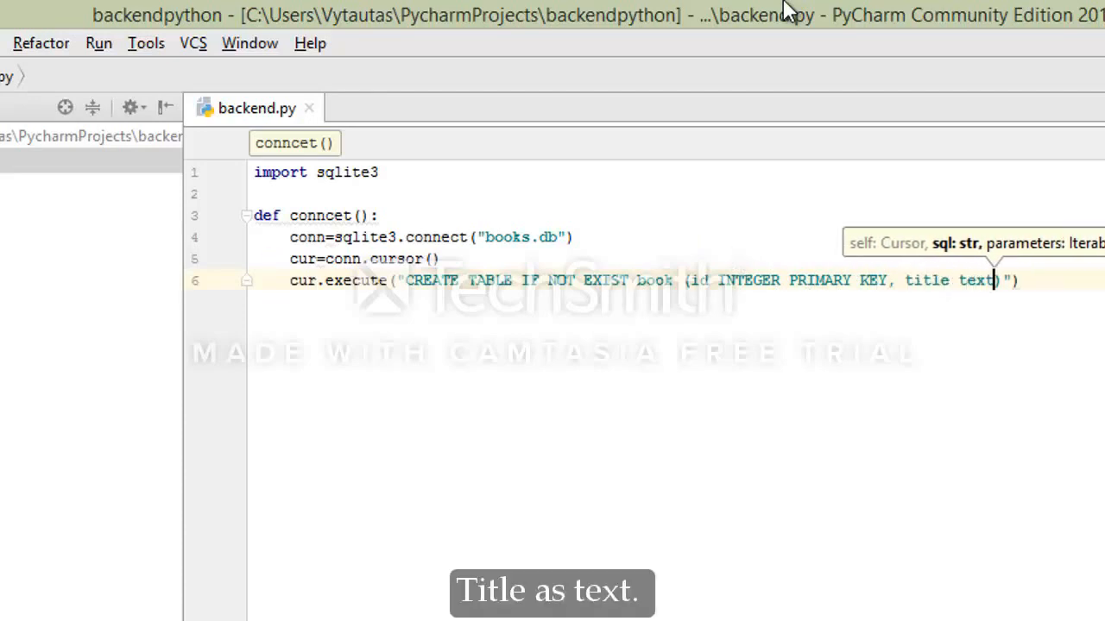
type(", author text")
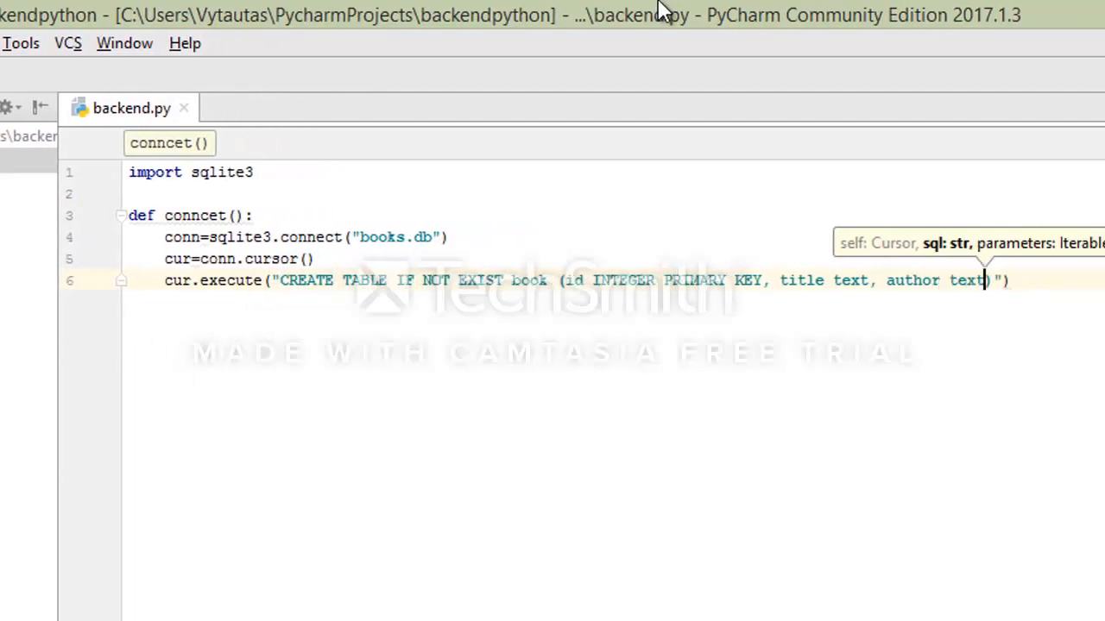
type(",")
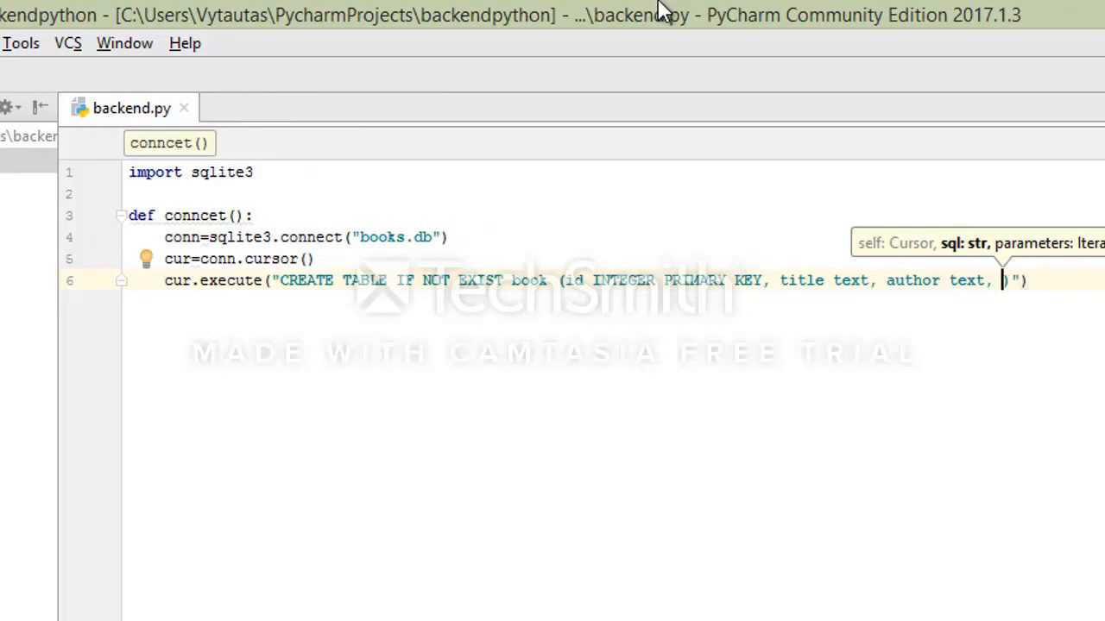
type("year i")
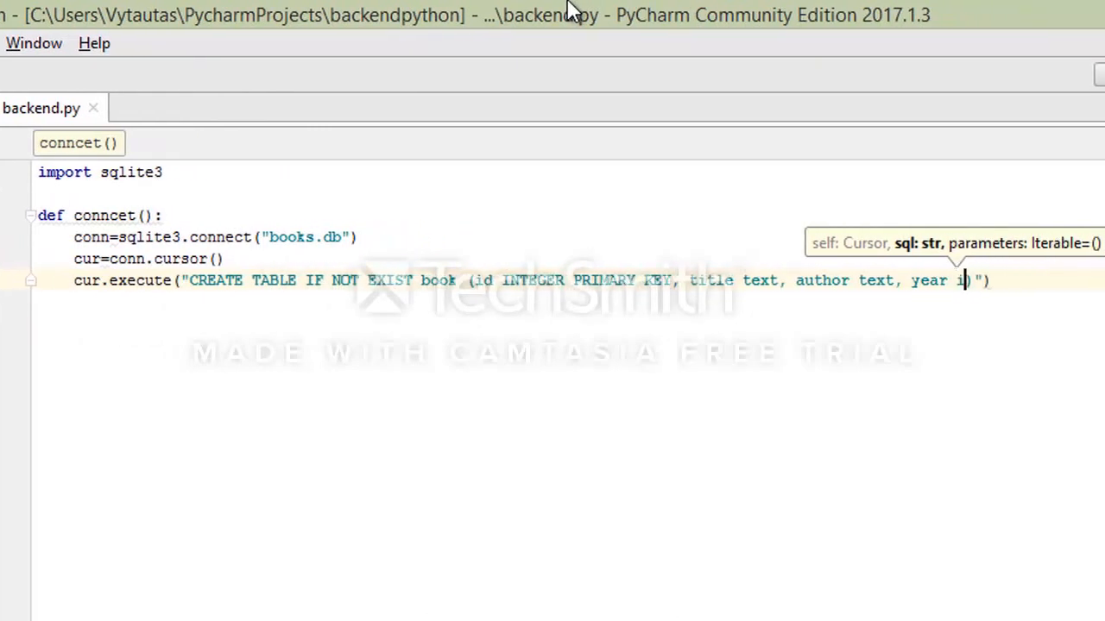
type("nteger,")
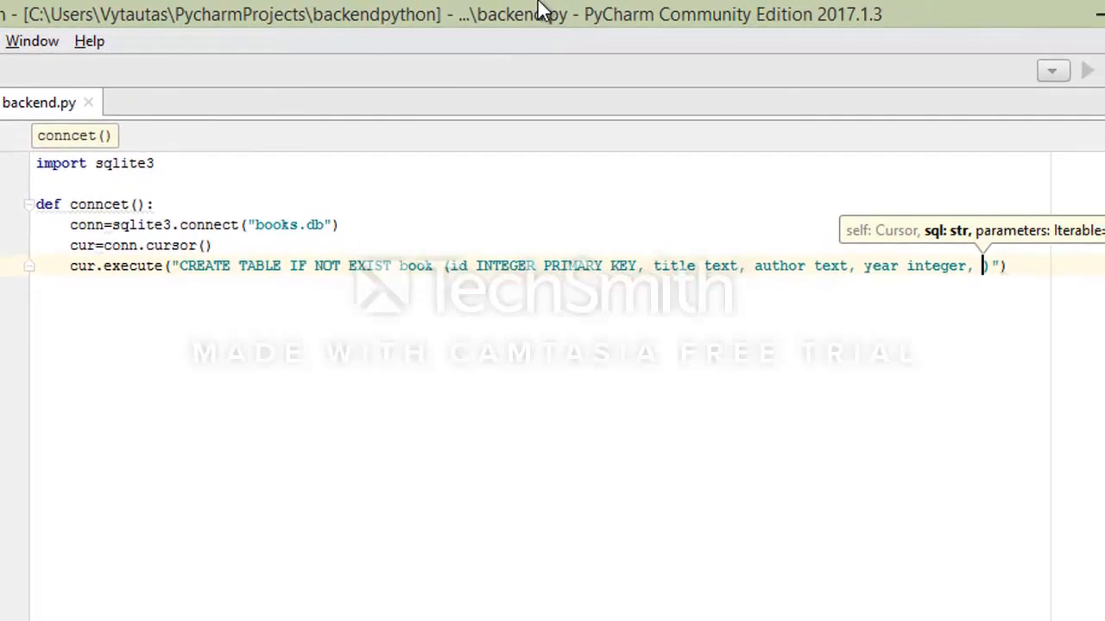
type("isbn integer")
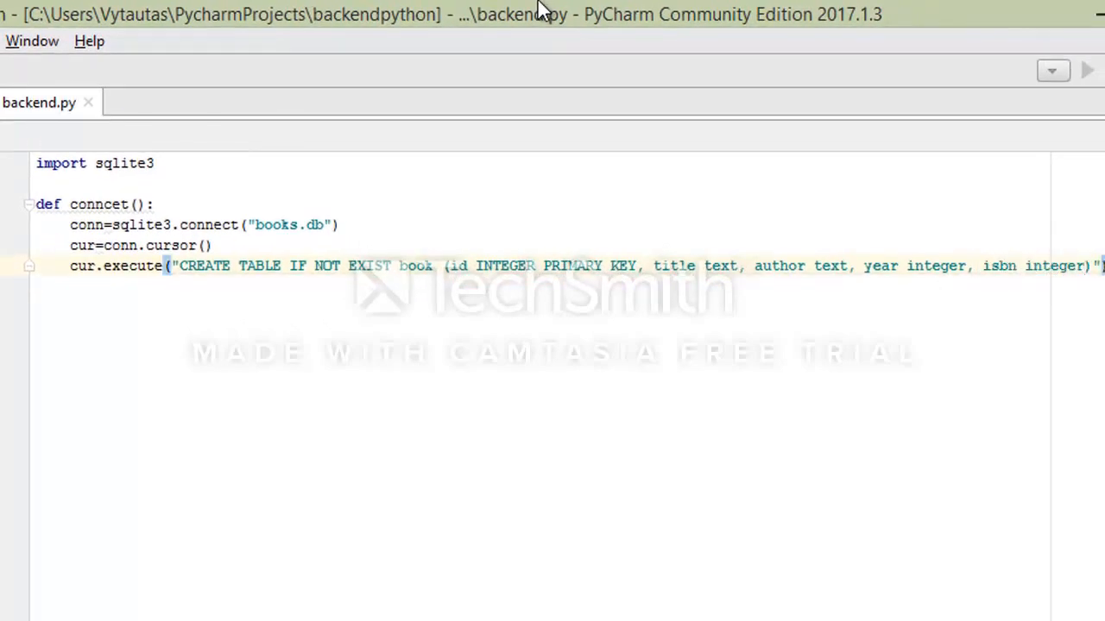
- End the function with conn.commit() and conn.close(), then begin def insert
type("c")
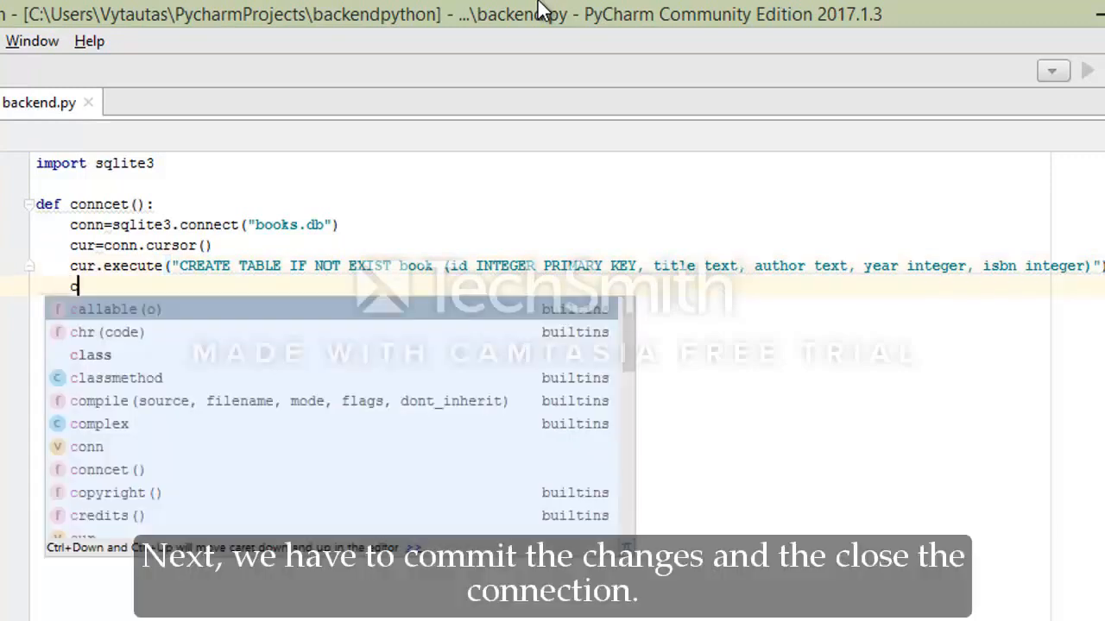
type("conn")
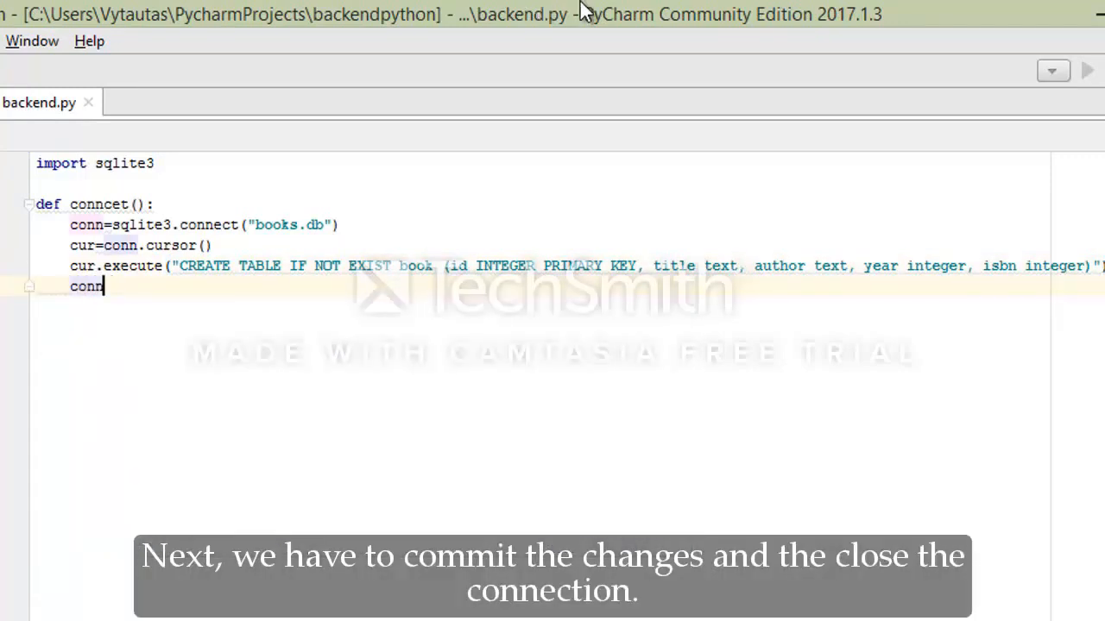
type(".commit")
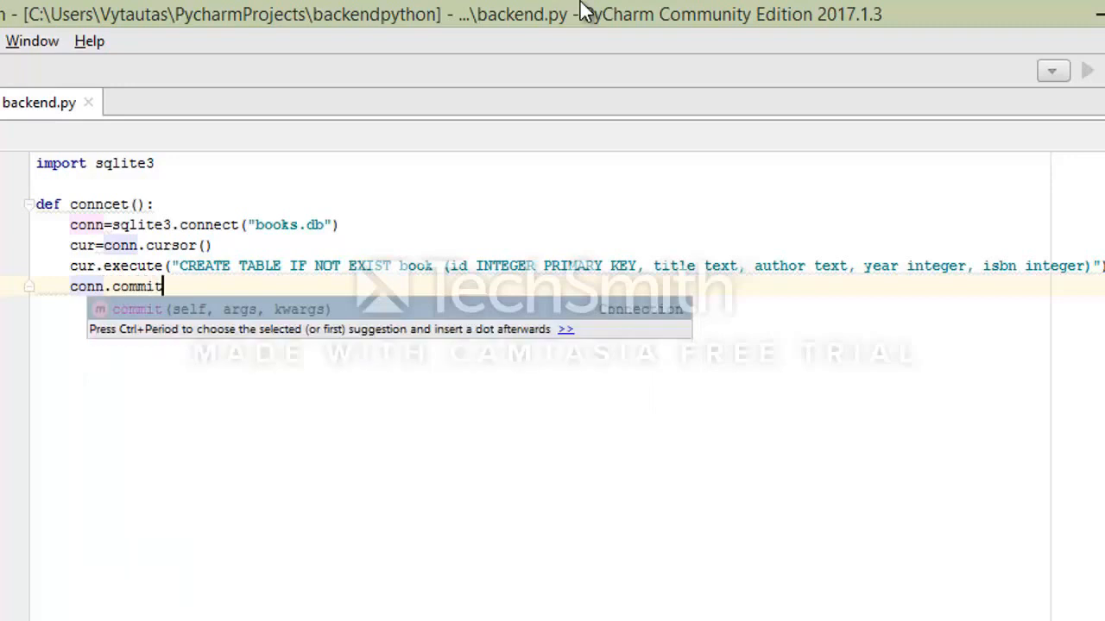
type("(")
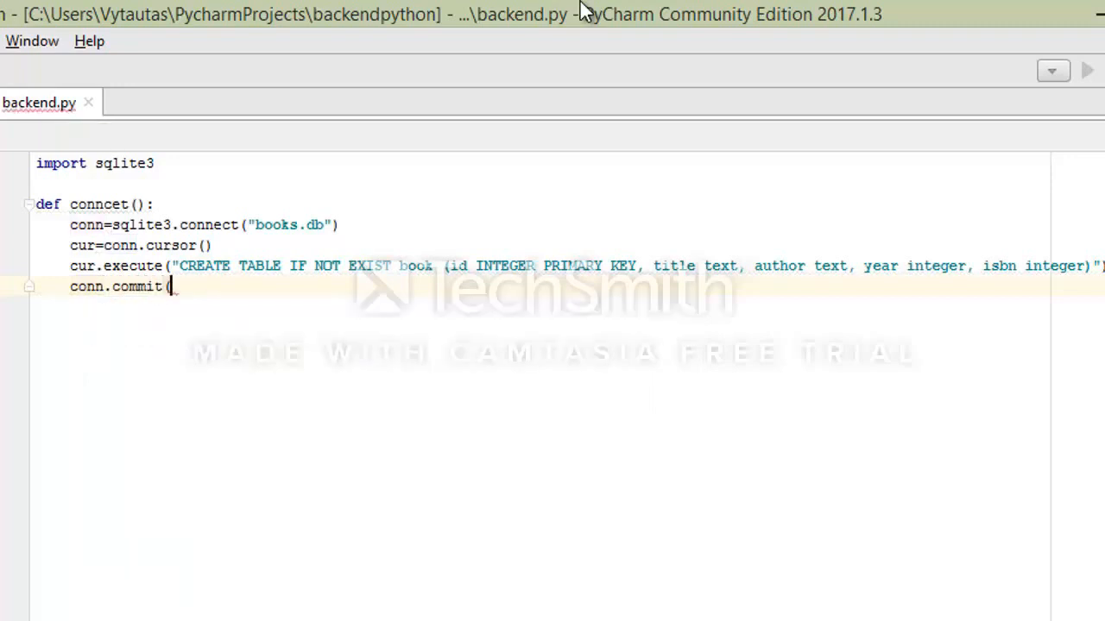
type("conn.close(")
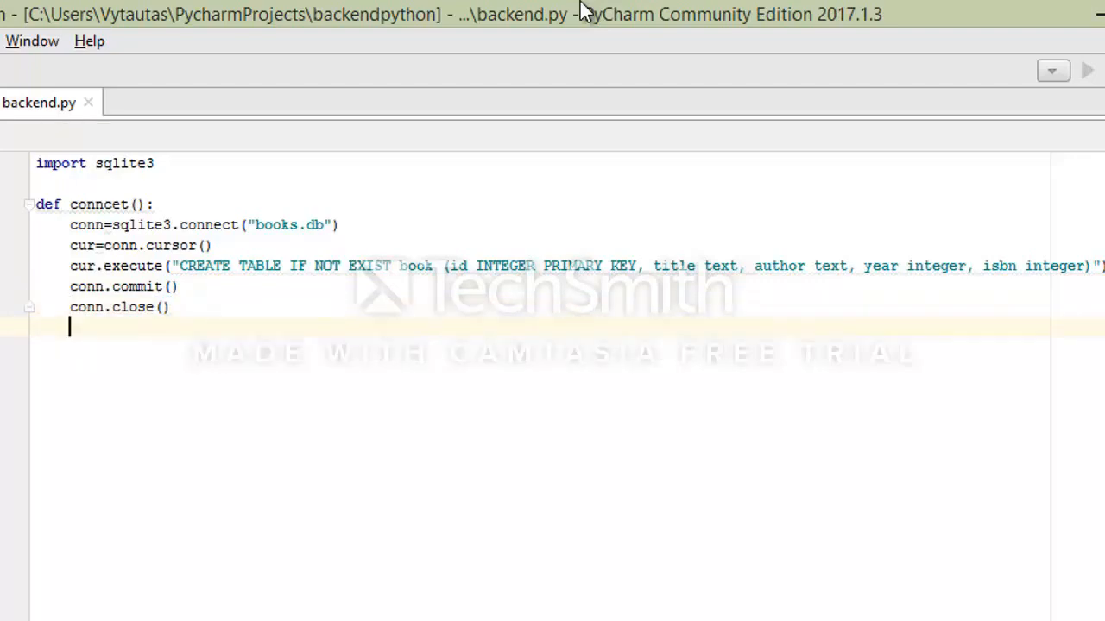
type("def insert")
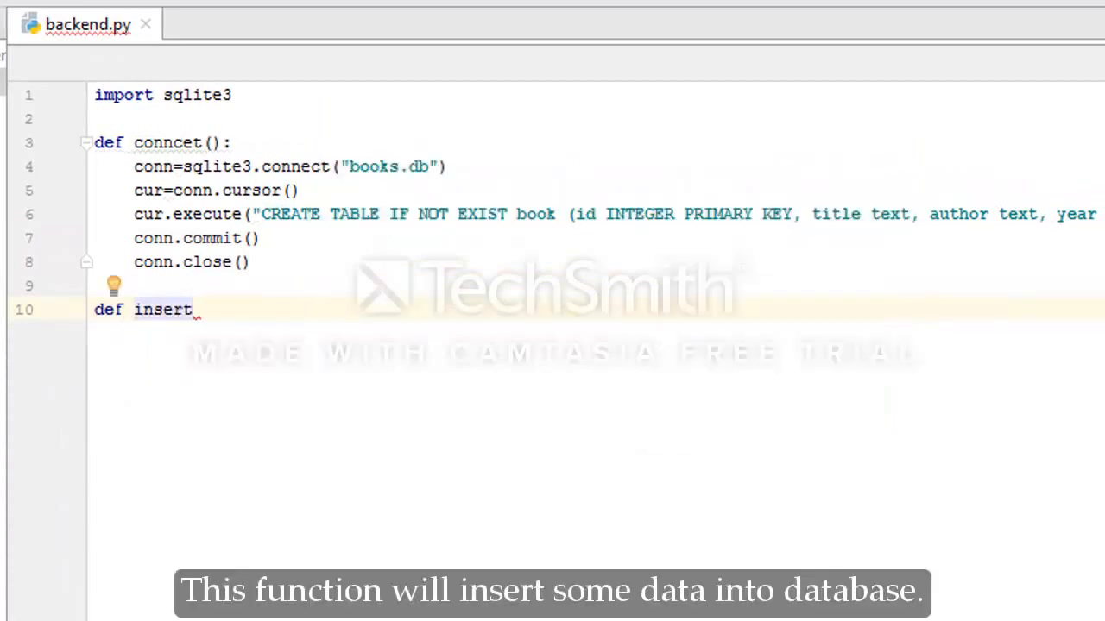
- Give insert the parameters (title, author, year, isbn)
type("(title")
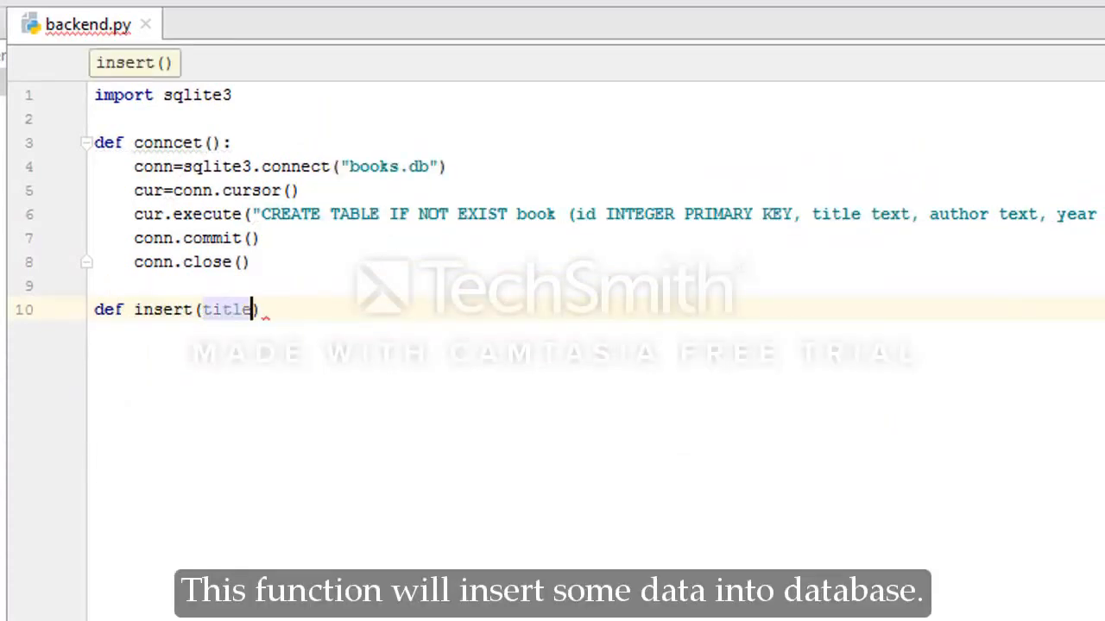
type(", author,")
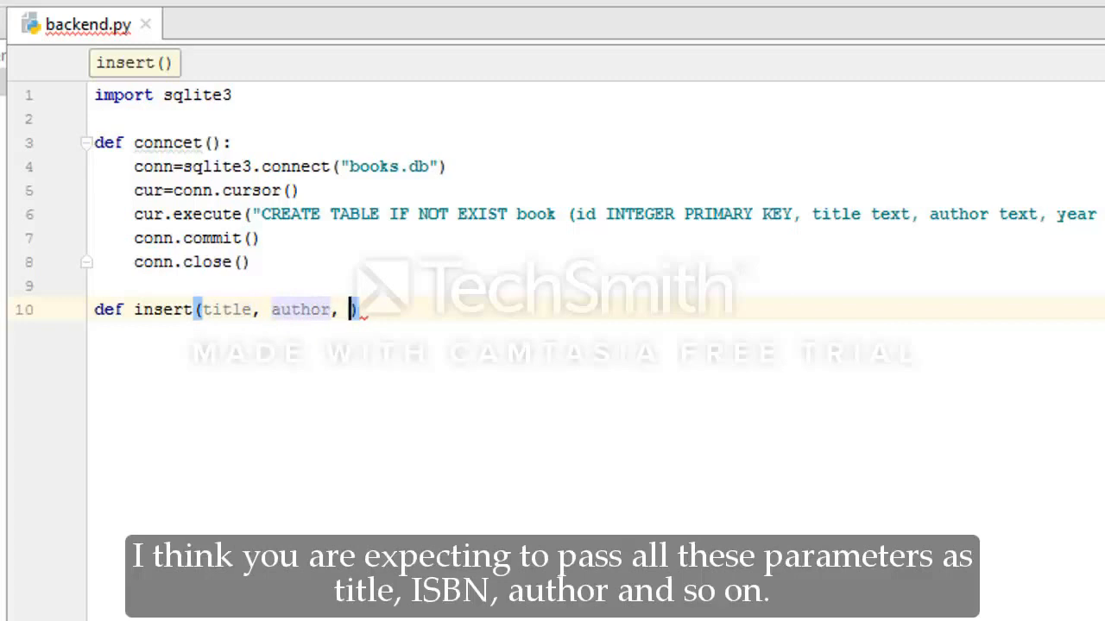
type("year,")
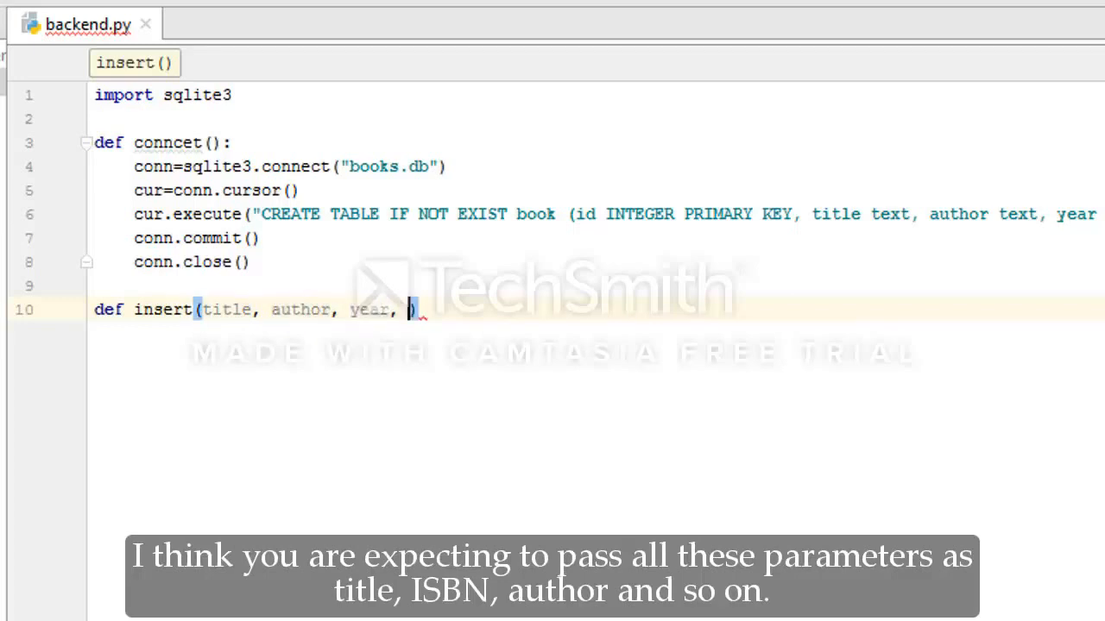
type("isbn")
type("cur.execute(\"INSERT INTO bokk ")
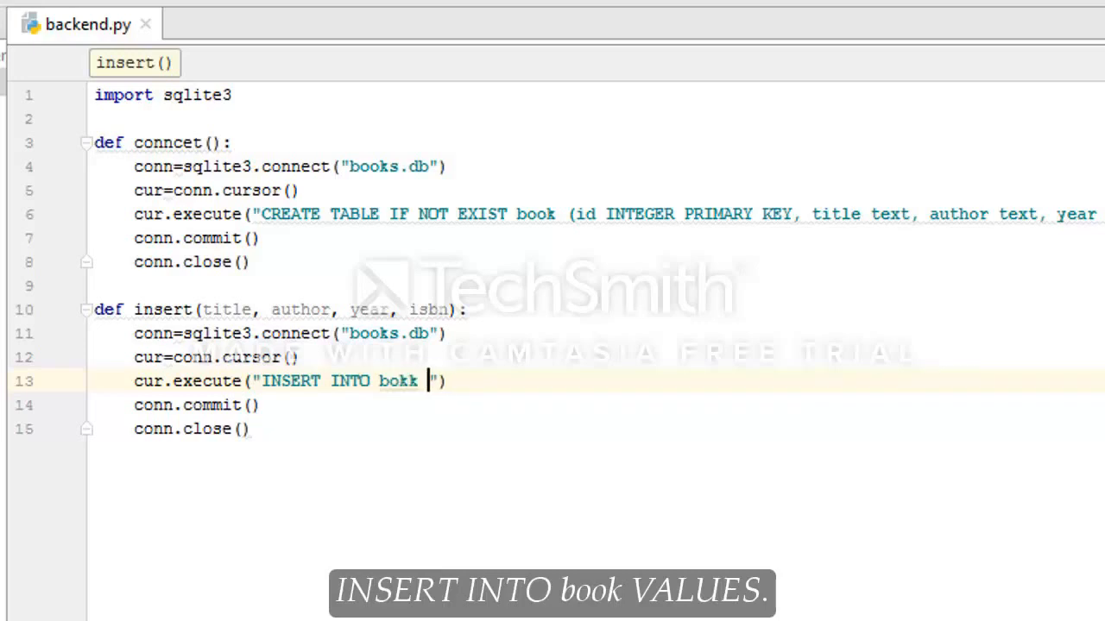
- Write the INSERT query's VALUES (NULL, ?, ?, ?, ?) placeholders
type("VALUES")
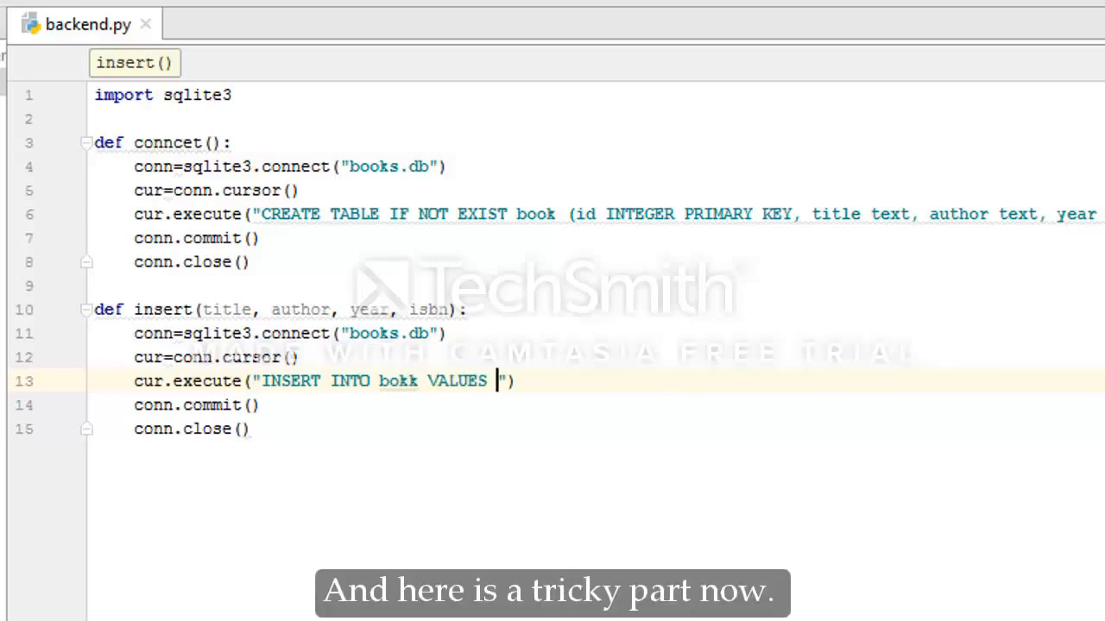
type("(")
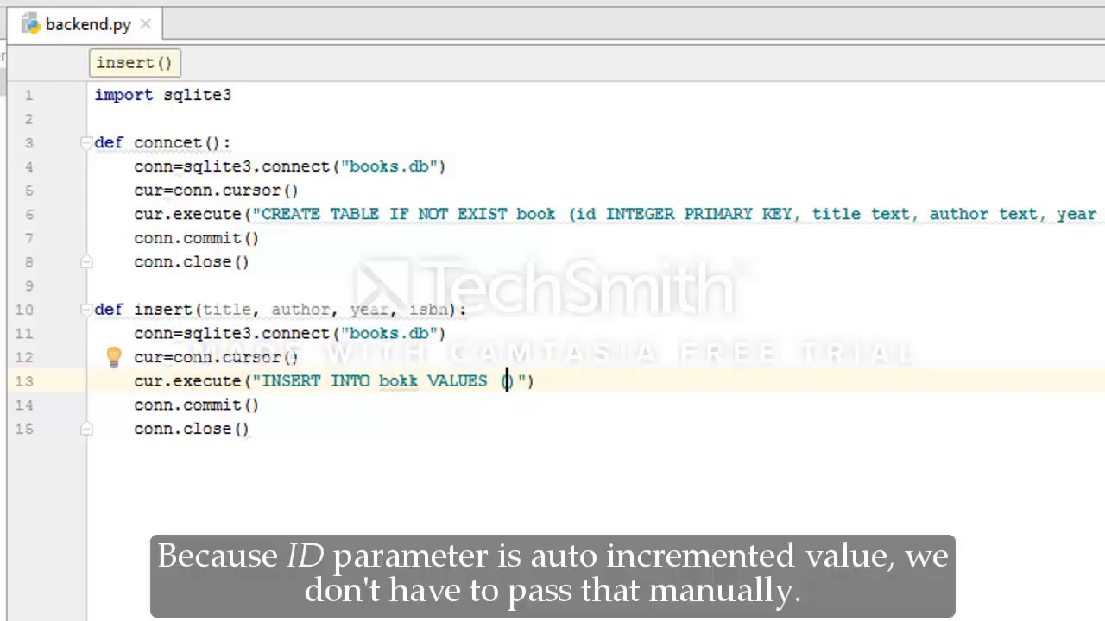
type("N")
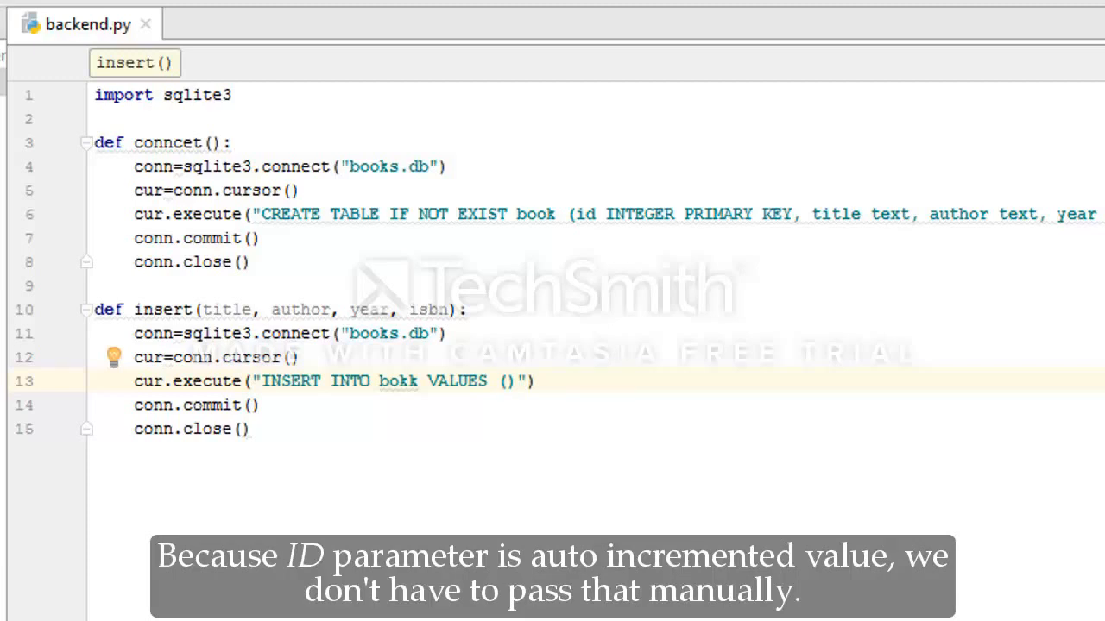
type("NULL")
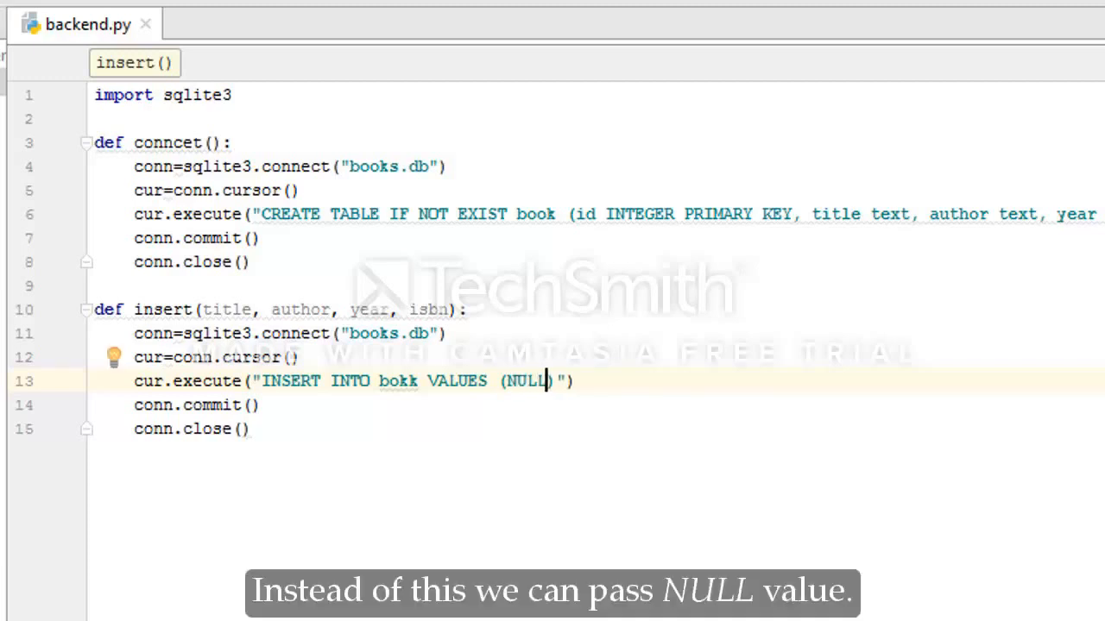
type(", ?")
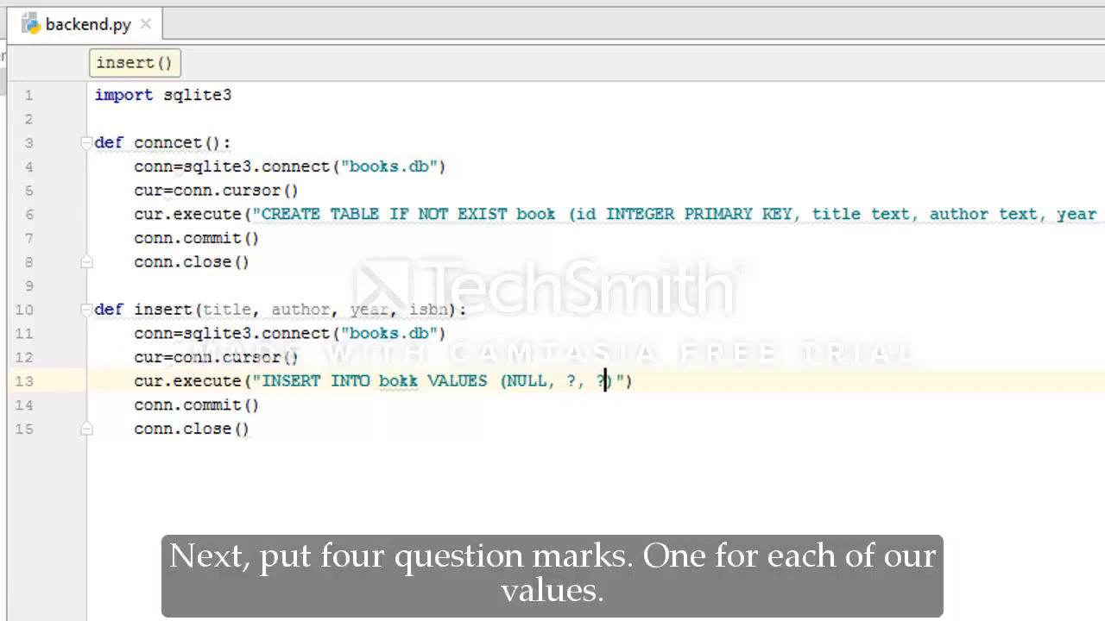
type(", ?, ?")
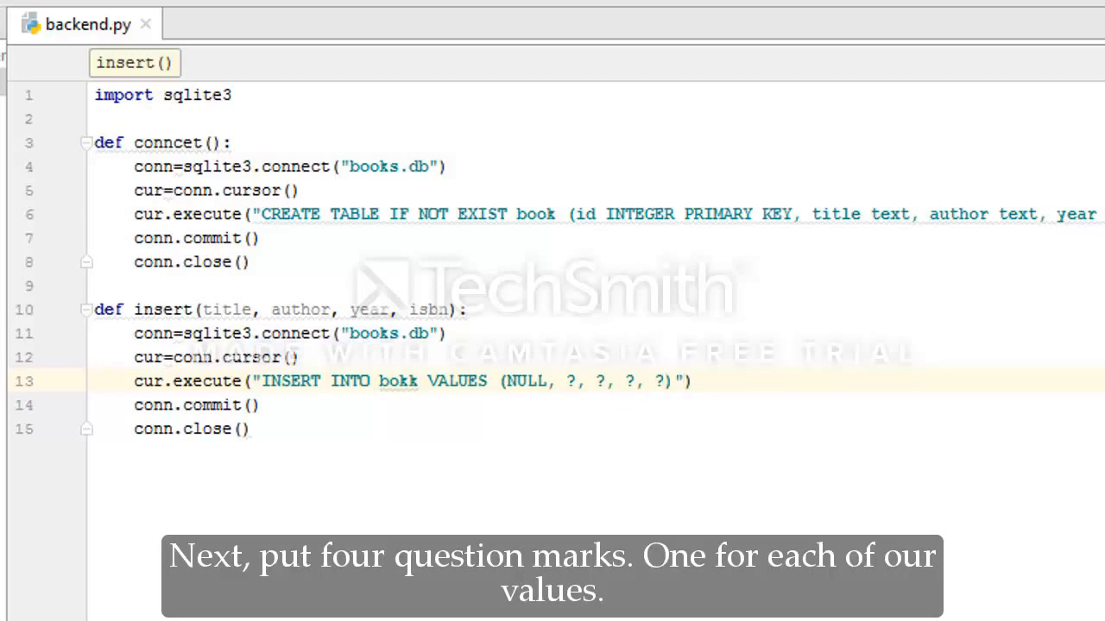
- Pass (title, author, year, isbn) as the second argument to cur.execute
type(", ()")
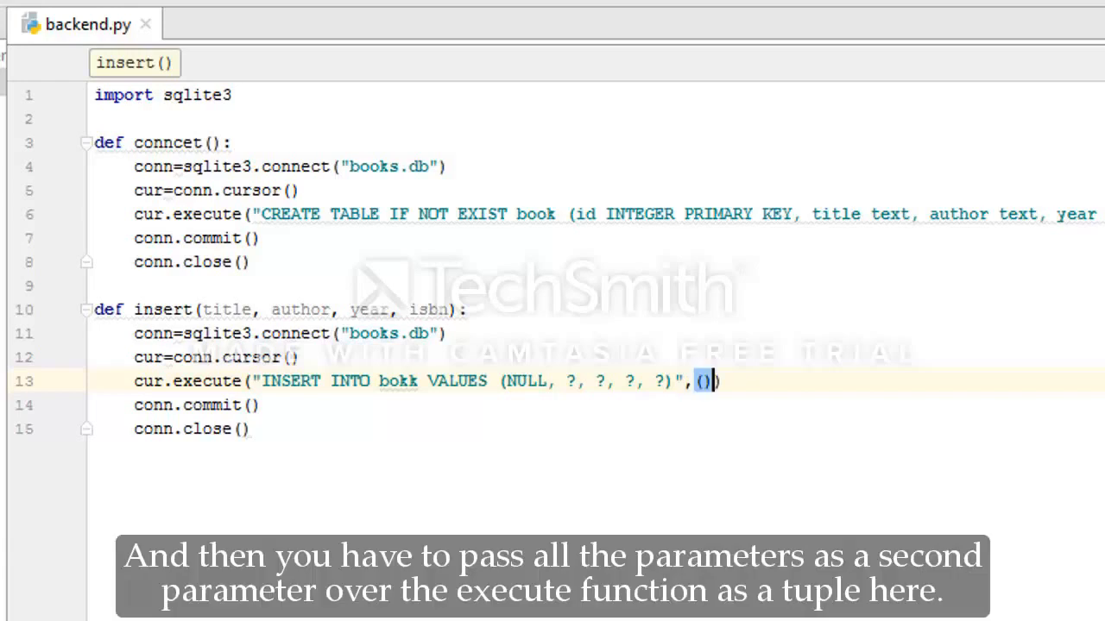
type("title")
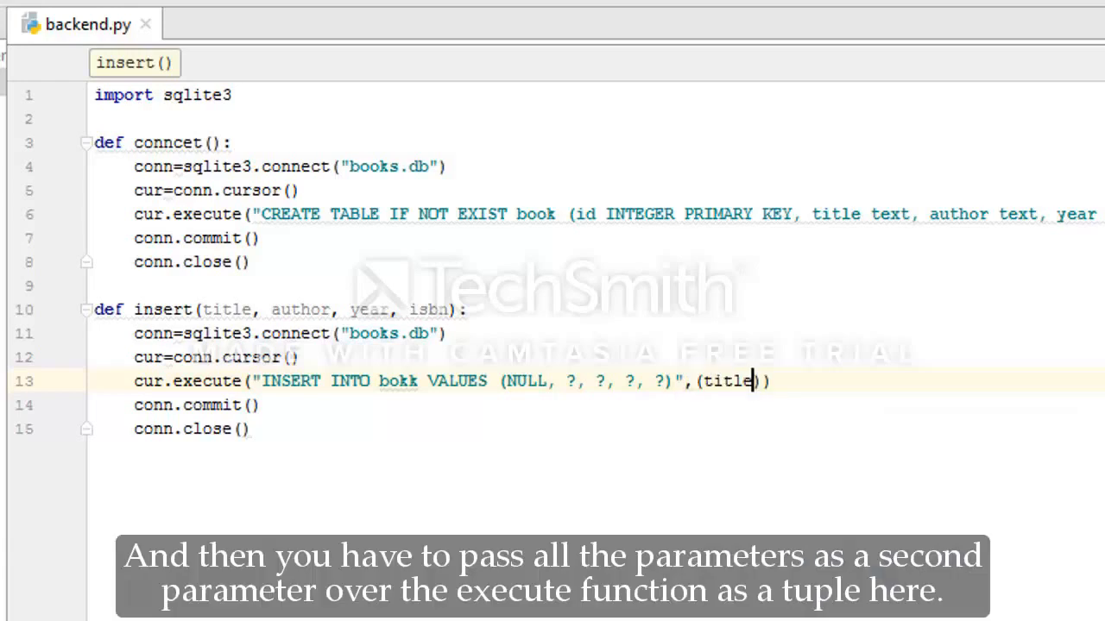
type(", author")
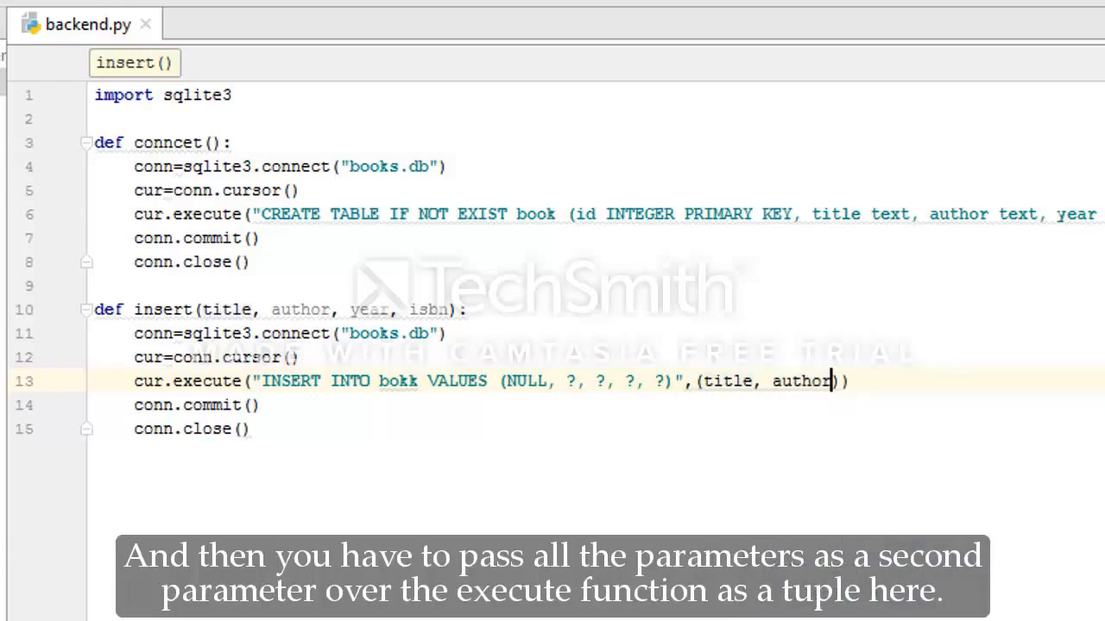
type(", year, isbn")
type("def view():")
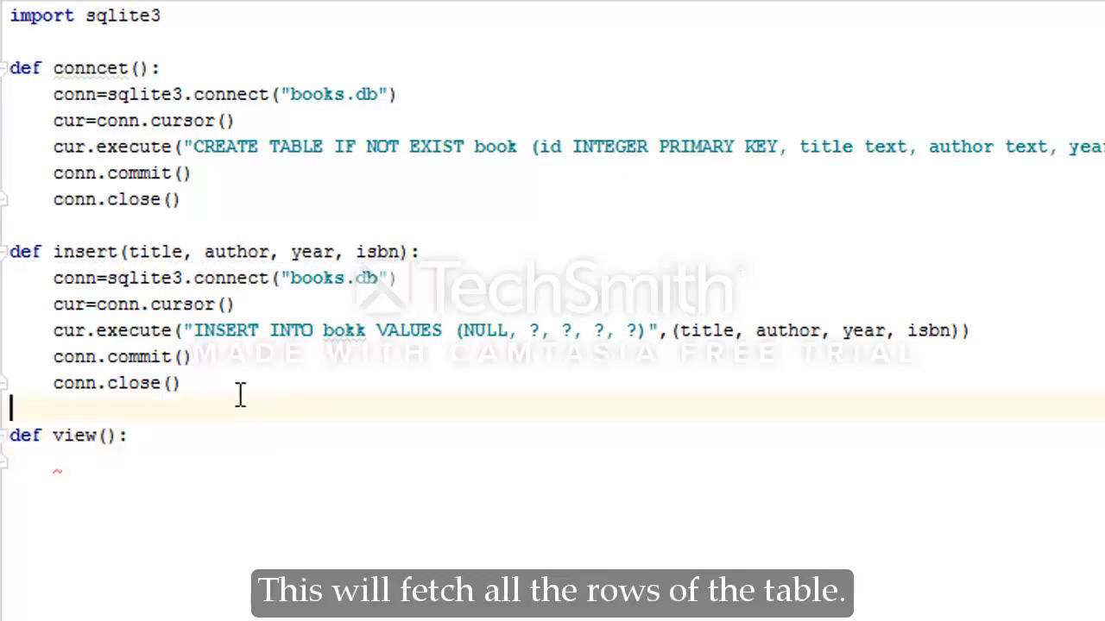
- Reuse insert's body in view, drop conn.commit(), and change the query to SELECT * FROM books
left_click_drag(51, 276, 181, 383)
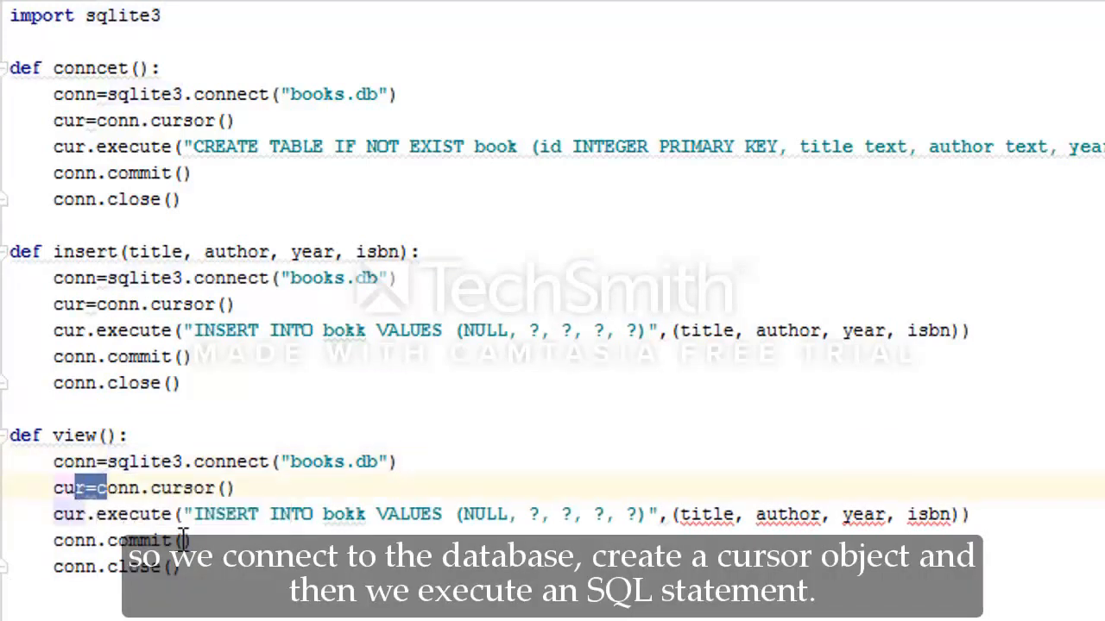
left_click(197, 515)
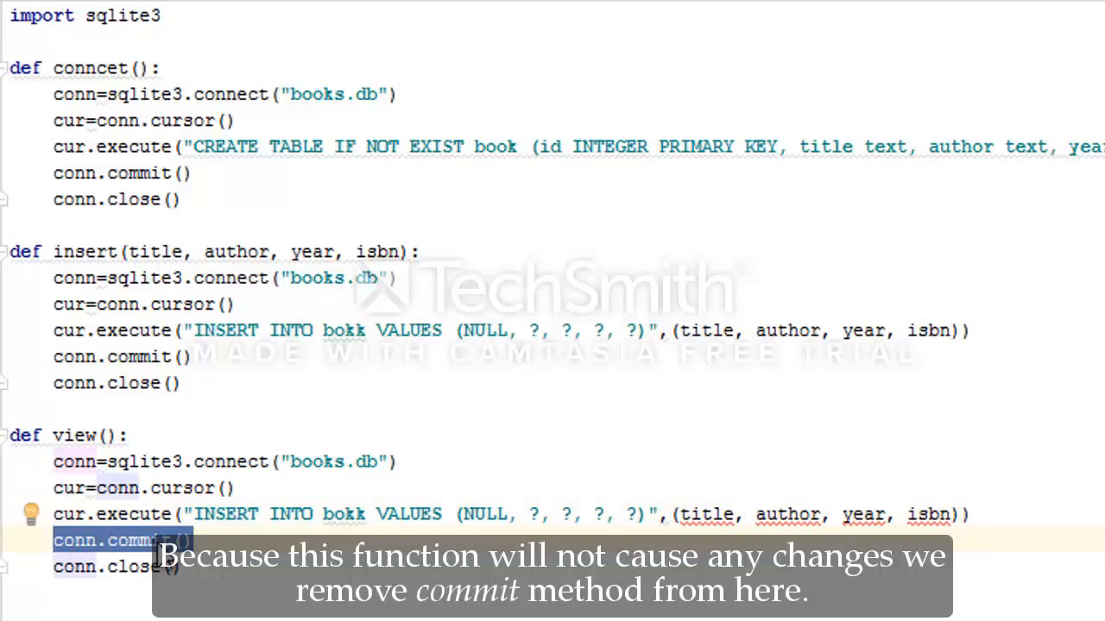
key("Delete")
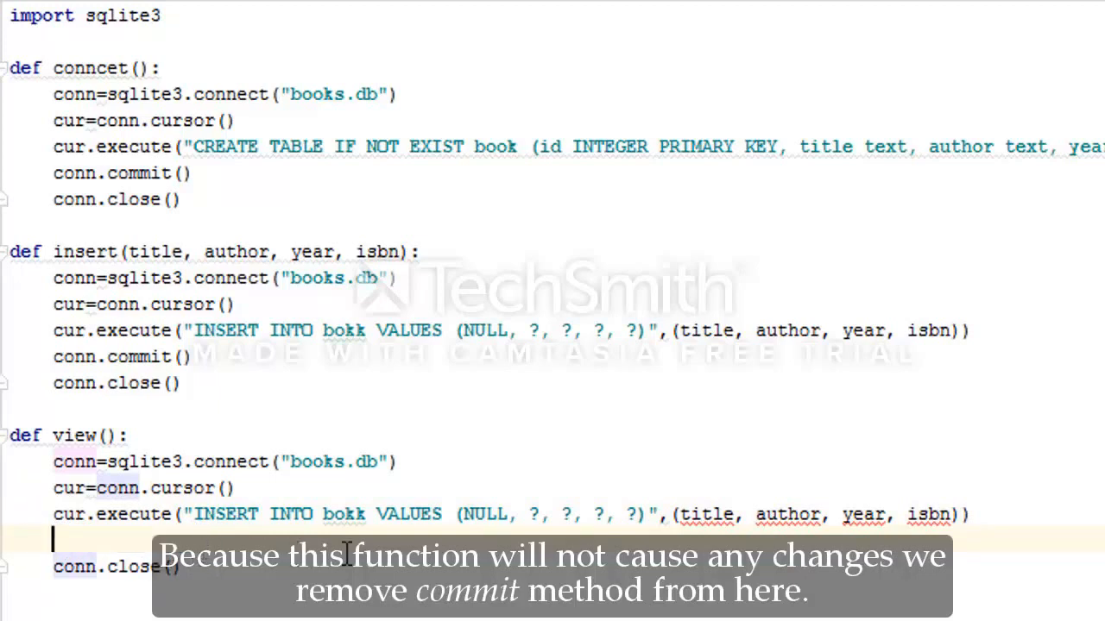
left_click_drag(751, 514, 956, 514)
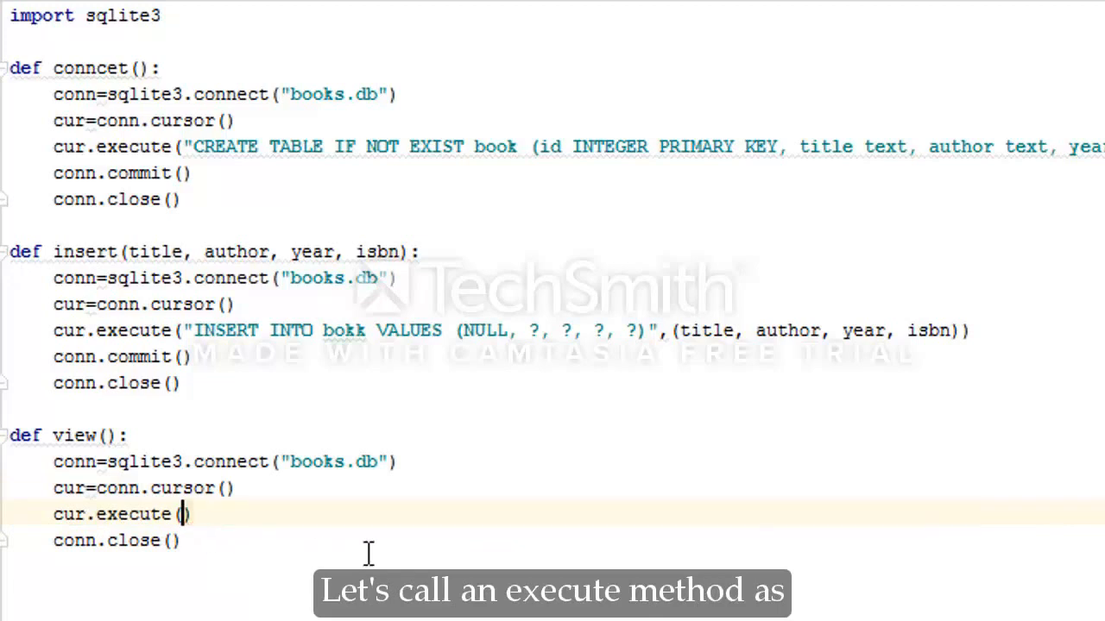
type("\"SE")
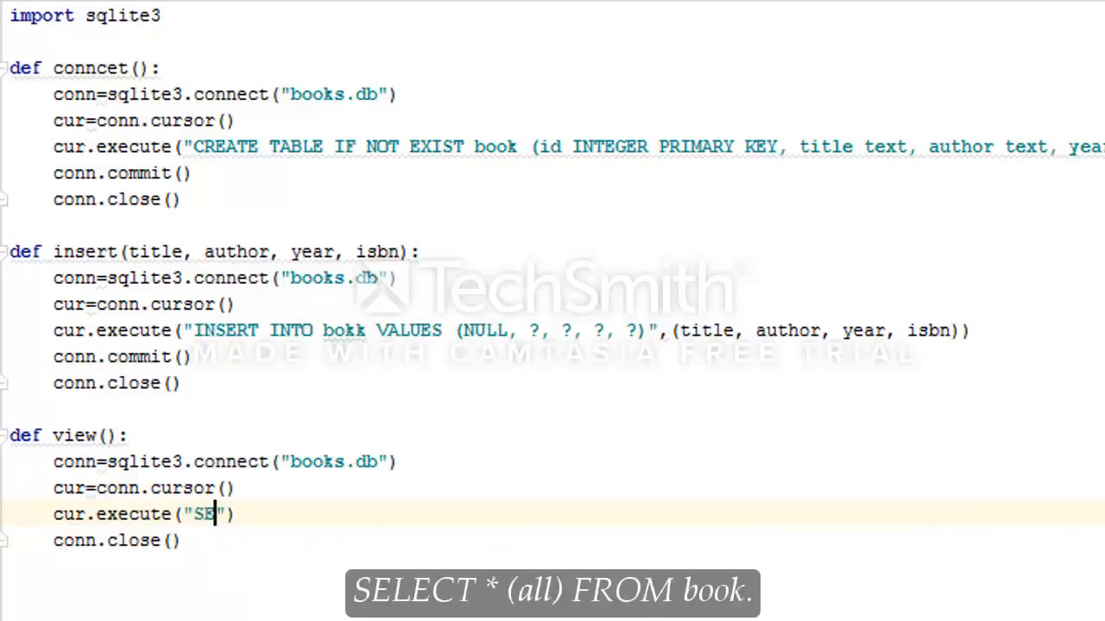
type("LECT *")
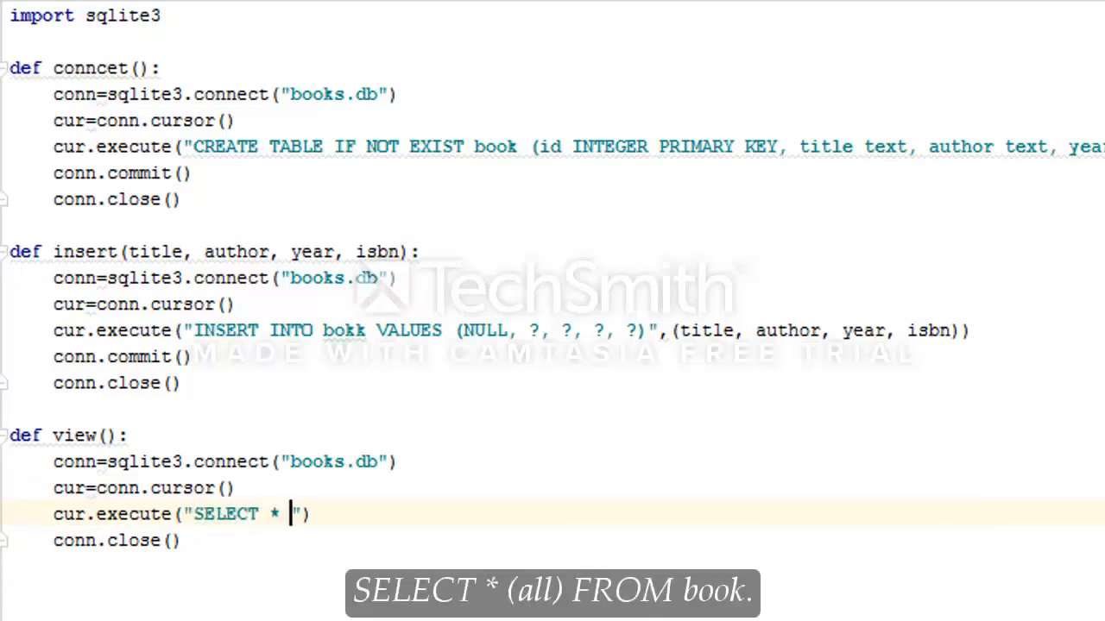
type("FROM books")
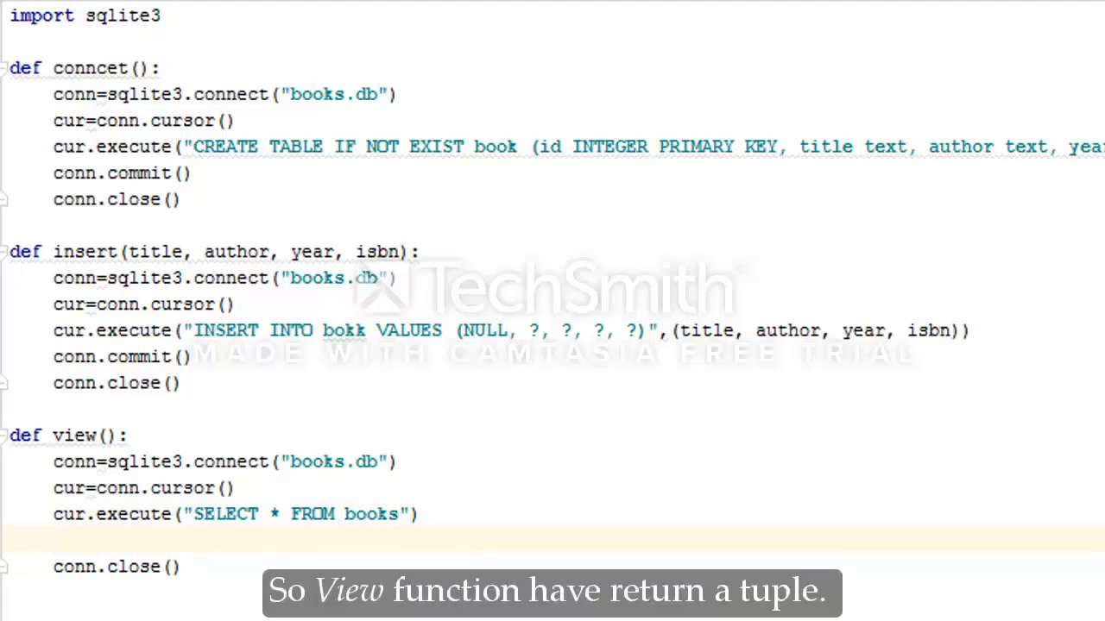
- Add rows=cur.fetchall() and return rows to view()
type("rows=")
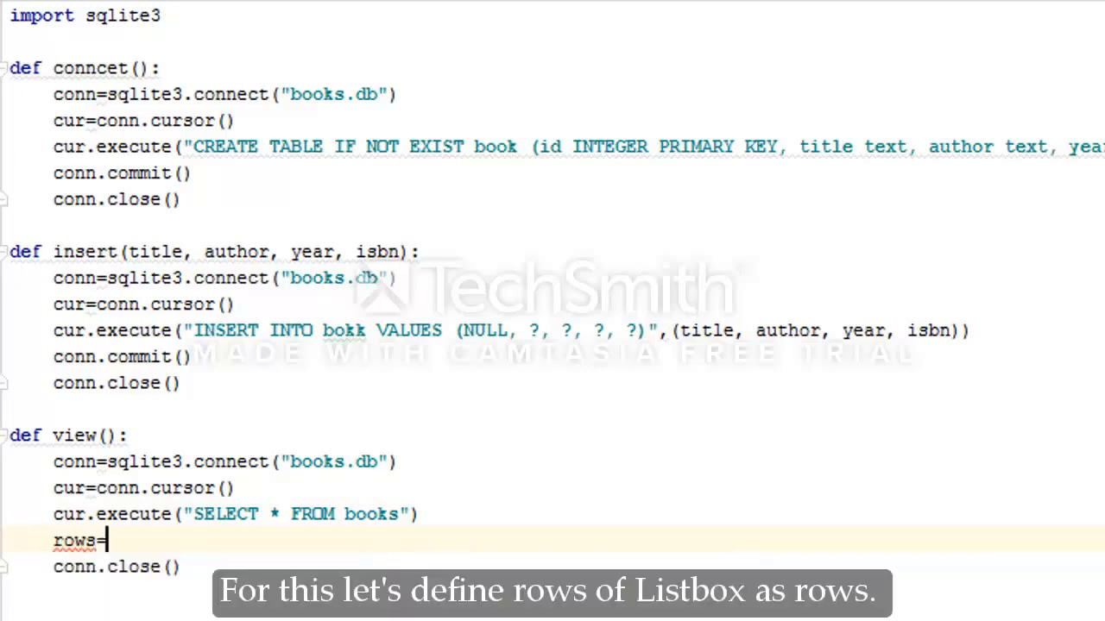
type("c")
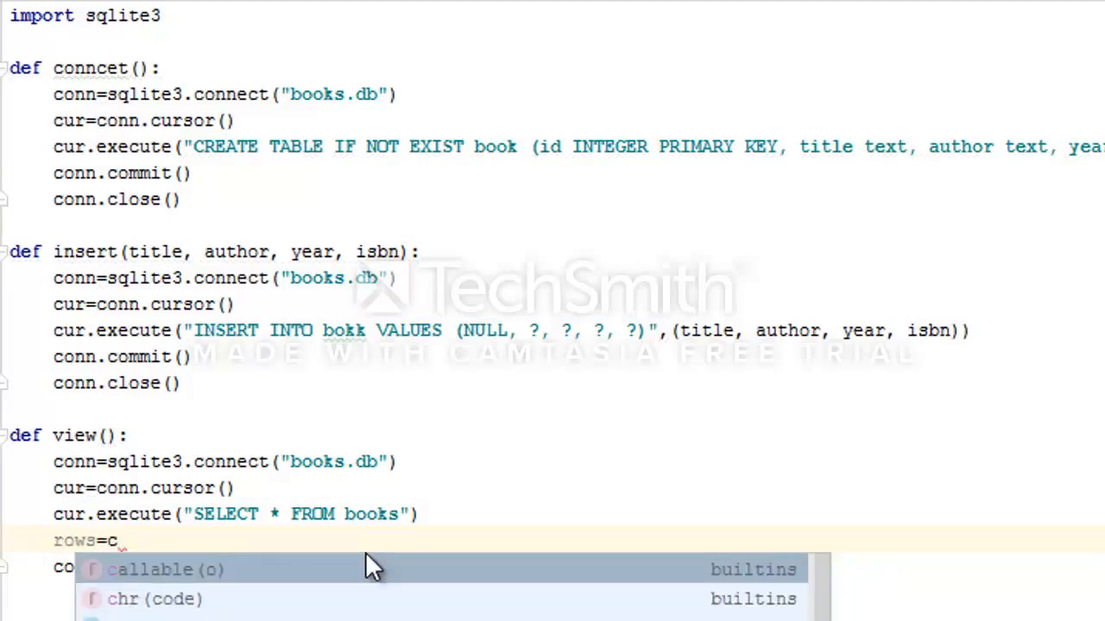
type("ur")
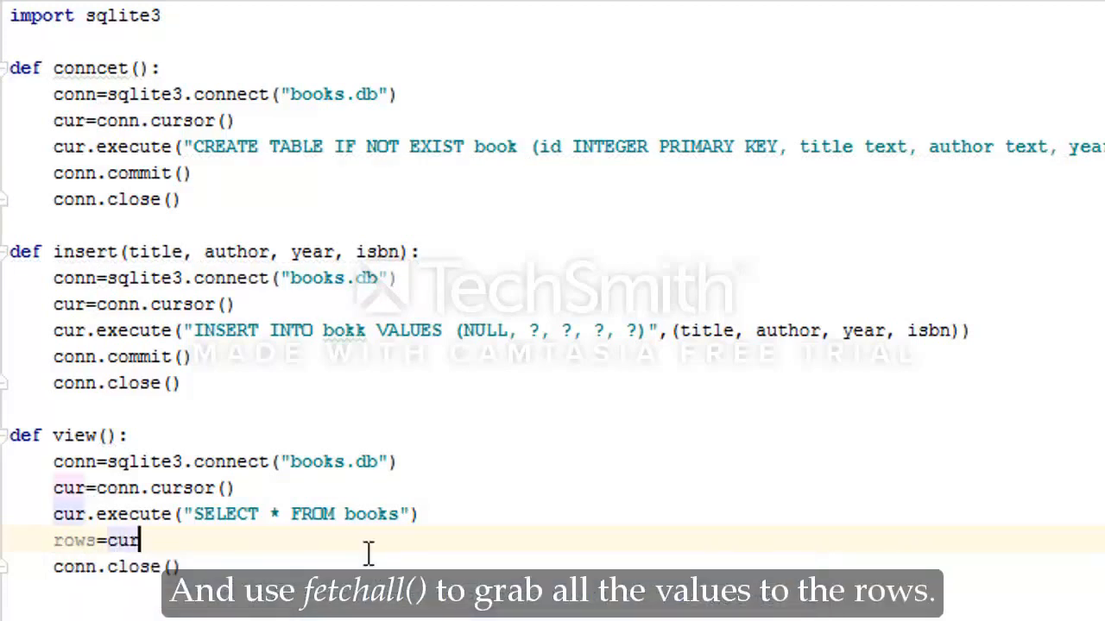
type(".fetchall(")
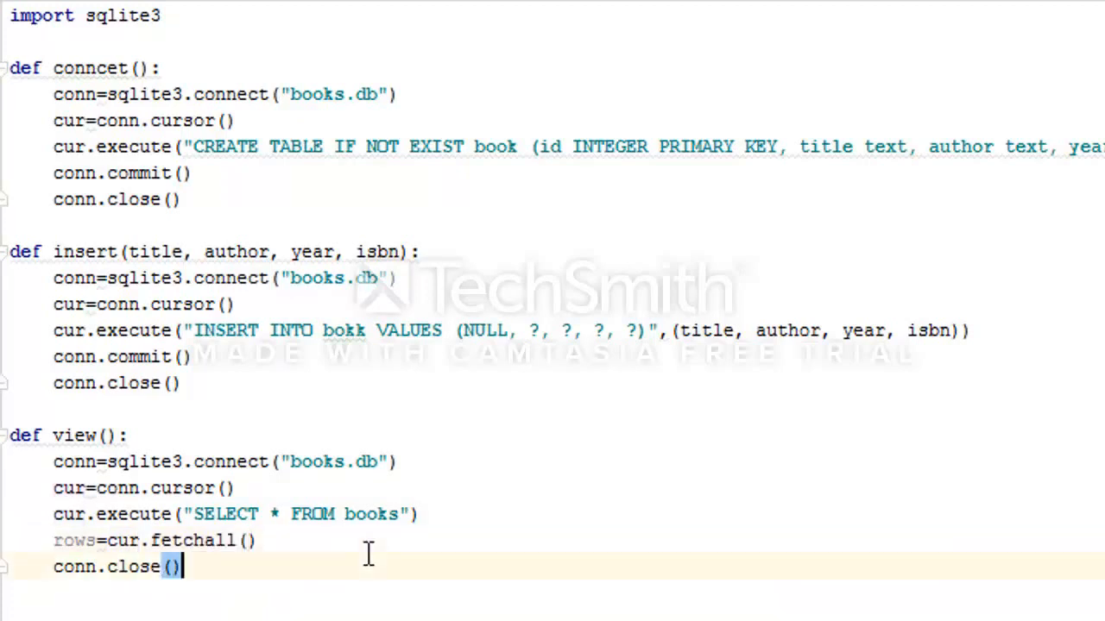
type("return")
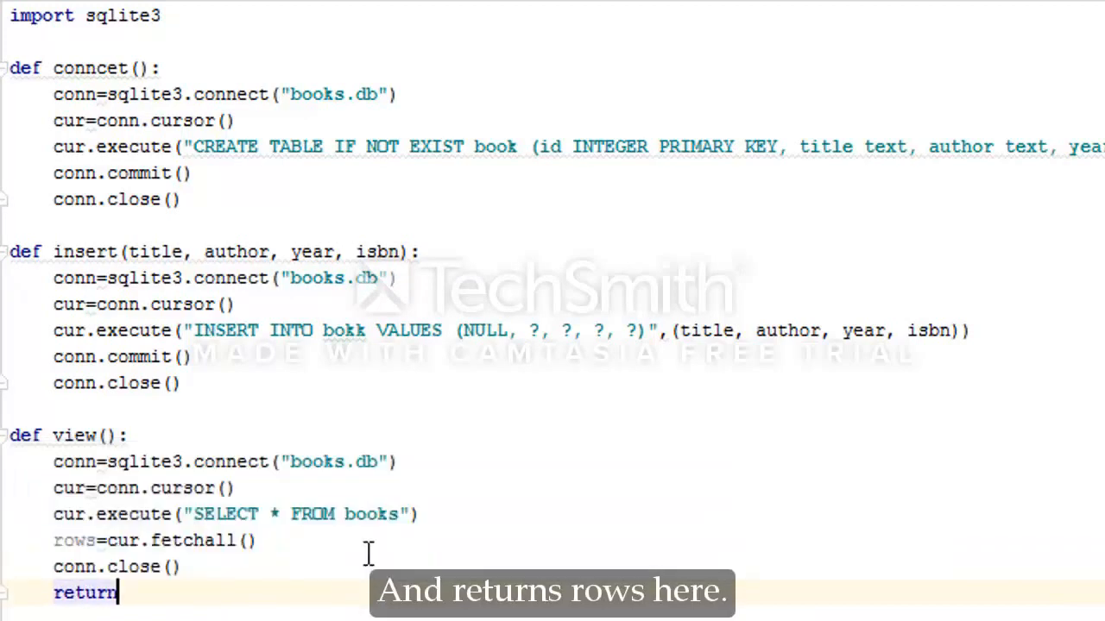
type("rows")
type("def sea")
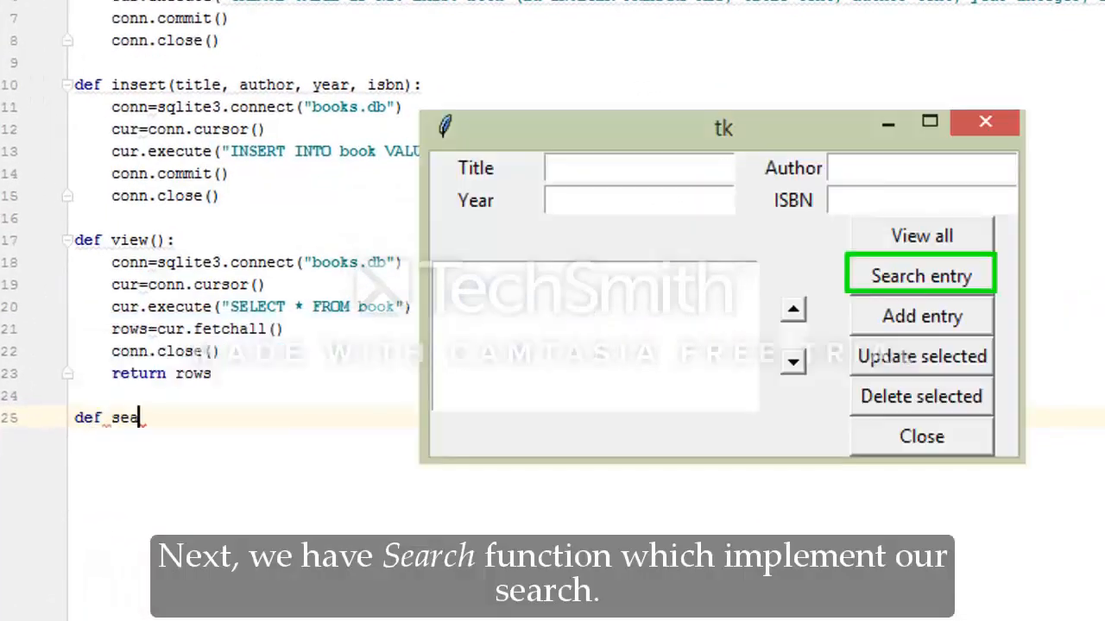
- Define search(title, author, year, isbn)
type("rch")
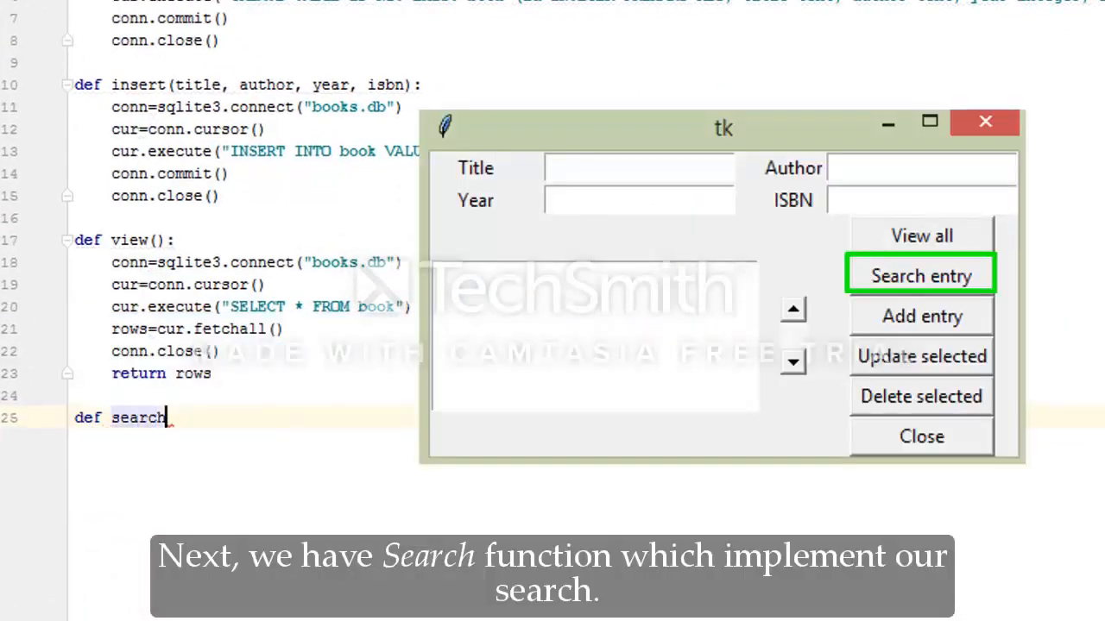
type("(title")
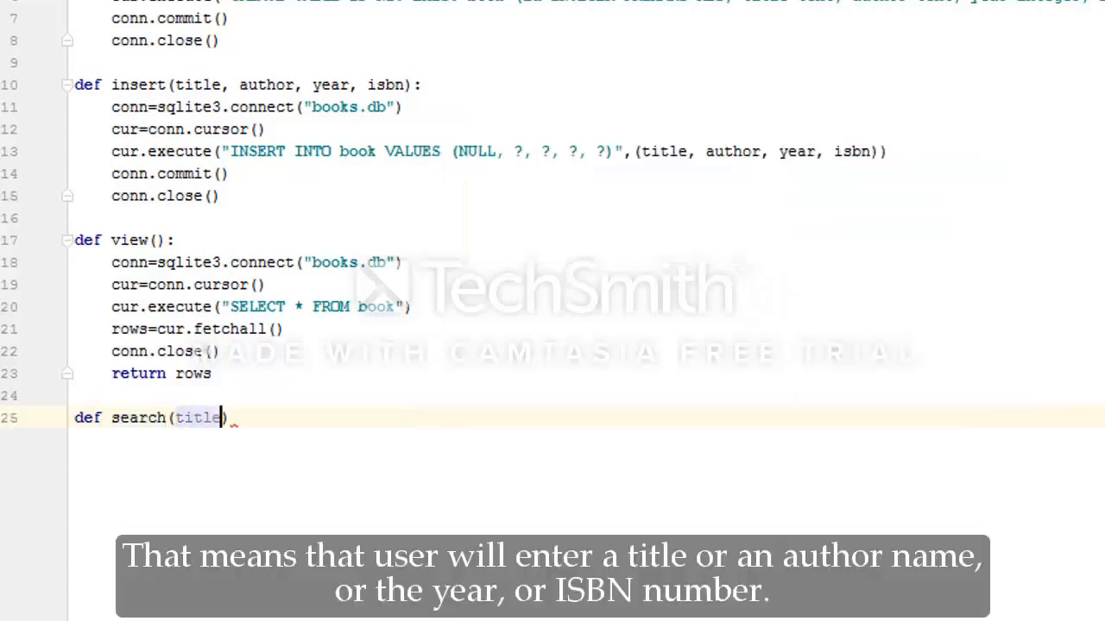
type(", author, yeaaa")
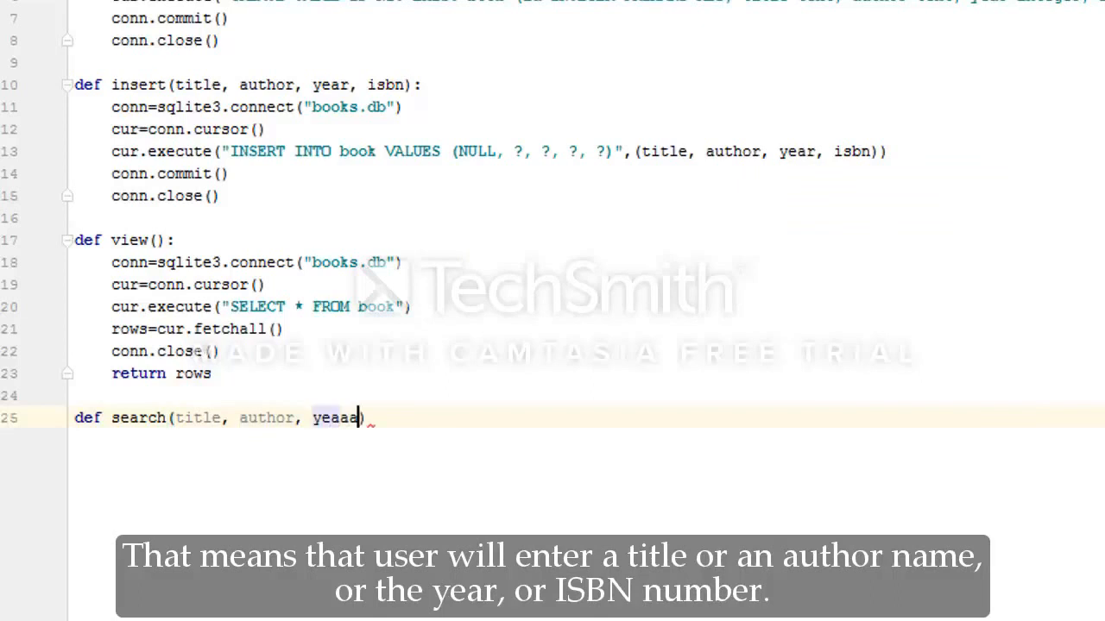
type("year,")
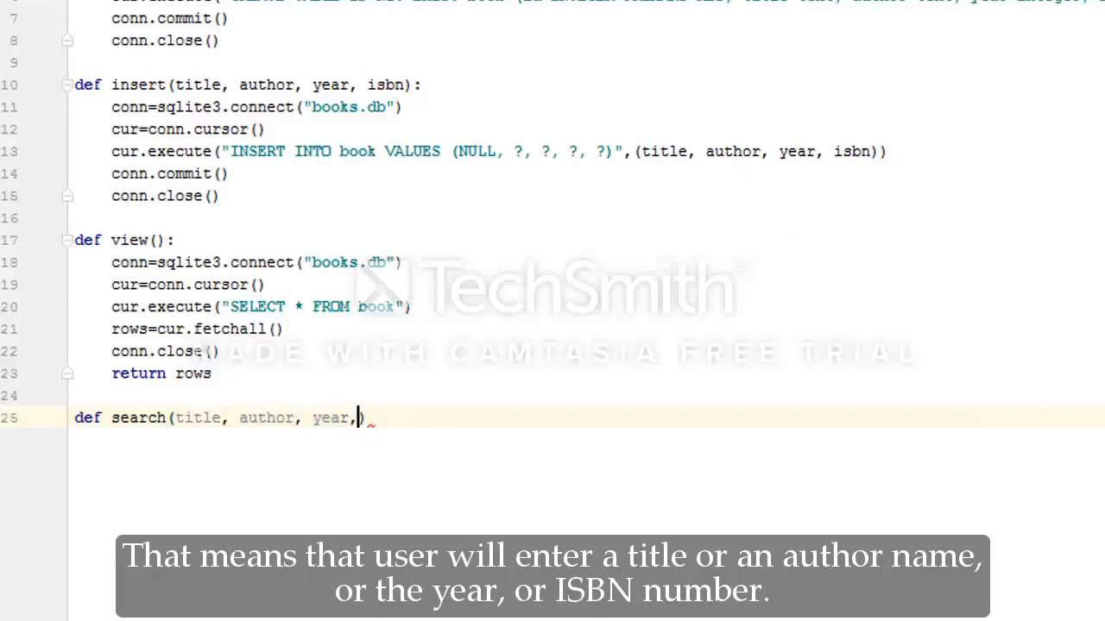
type("isbn):")
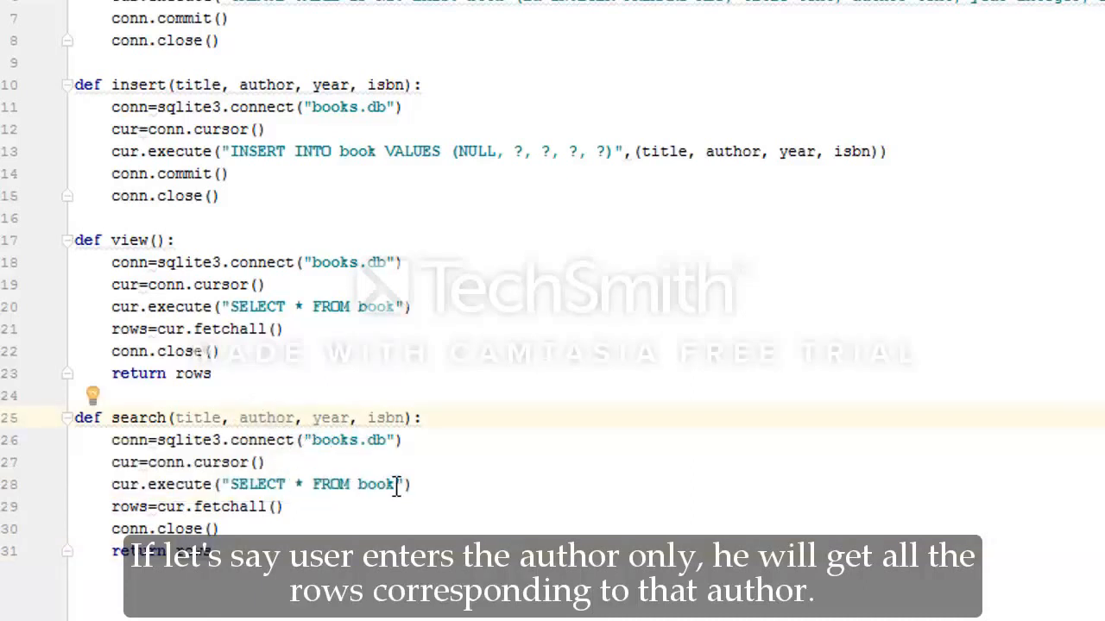
- Reuse view's body and start the query SELECT * FROM book WHERE
left_click_drag(228, 483, 394, 483)
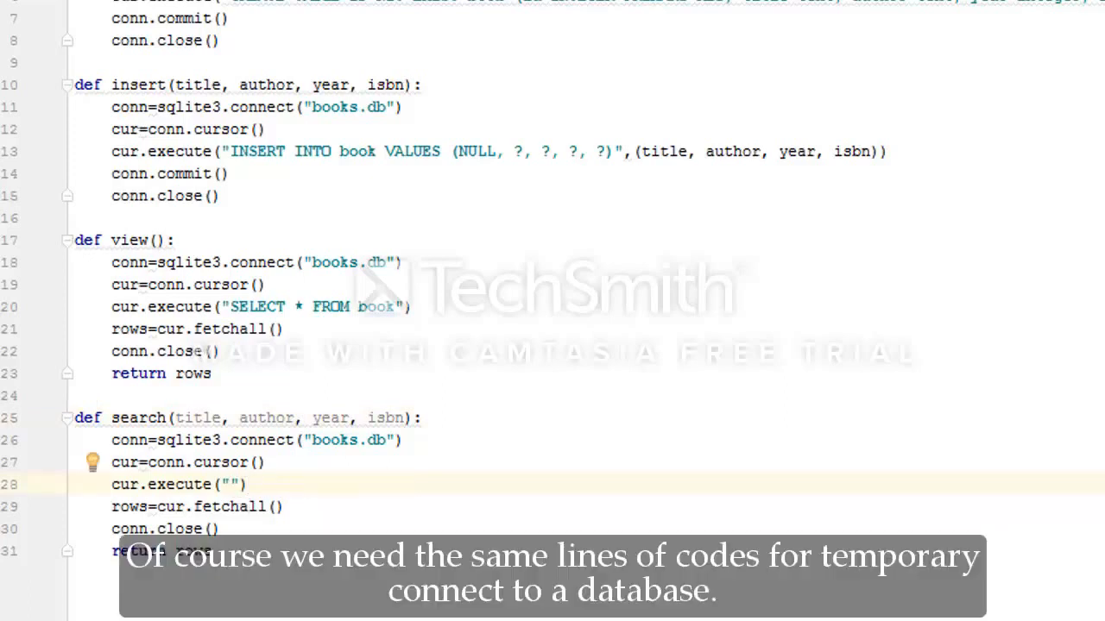
type("SELECT")
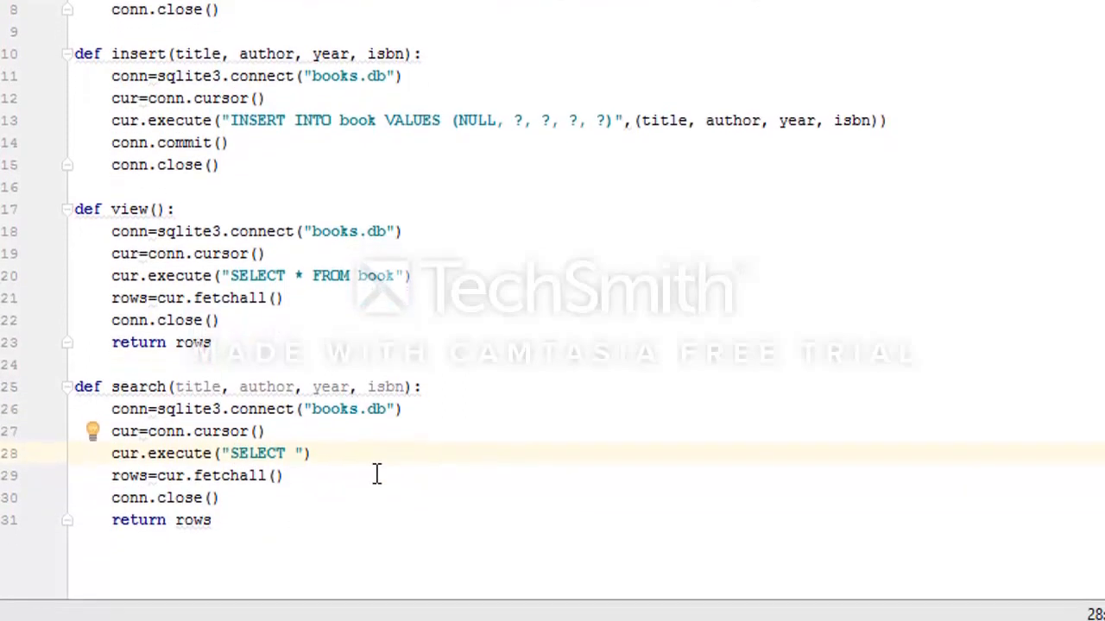
type("* FROM")
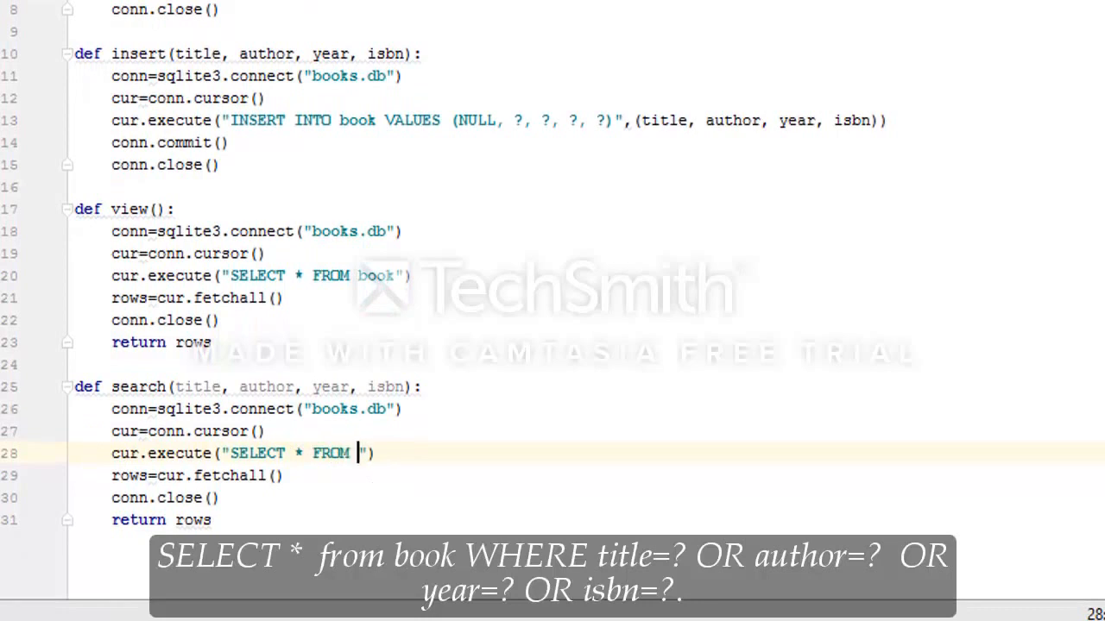
type("book")
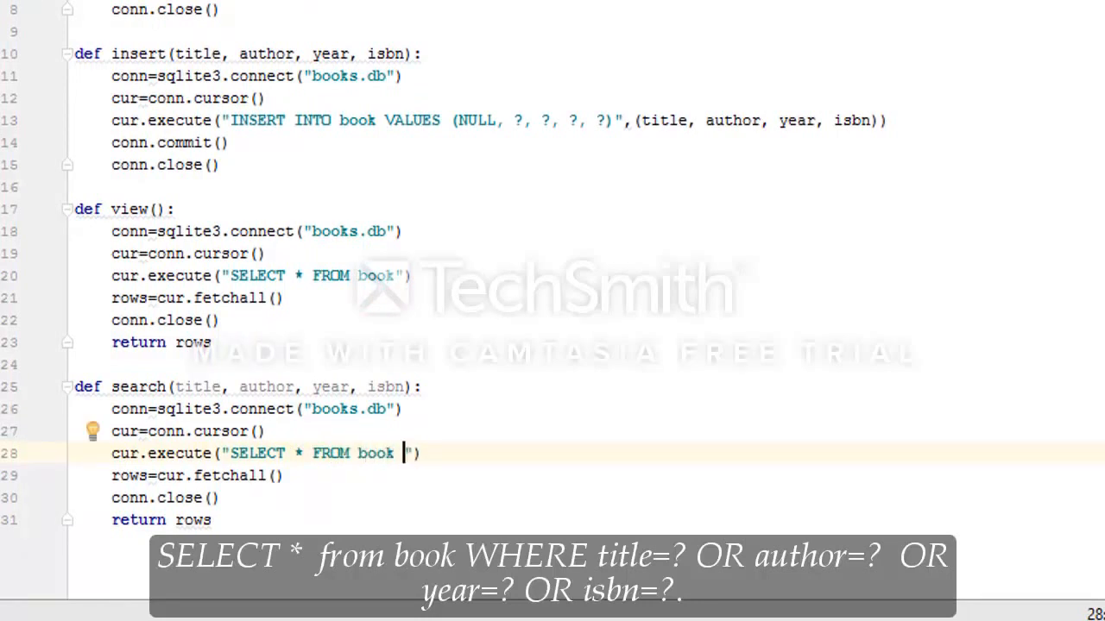
type("WHERE")
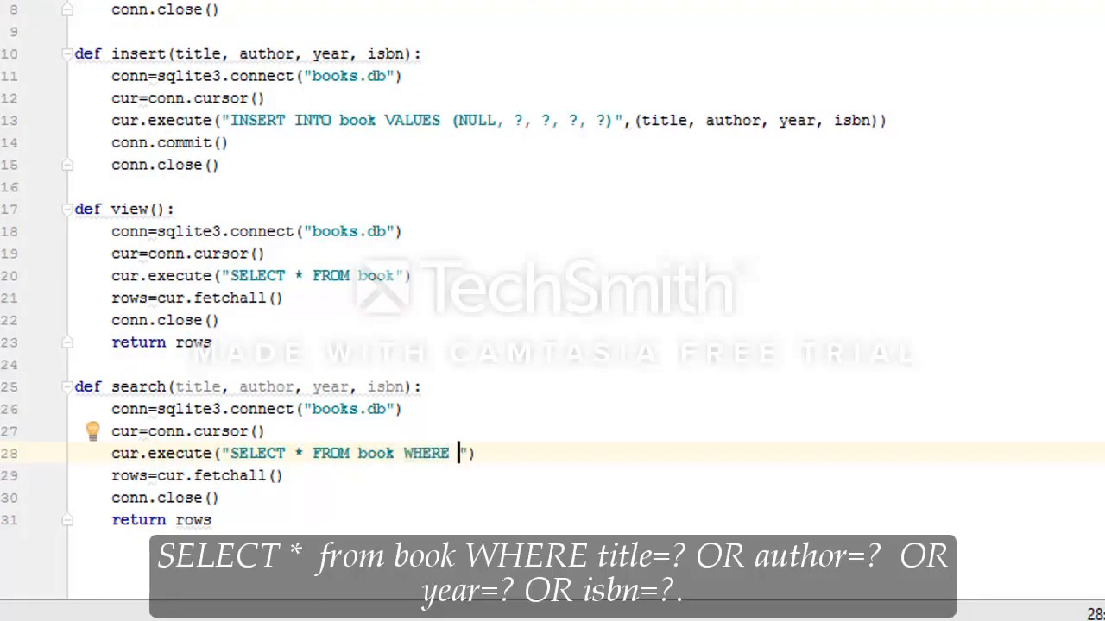
- Finish WHERE title=? OR author=? OR year=? OR isbn=?, pass (title, author, year, isbn), and default every parameter to ""
type("title")
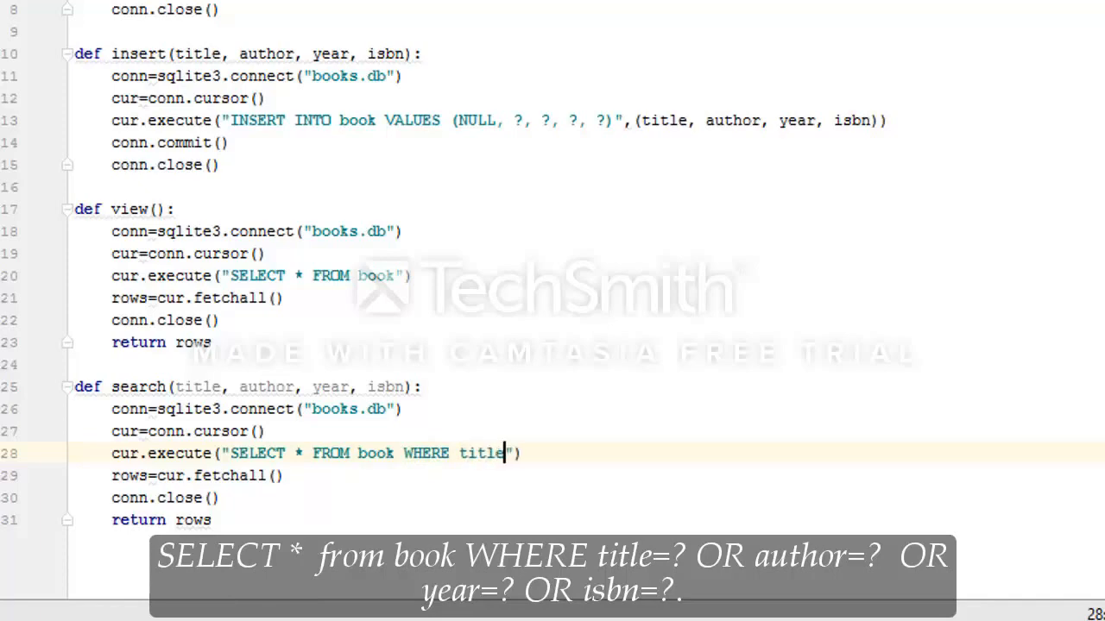
type("=? OR author=? OR year")
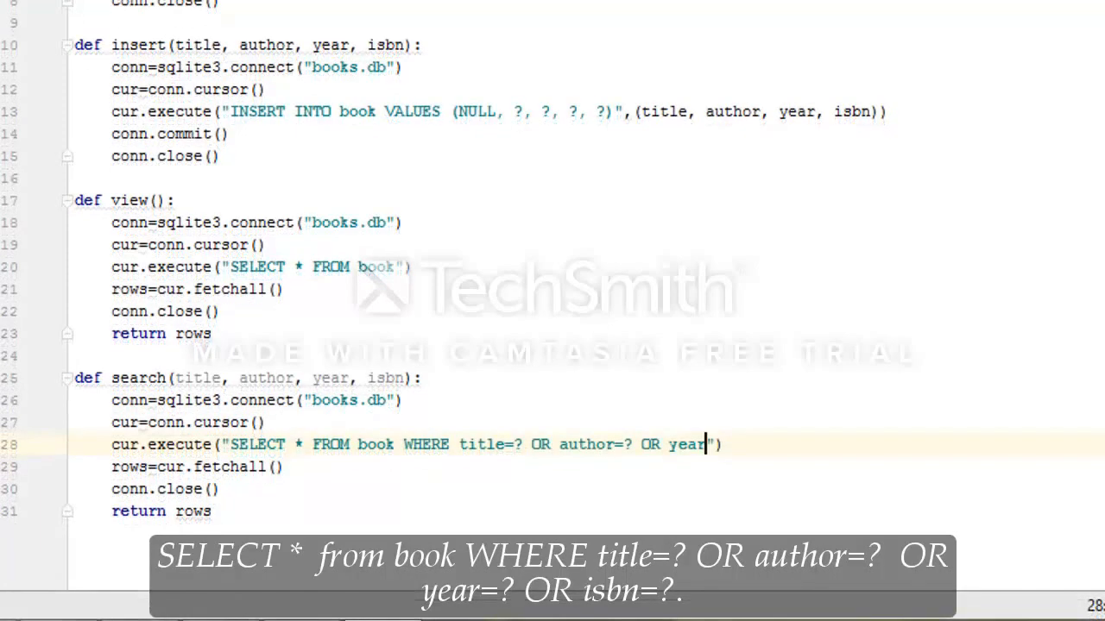
type("= ?")
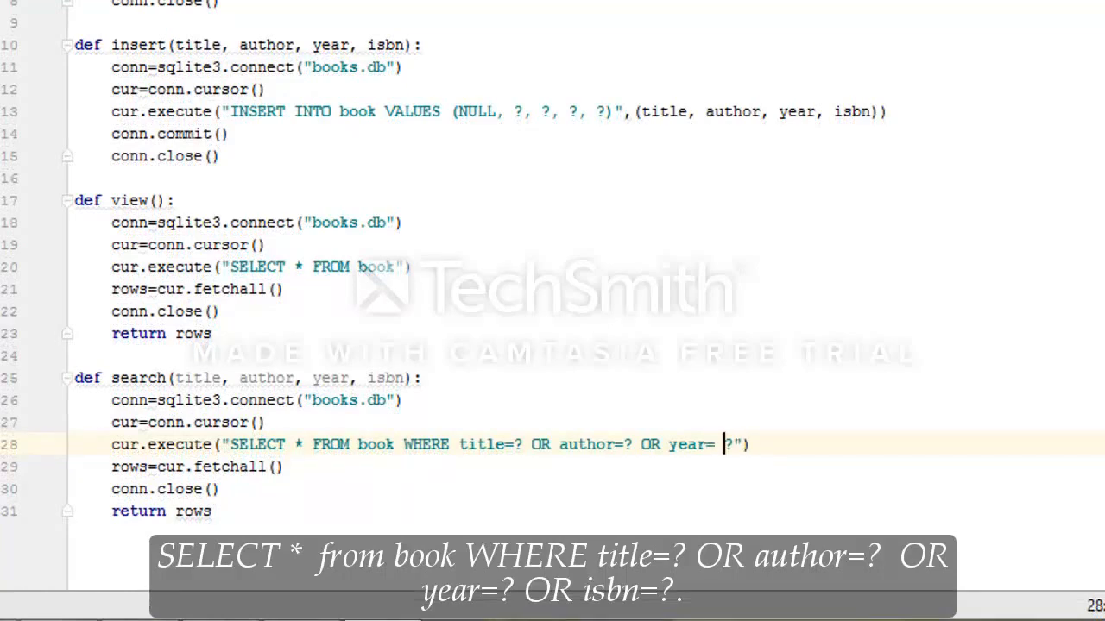
type("OR isbn=?")
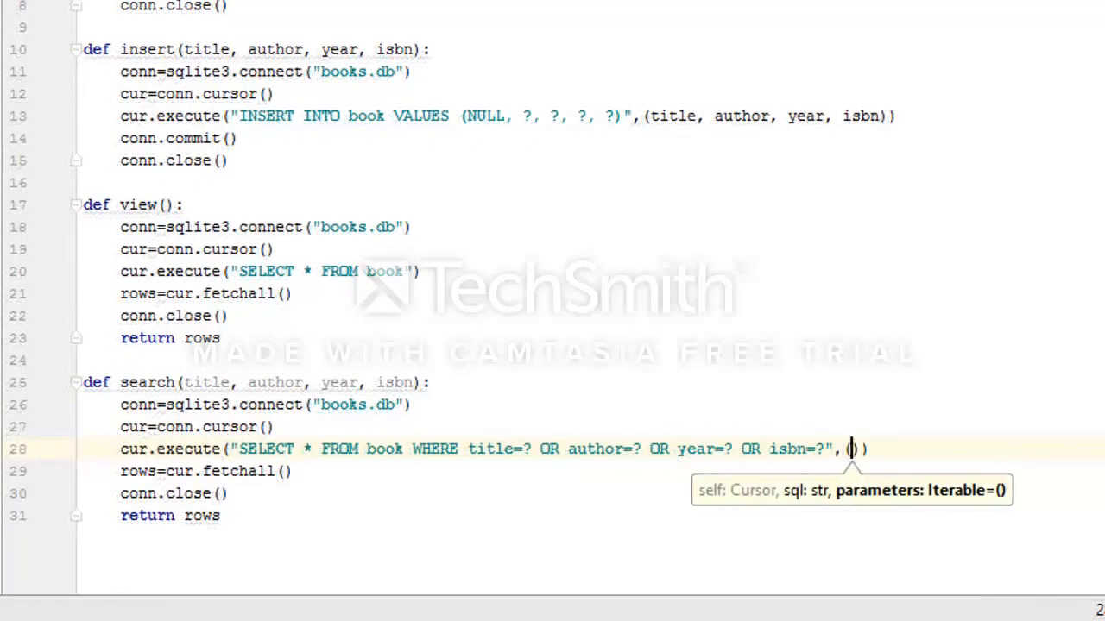
type("title, author, year, isbn")
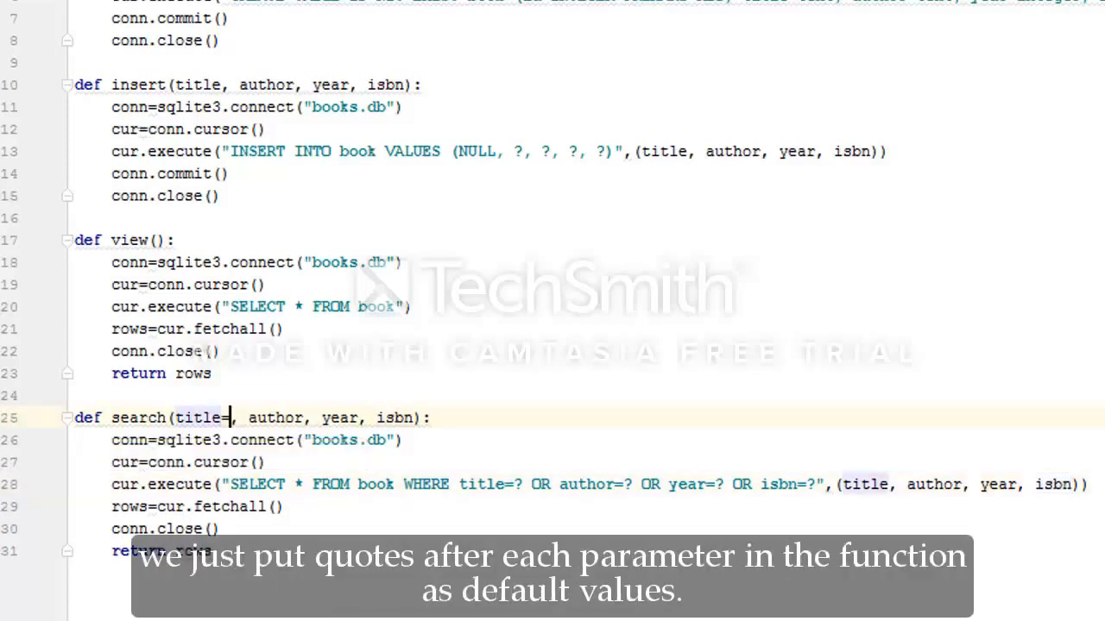
type("=\"\", author=\"\", year=\"\", isbn=\"\"")
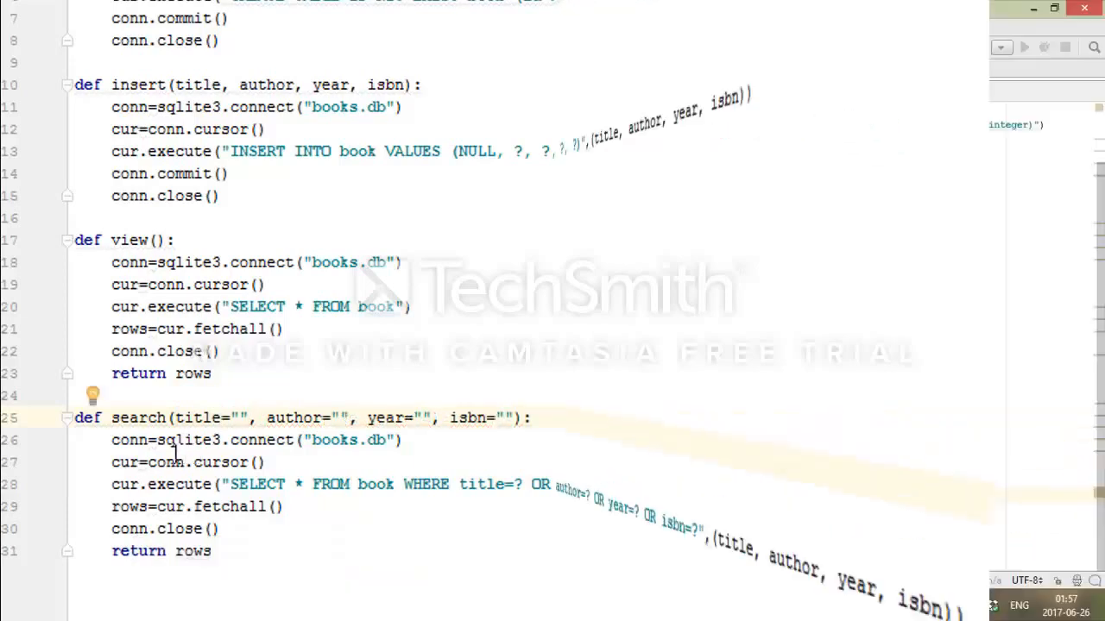
- Write delete(id) executing "DELETE from book WHERE id=?" with (id,)
type("def delete")
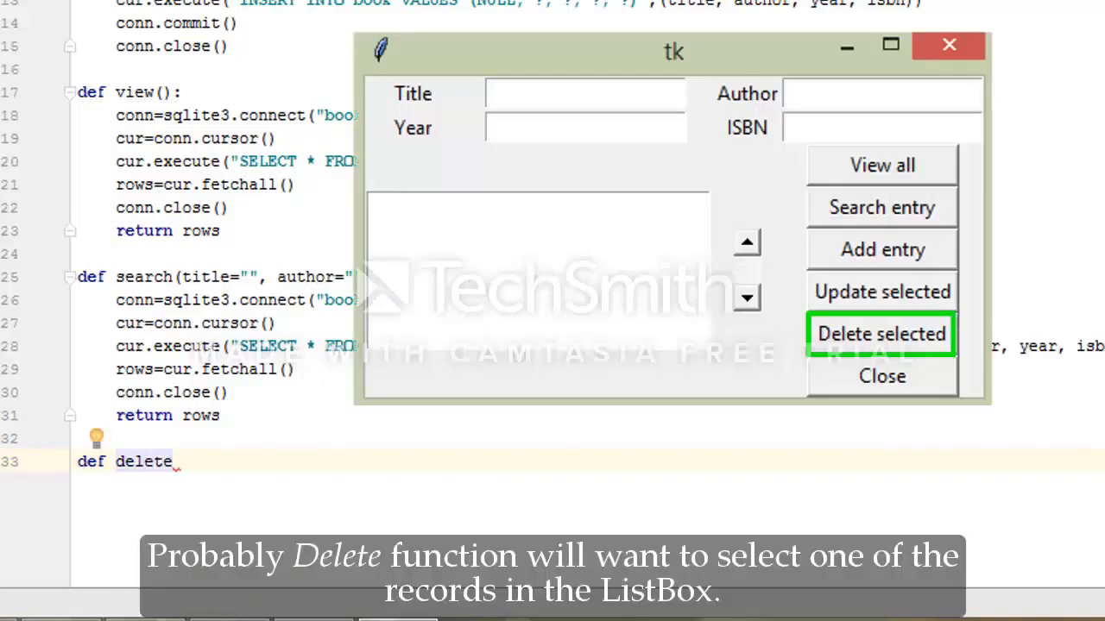
type("()")
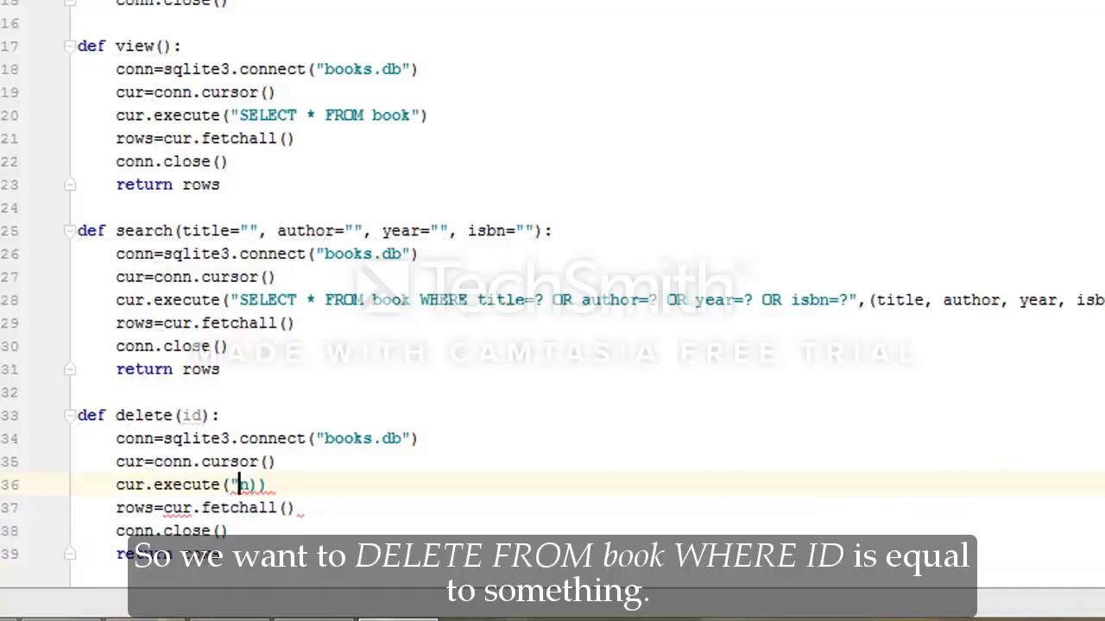
type("DELETE from book")
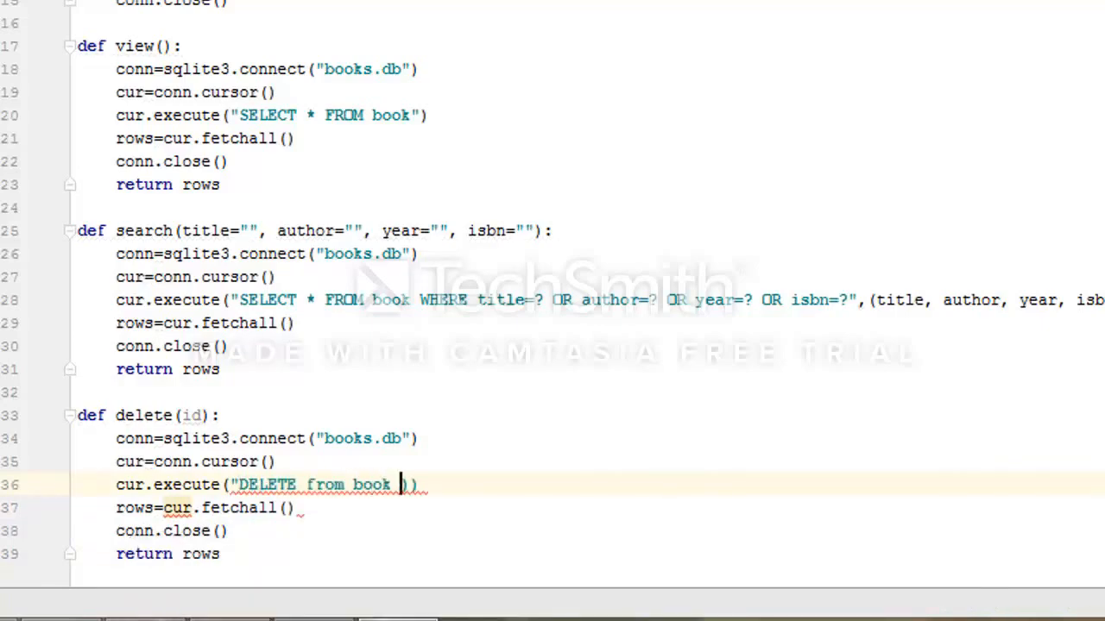
type("WHERE id=?")
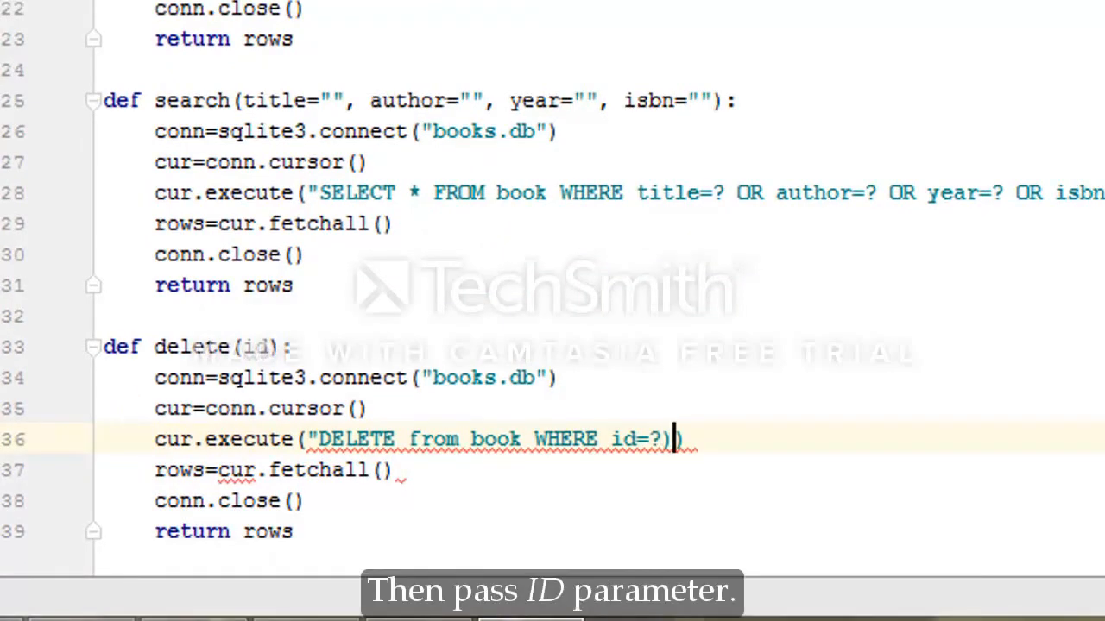
type(",")
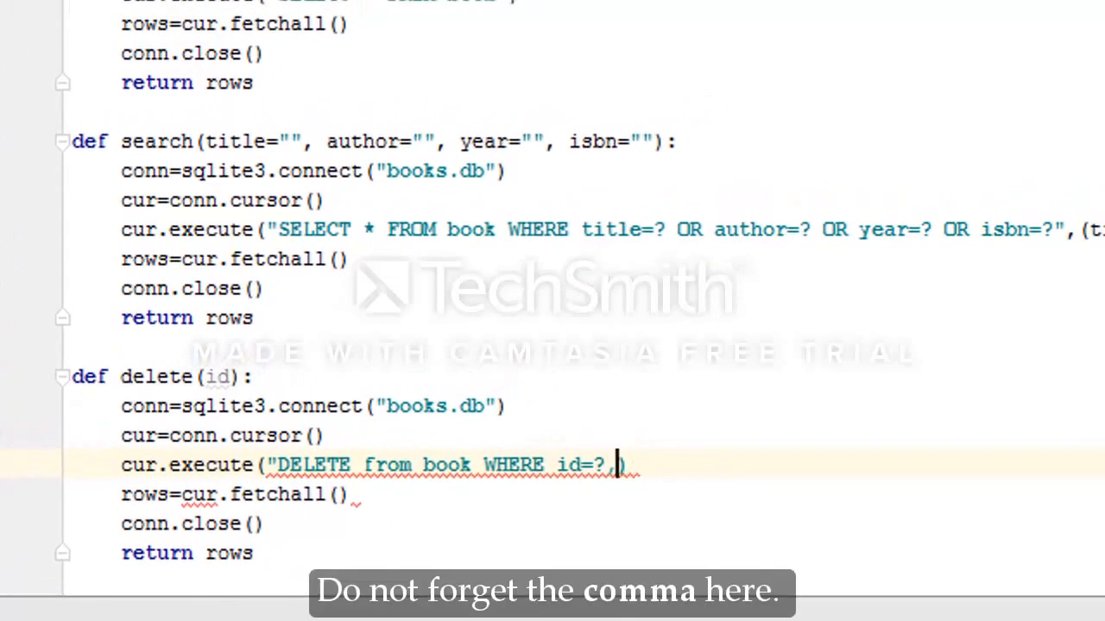
type("(id,)")
type("def update")
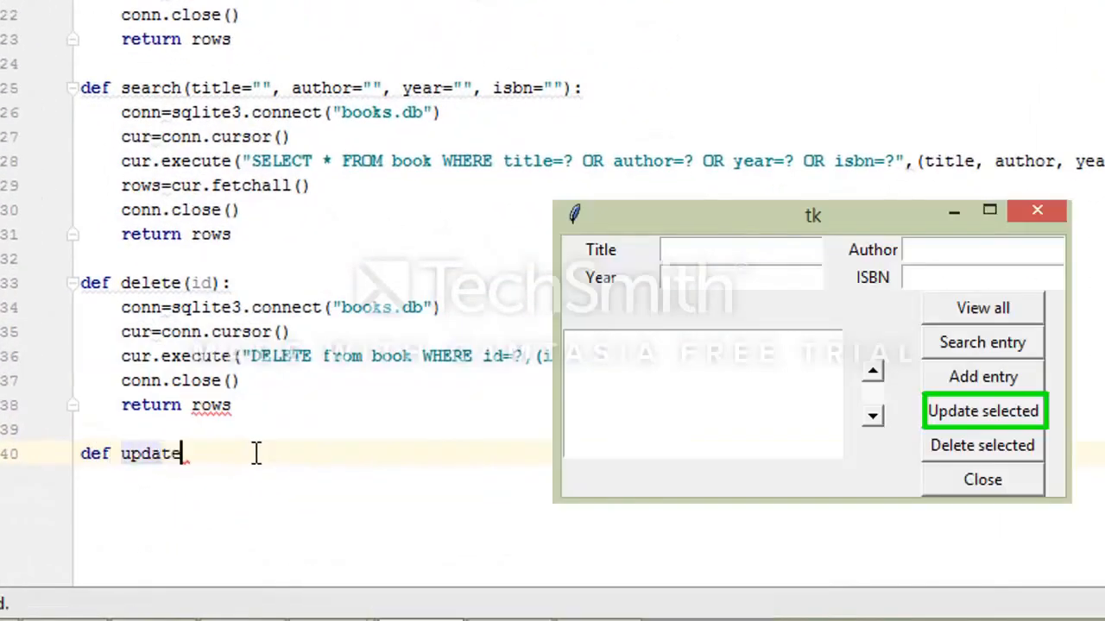
- Start update() and restore conn.commit() in its copied body
type("():")
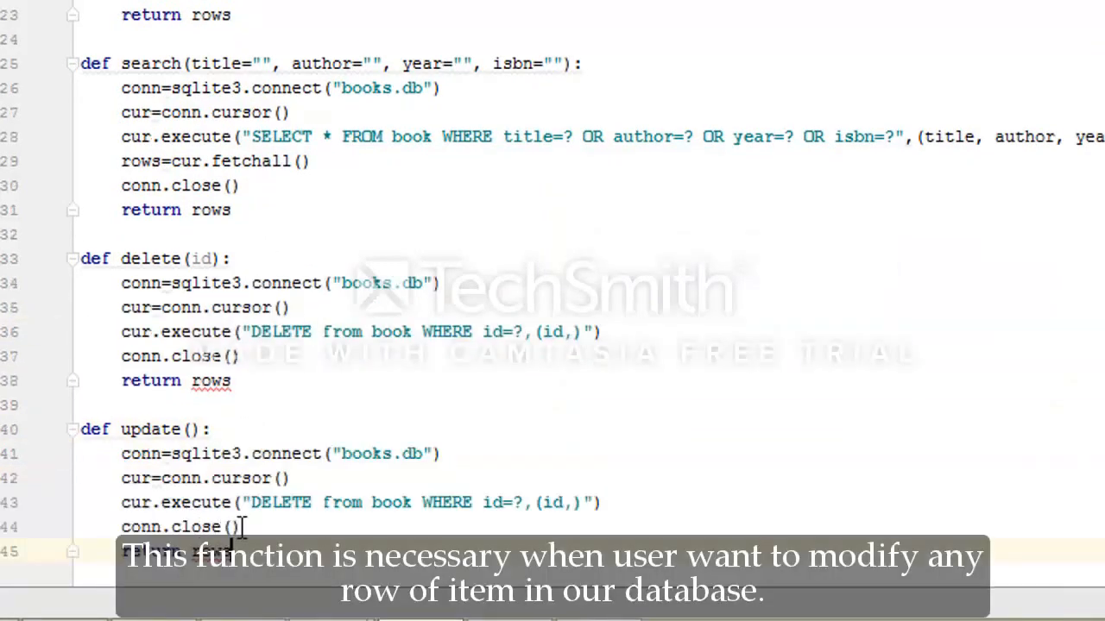
triple_click(180, 527)
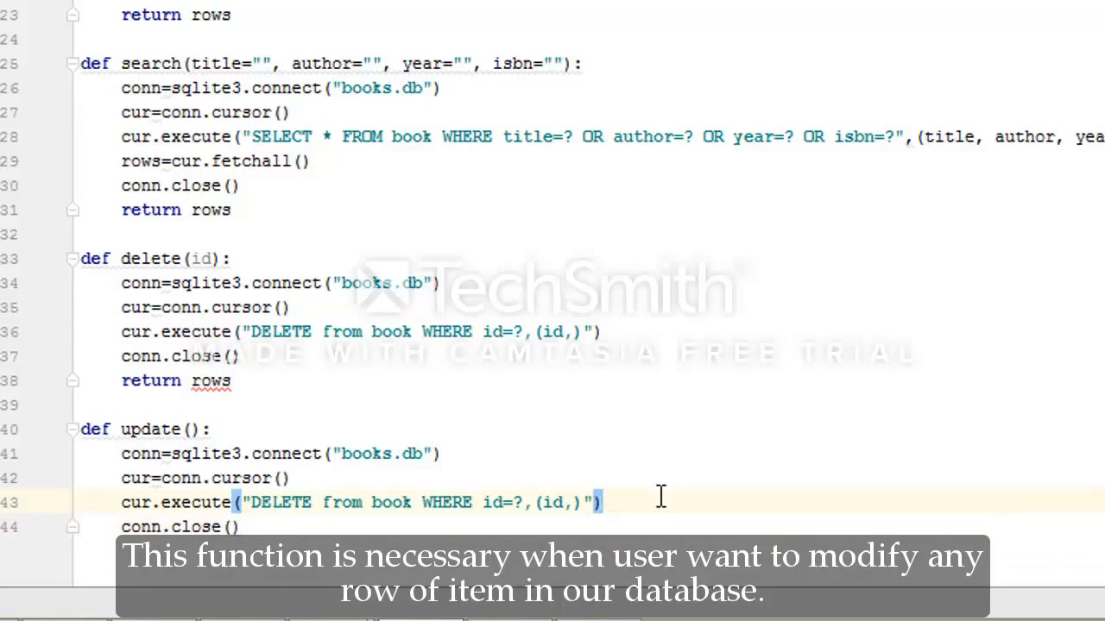
type("commit")
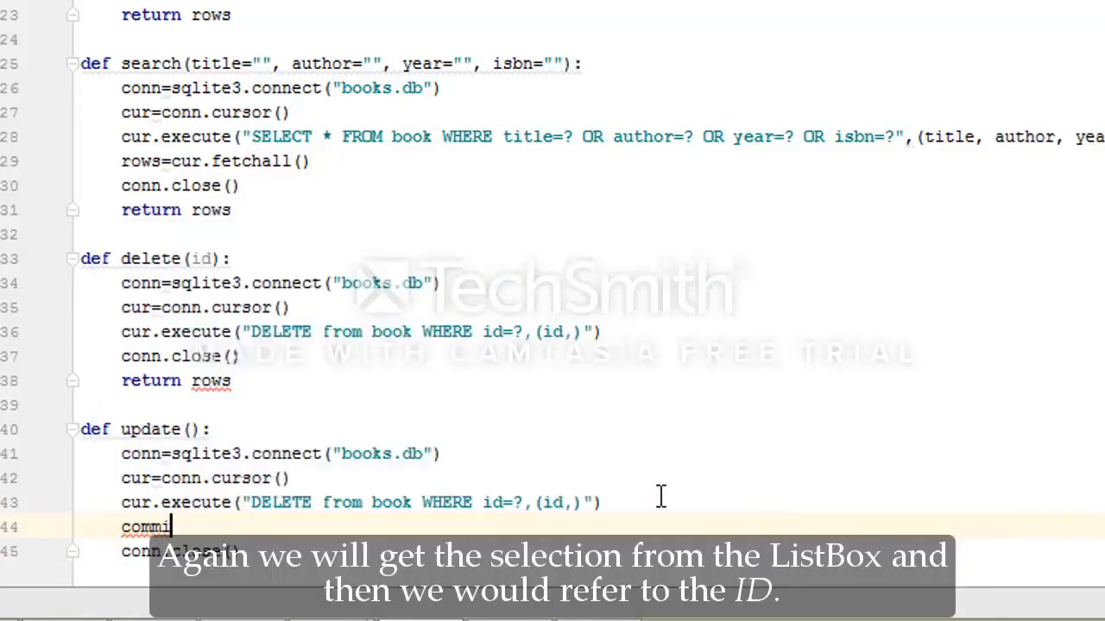
key("Backspace")
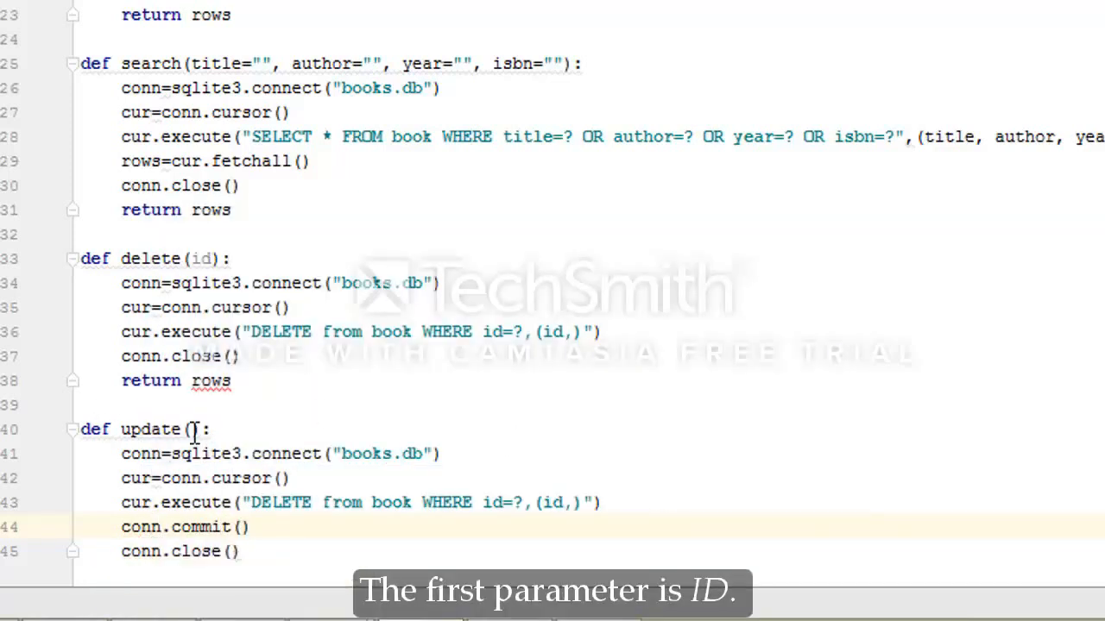
- Give update the parameters id, title, author, year, isbn
type("id,")
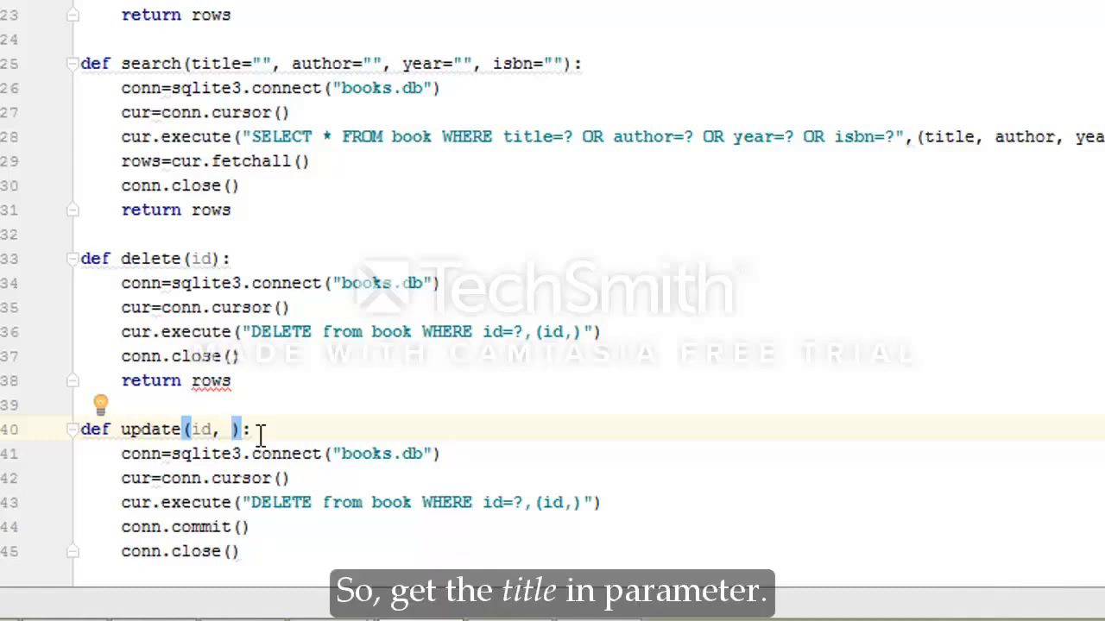
type("title,")
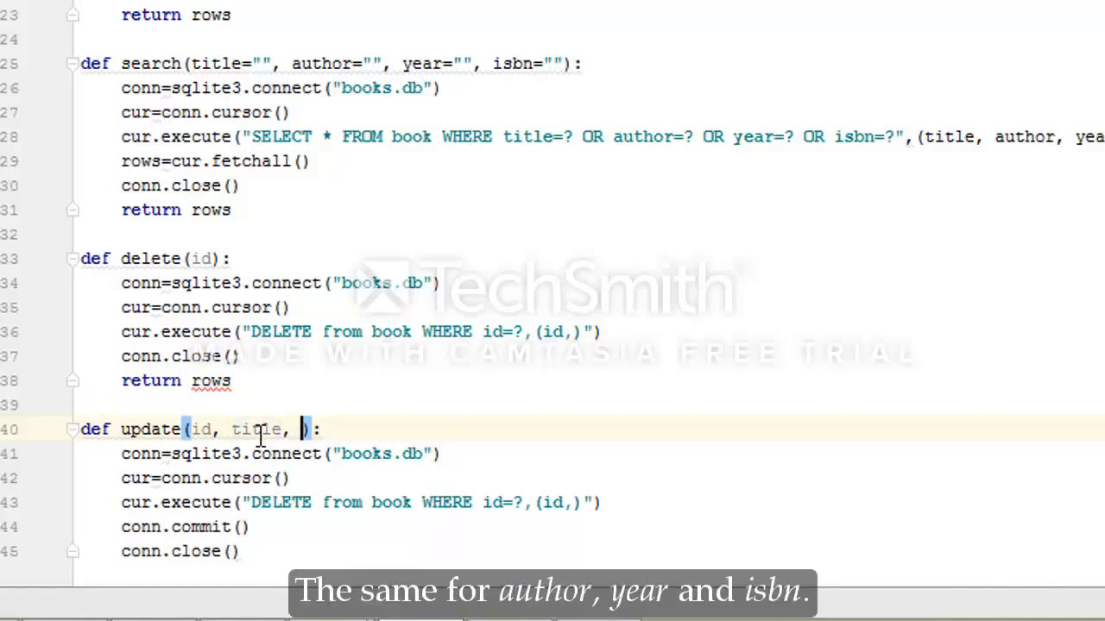
type("author,")
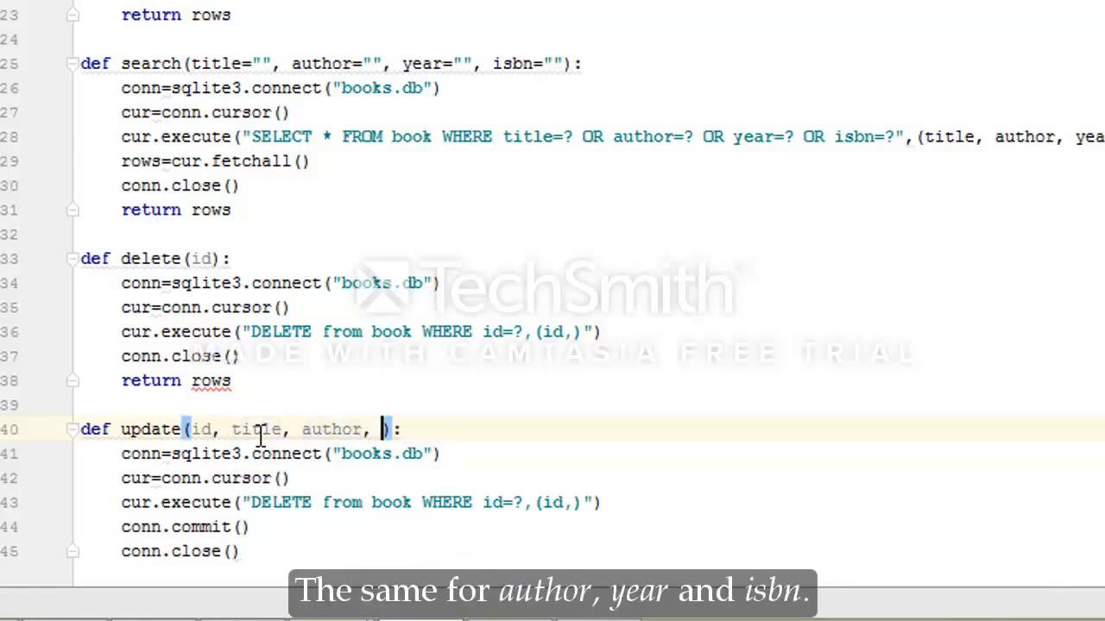
type("year, isbn")
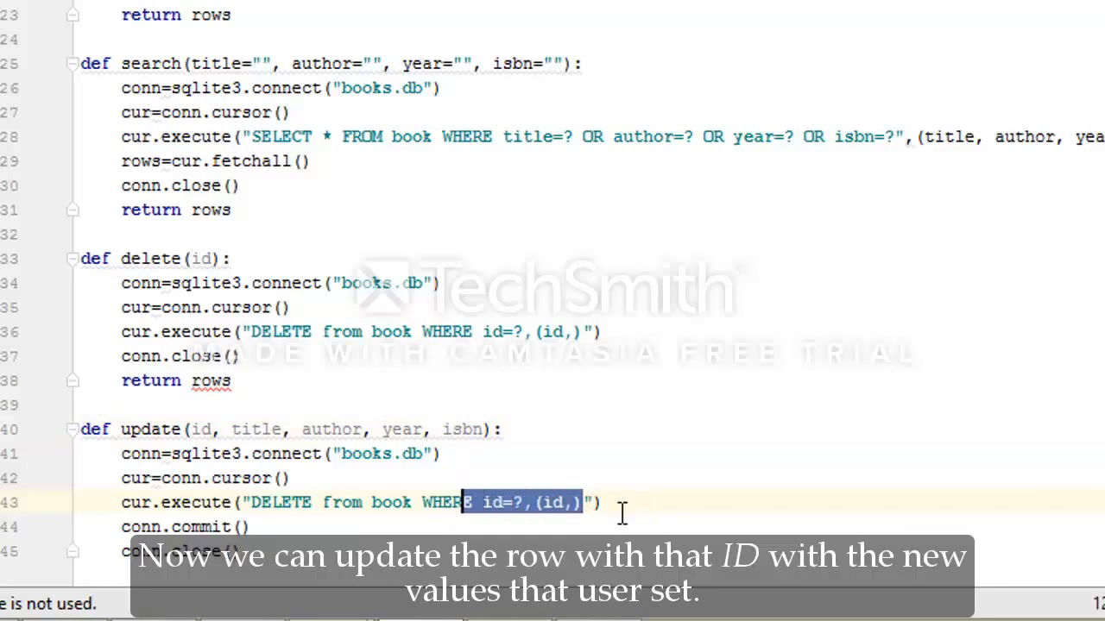
- Write the query UPDATE book SET title=?, author=?, year=?, isbn=?
type("D")
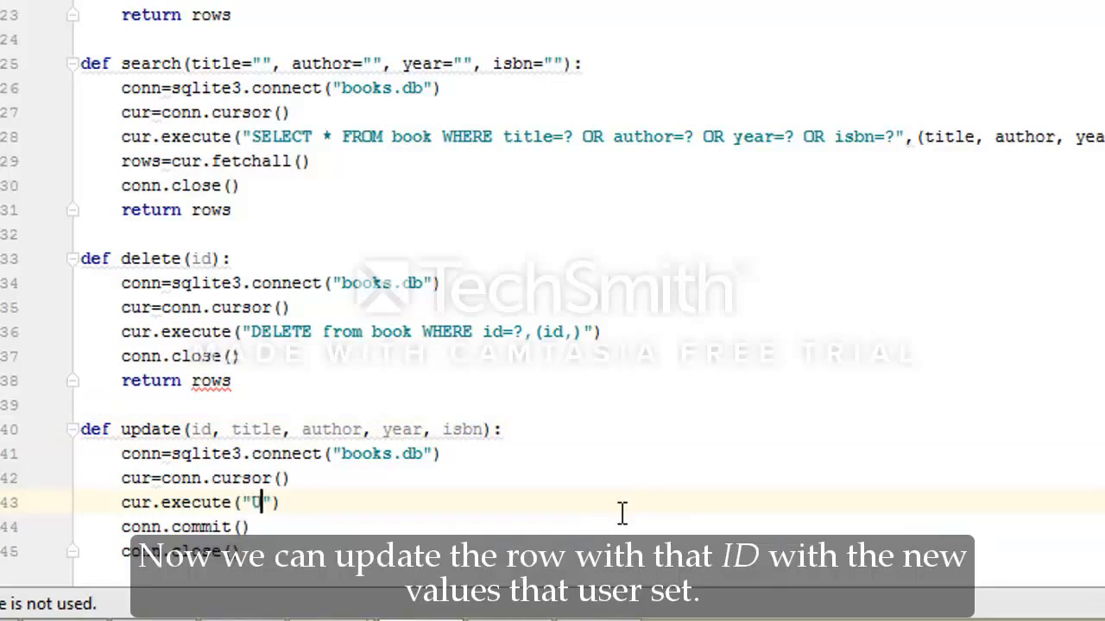
type("UPDATE")
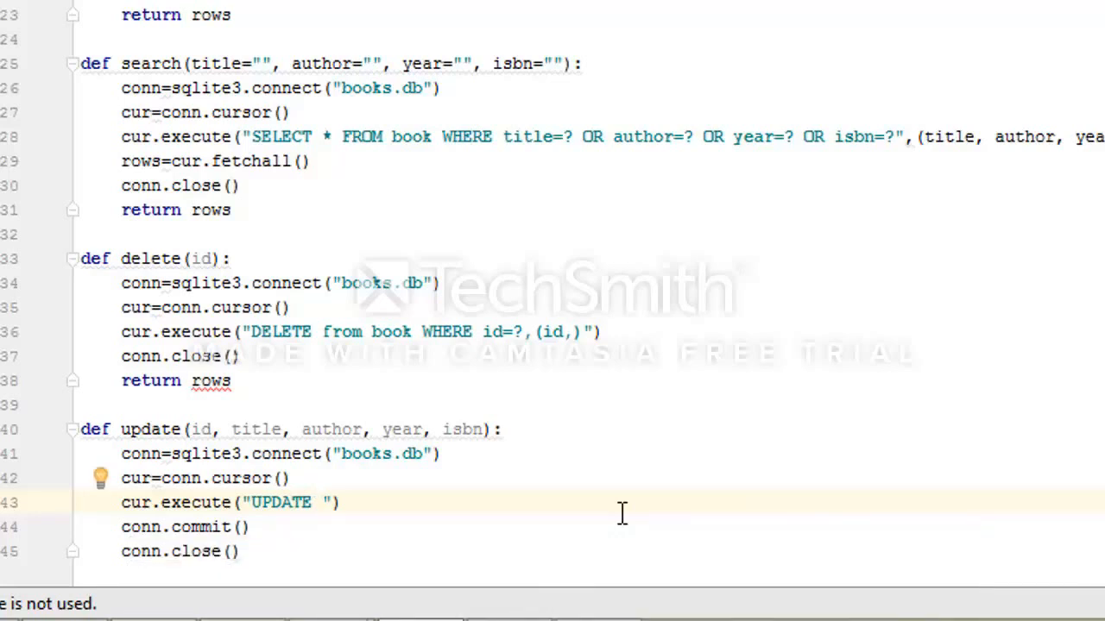
type("book SET")
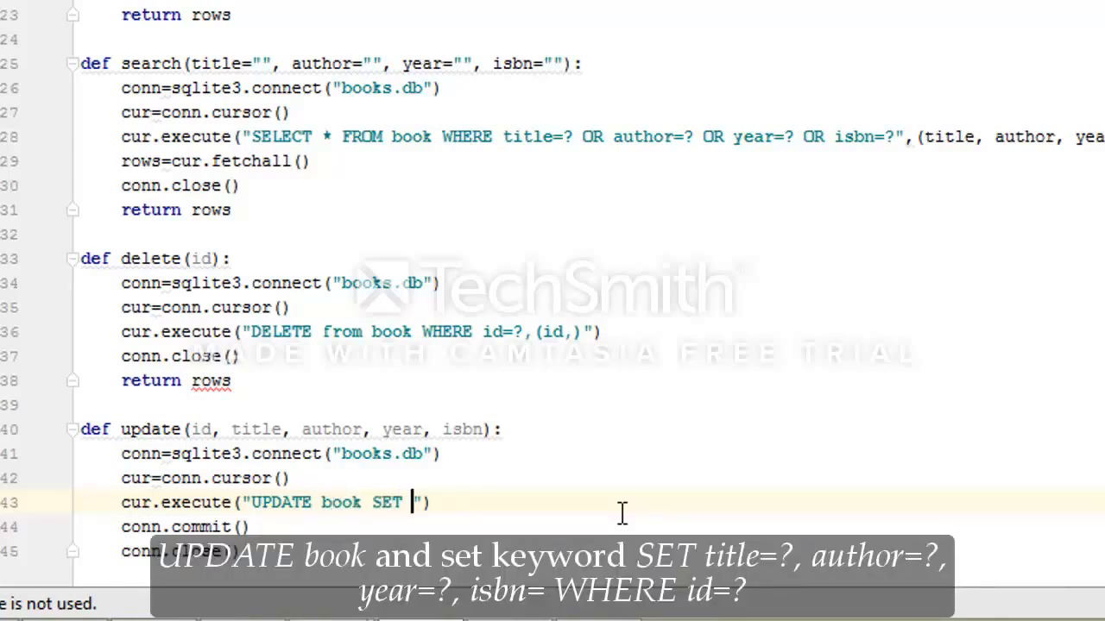
type("title")
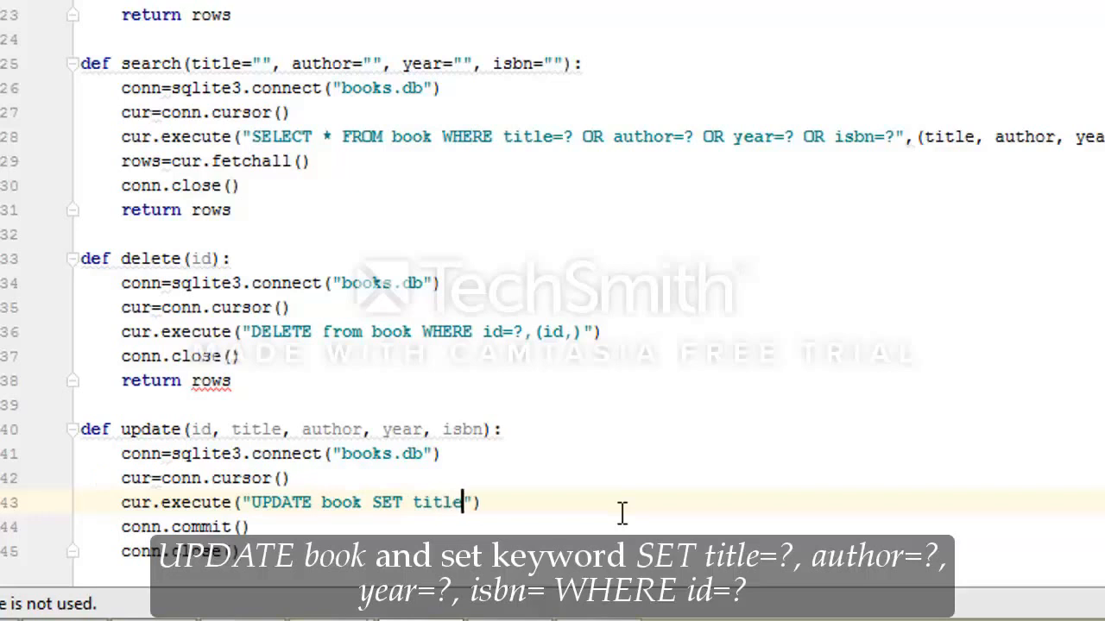
type("=?, author=?, year=?, isbn=?")
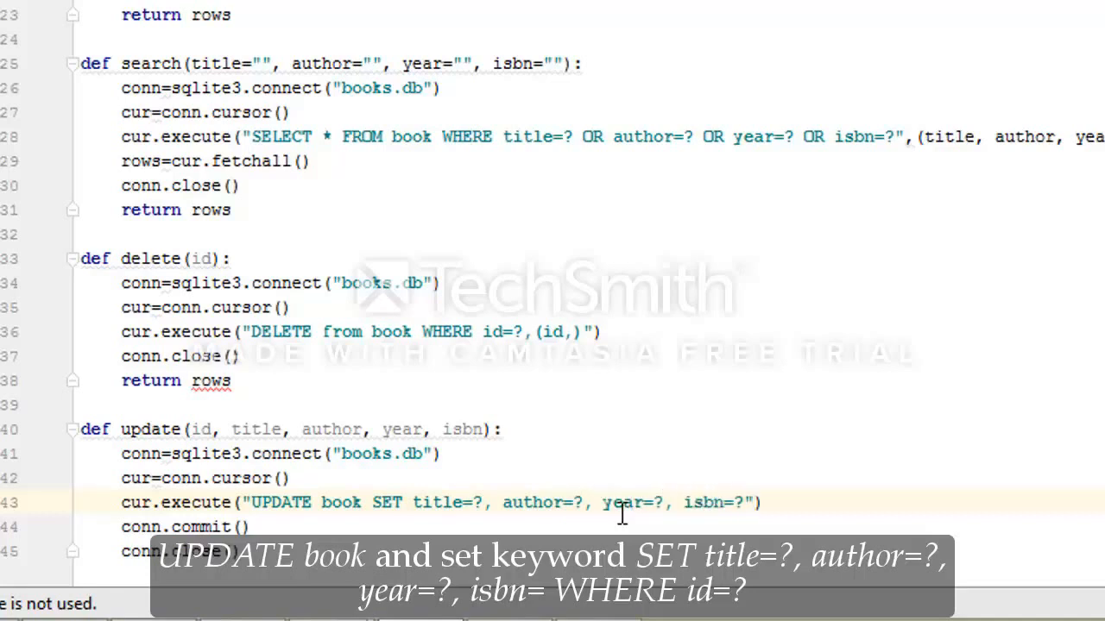
- Append WHERE id=? and begin the (title, ... argument tuple
left_click(741, 502)
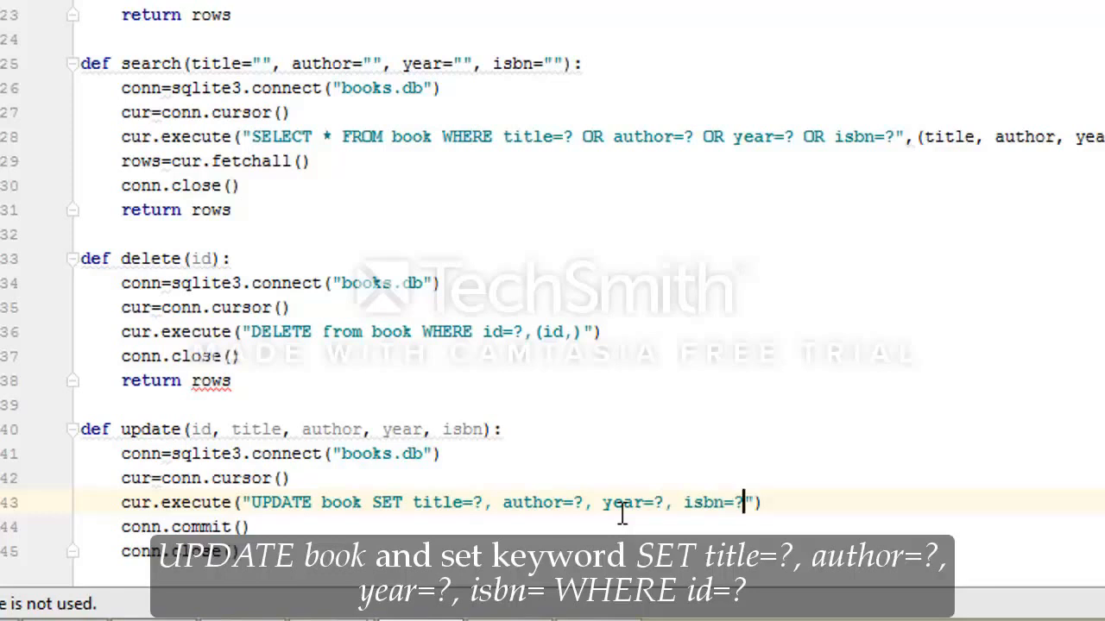
type("WHERE")
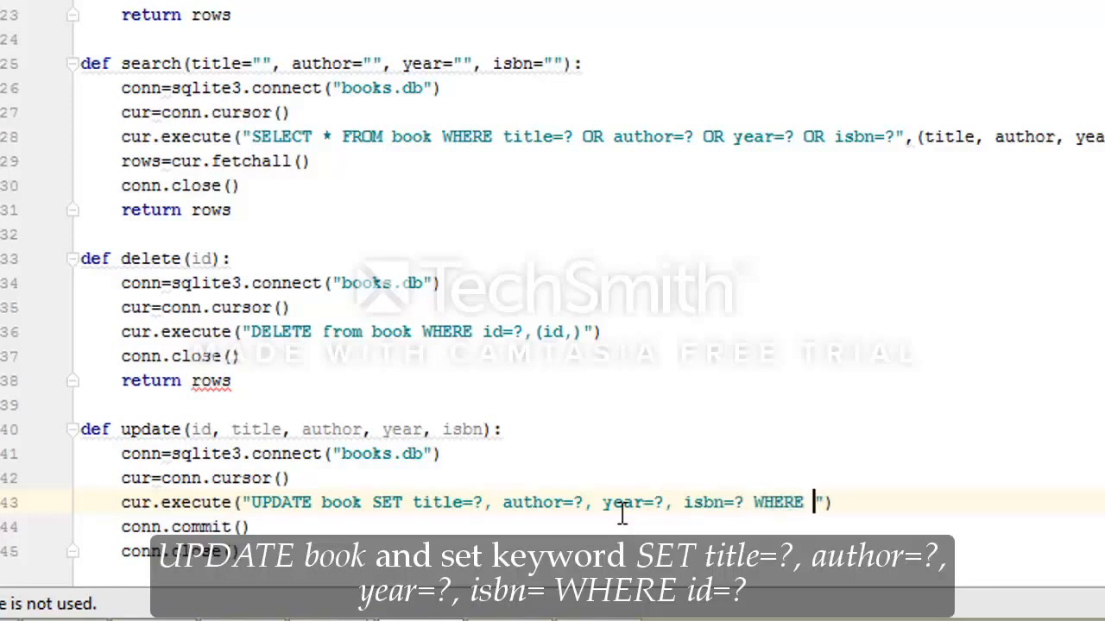
type("id=?")
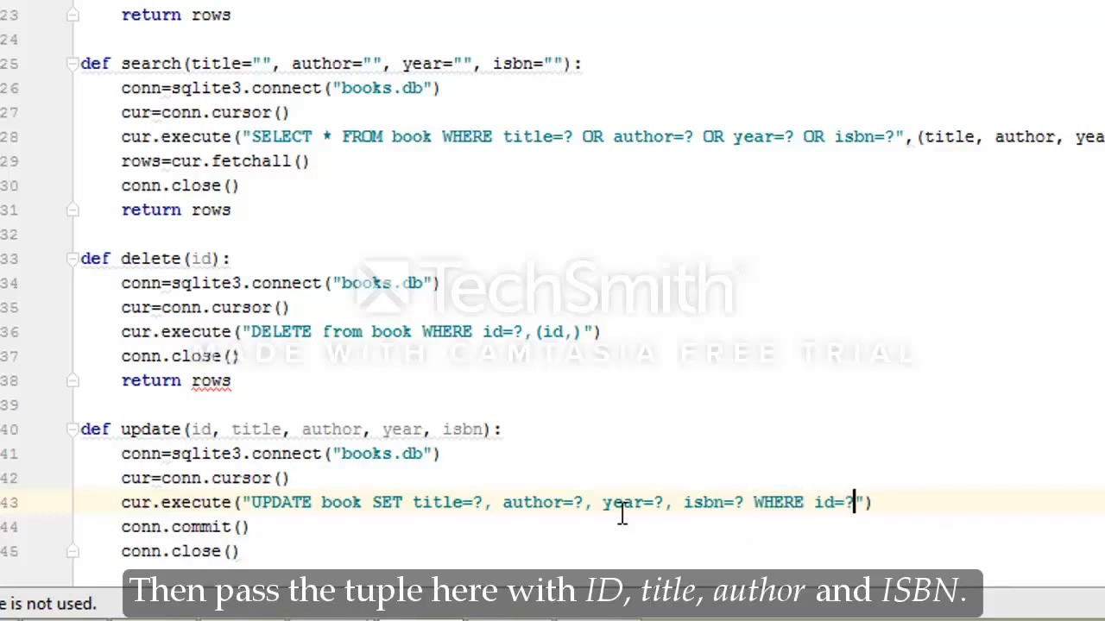
type(",")
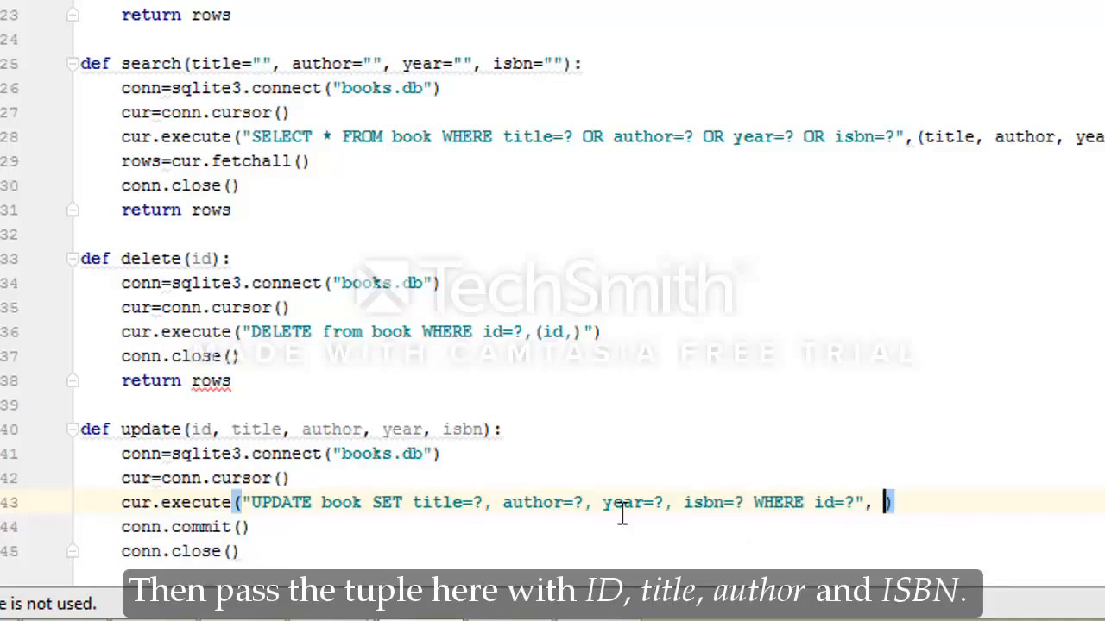
type("(title,")
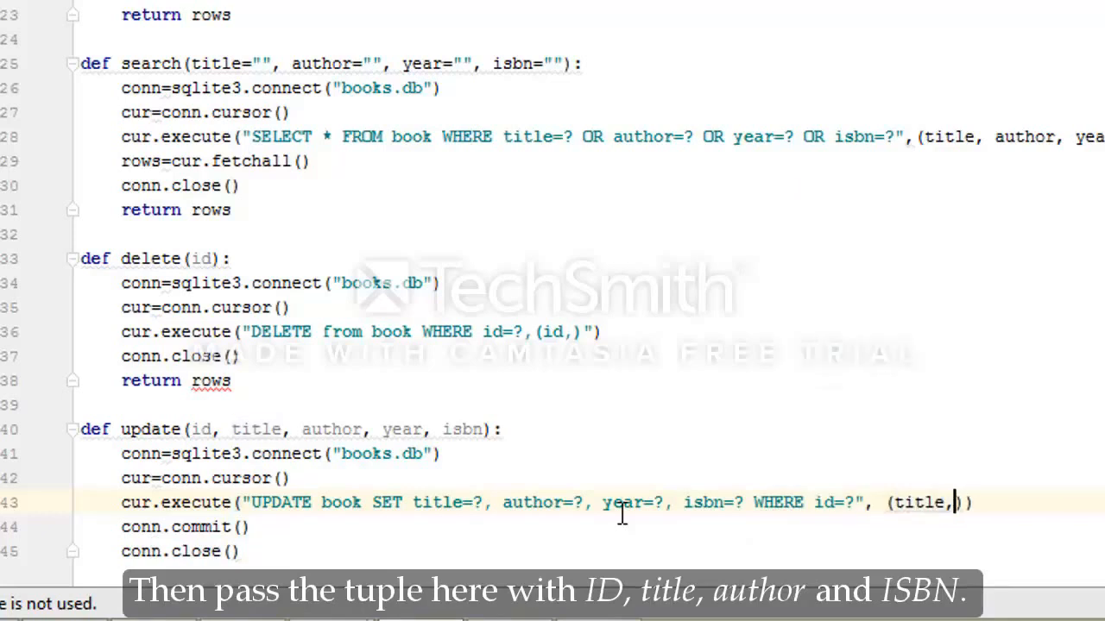